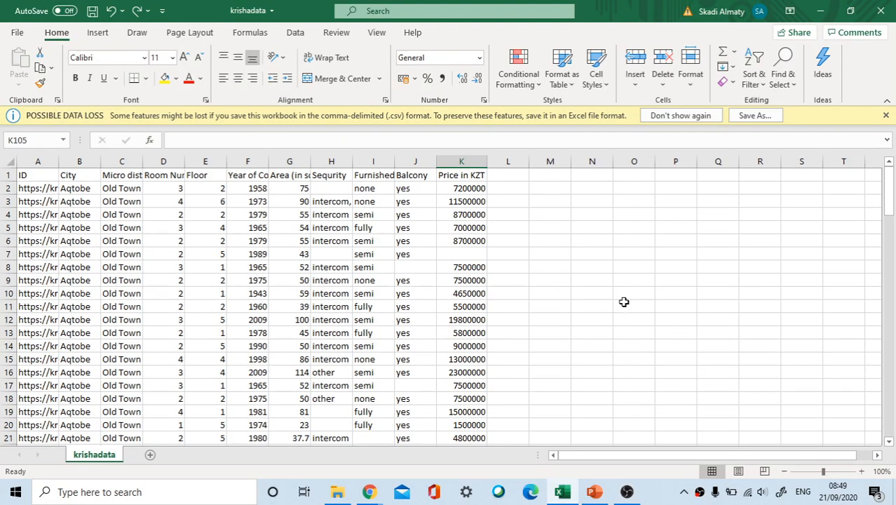
pyautogui.moveTo(586, 263)
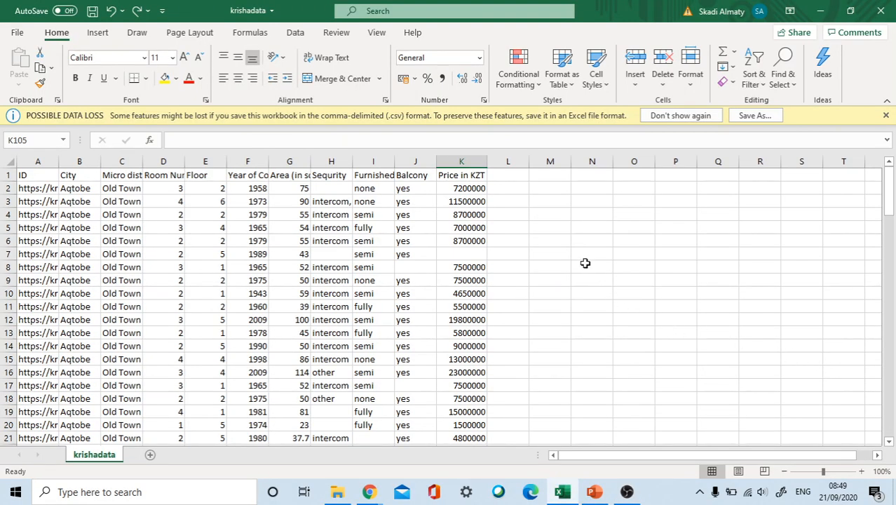
pyautogui.moveTo(628, 283)
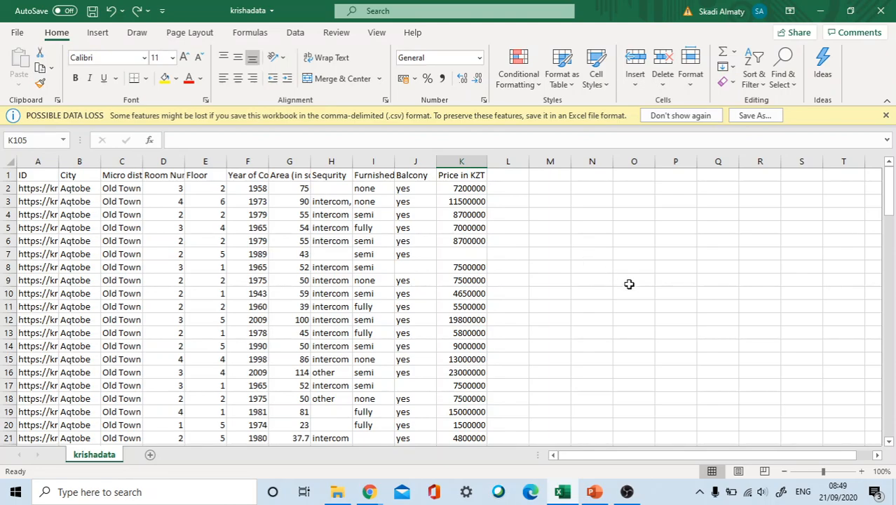
pyautogui.moveTo(630, 294)
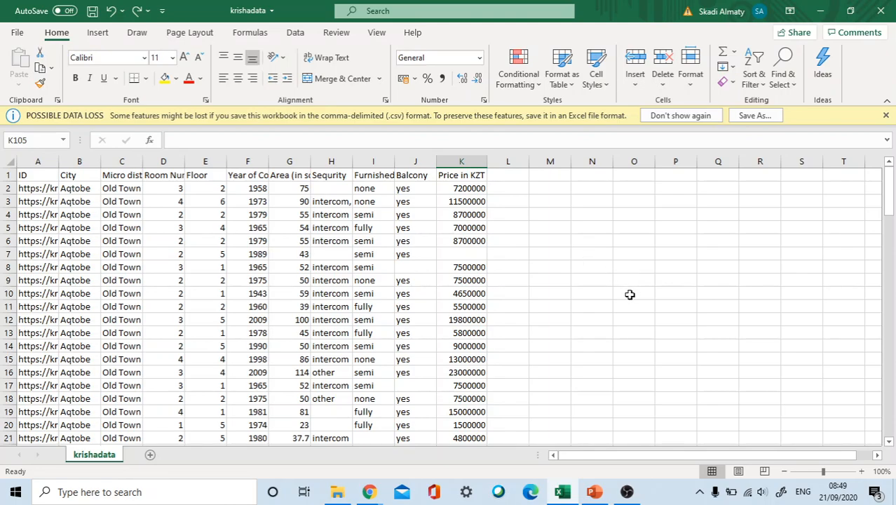
pyautogui.moveTo(484, 232)
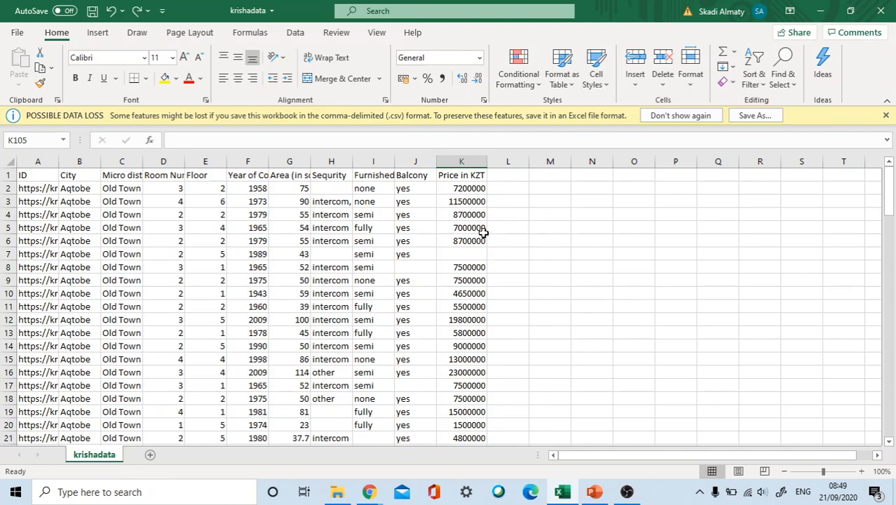
pyautogui.moveTo(494, 205)
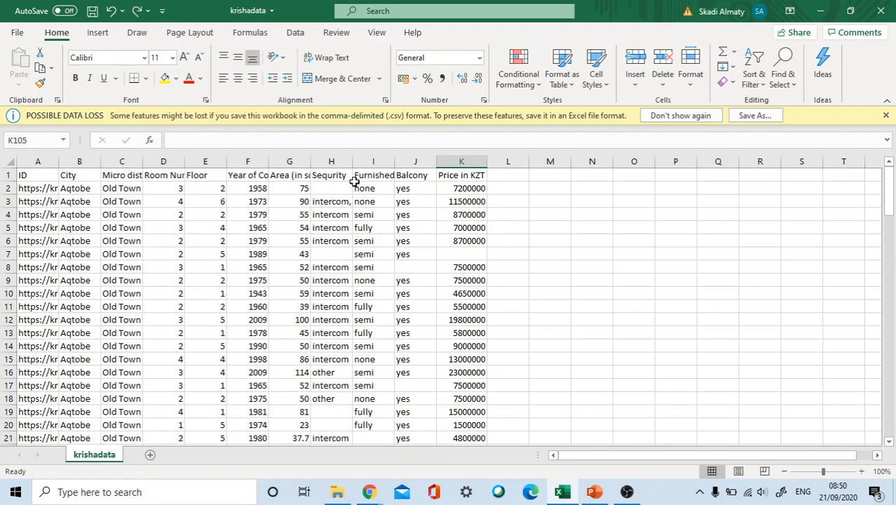
# Step: Select the whole Sequrity column H and scroll through it to spot the blank cells
pyautogui.click(331, 161)
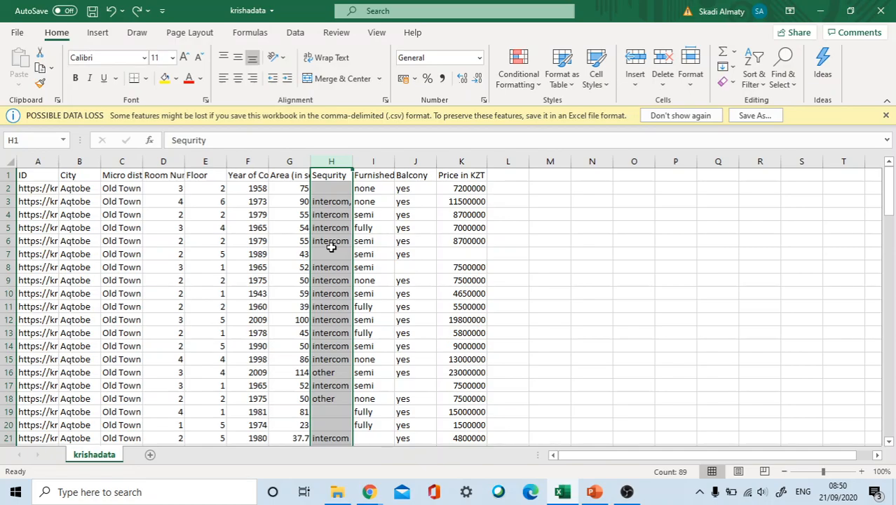
pyautogui.scroll(-3)
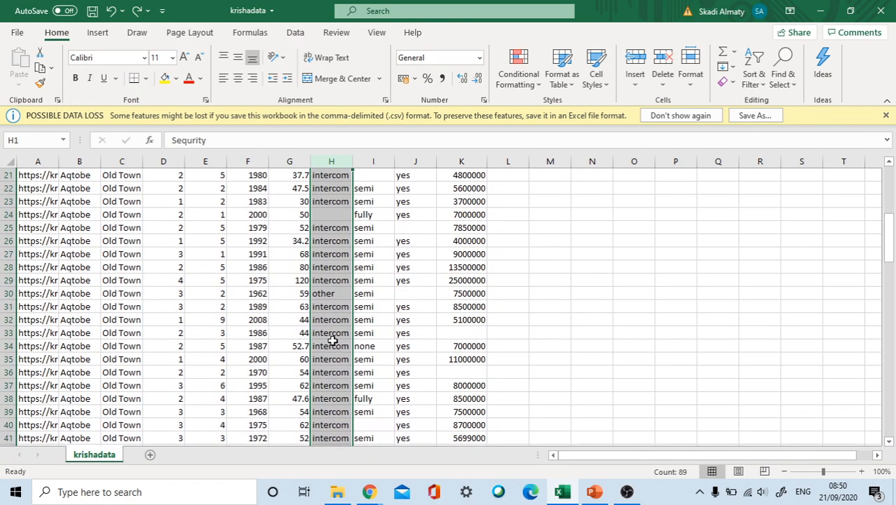
pyautogui.scroll(-3)
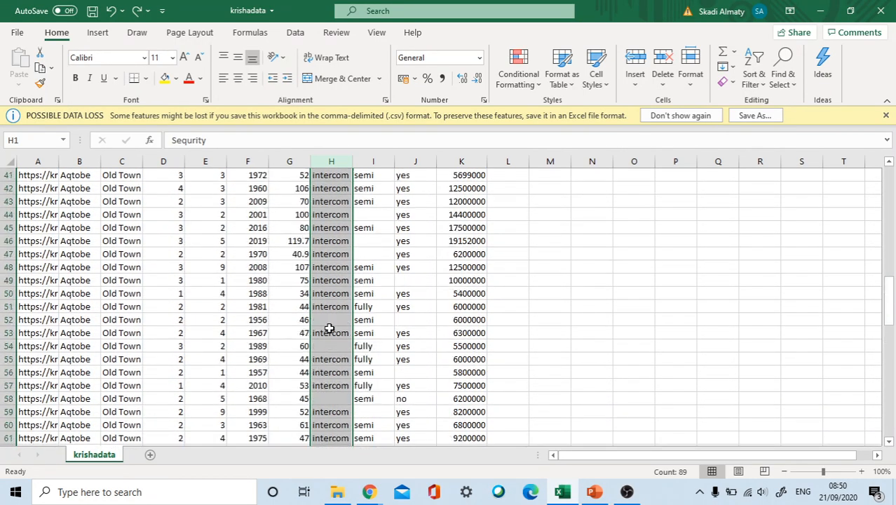
pyautogui.scroll(3)
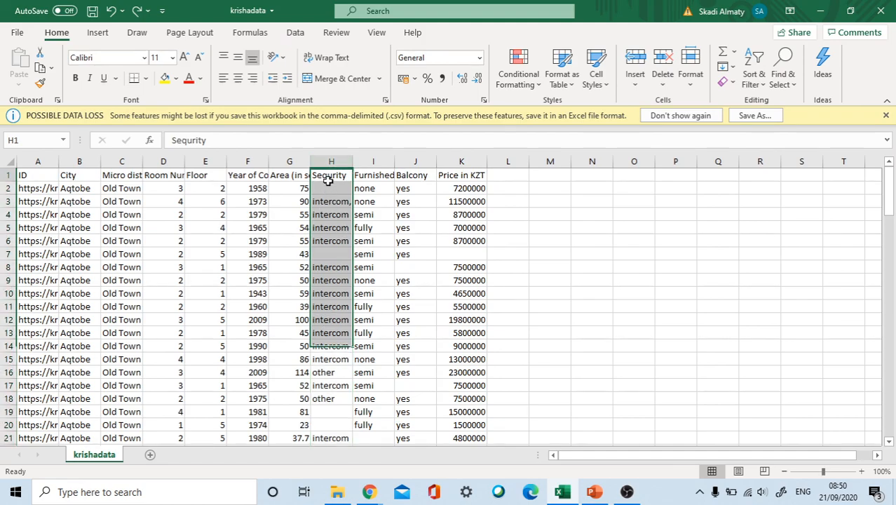
pyautogui.click(331, 188)
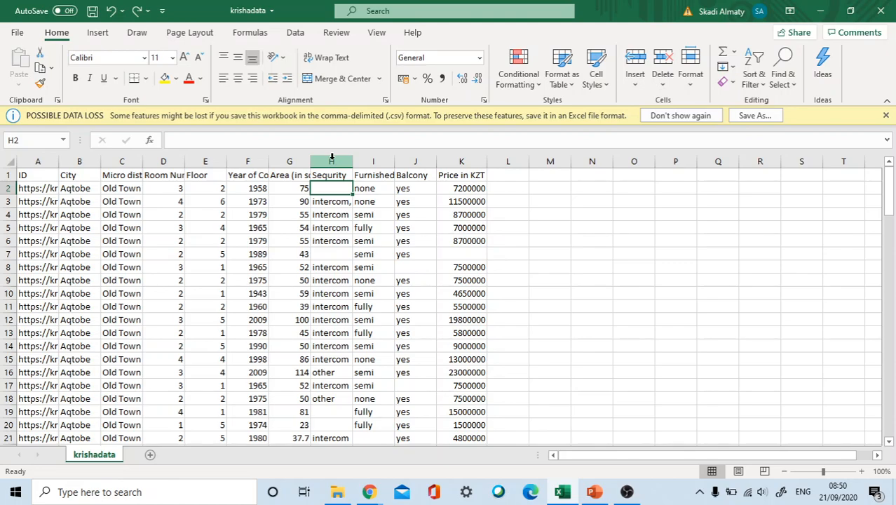
pyautogui.click(331, 162)
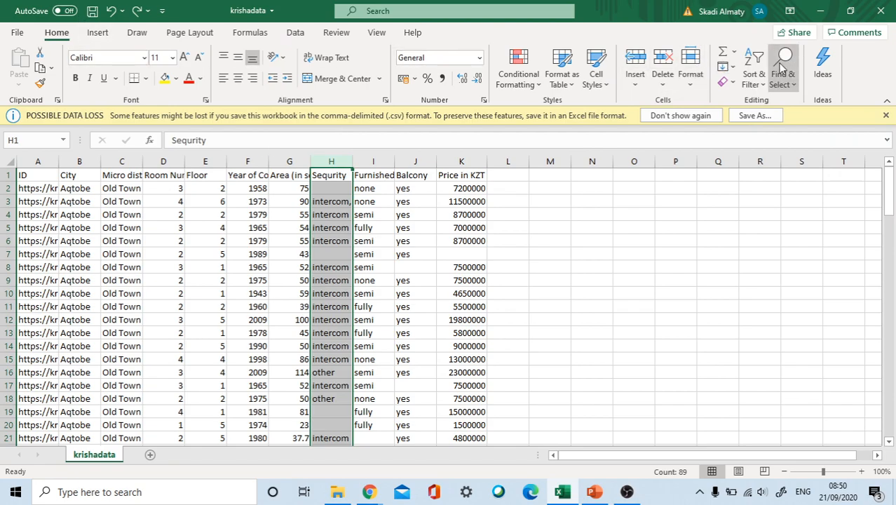
# Step: Use Go To Special with Blanks to select every empty Sequrity cell at once
pyautogui.click(782, 67)
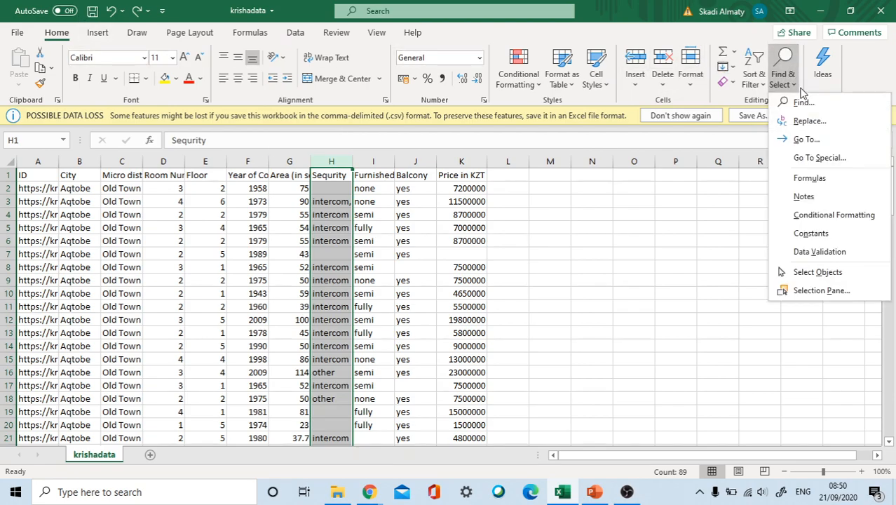
pyautogui.click(806, 139)
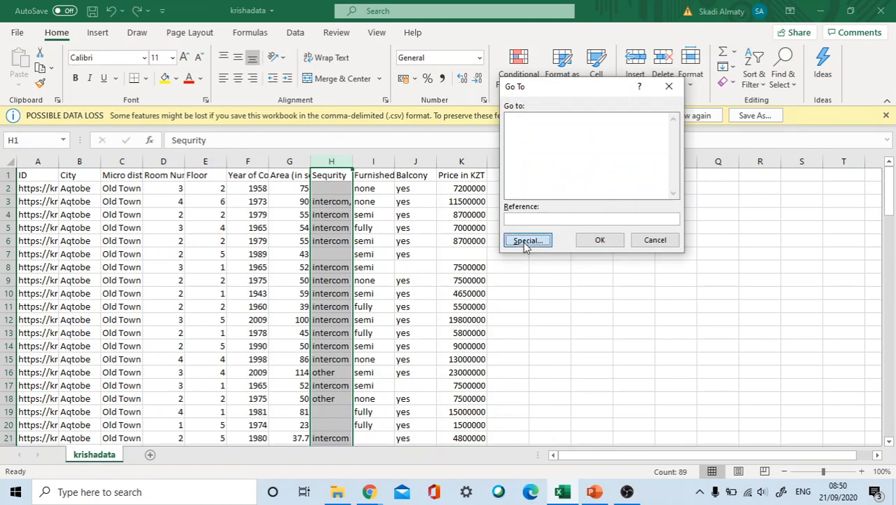
pyautogui.click(527, 240)
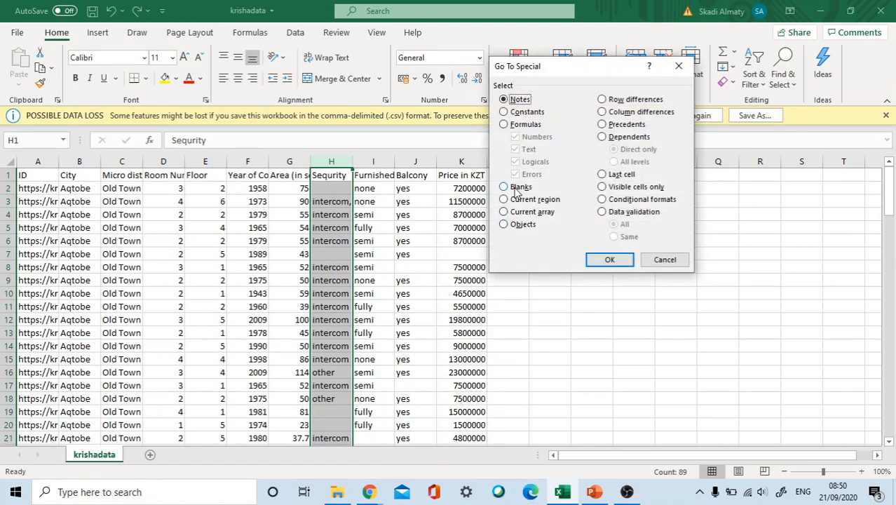
pyautogui.click(504, 186)
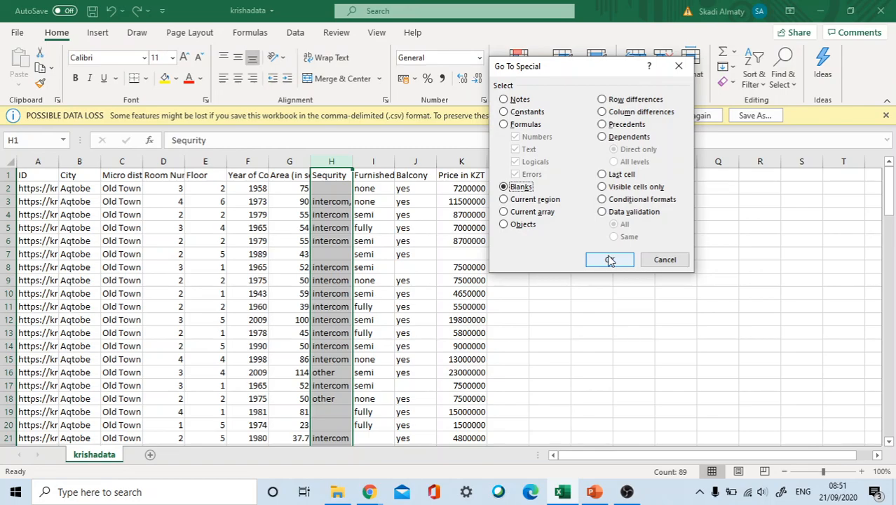
pyautogui.click(608, 259)
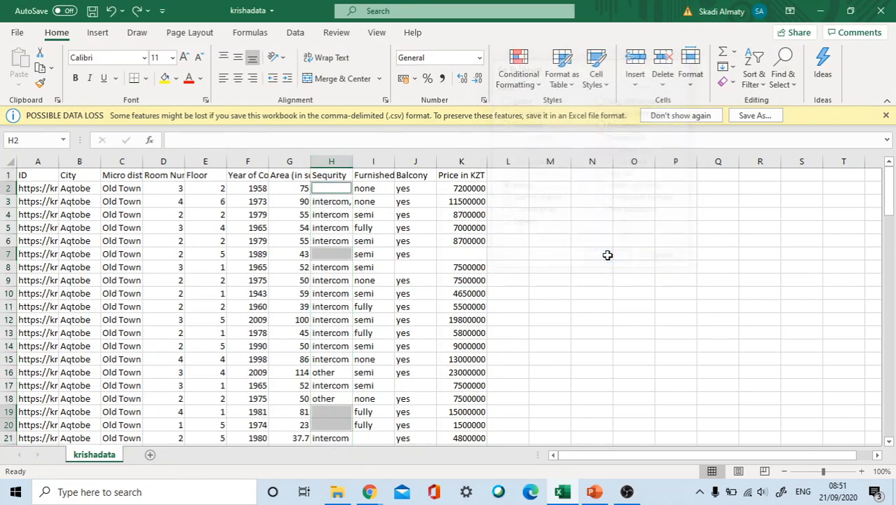
# Step: Scroll through the column to review the selected blank cells among intercom, other and CCTV entries
pyautogui.scroll(-3)
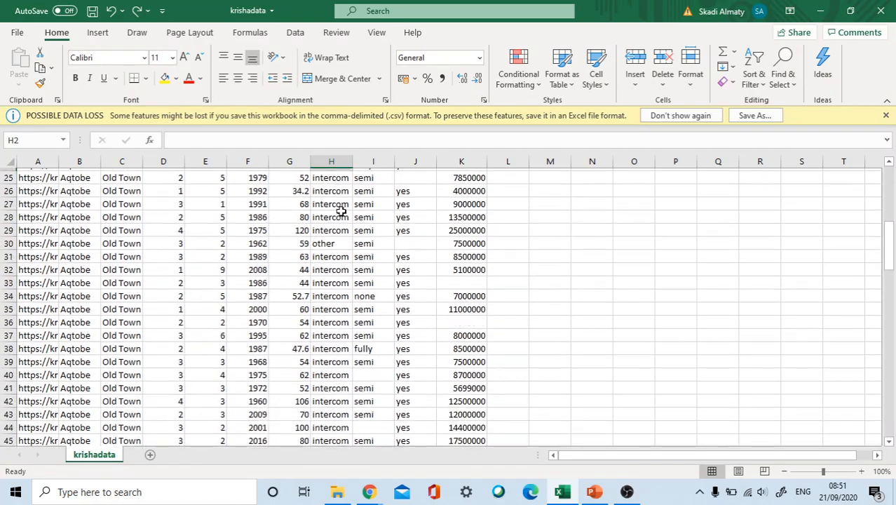
pyautogui.scroll(-3)
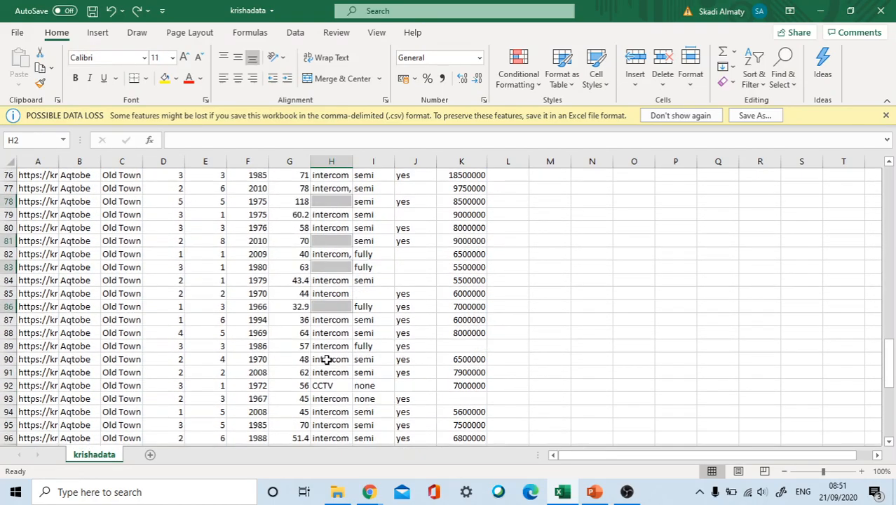
pyautogui.scroll(3)
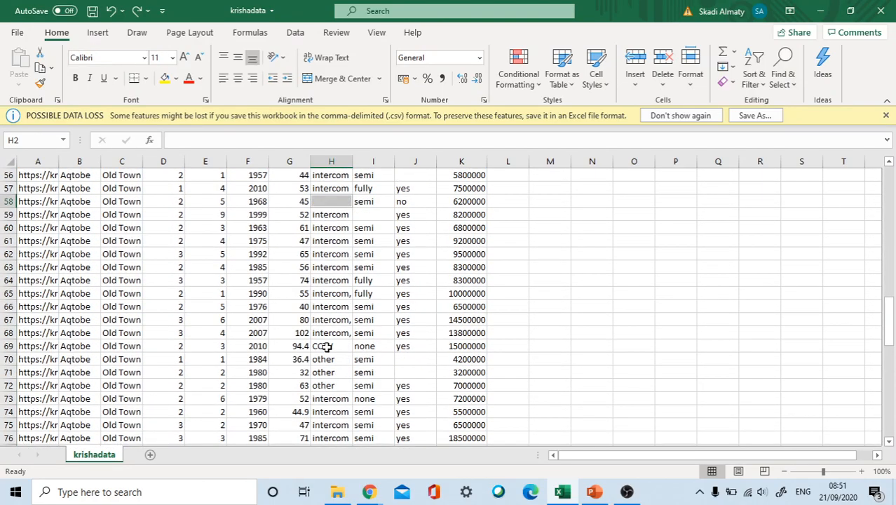
pyautogui.scroll(3)
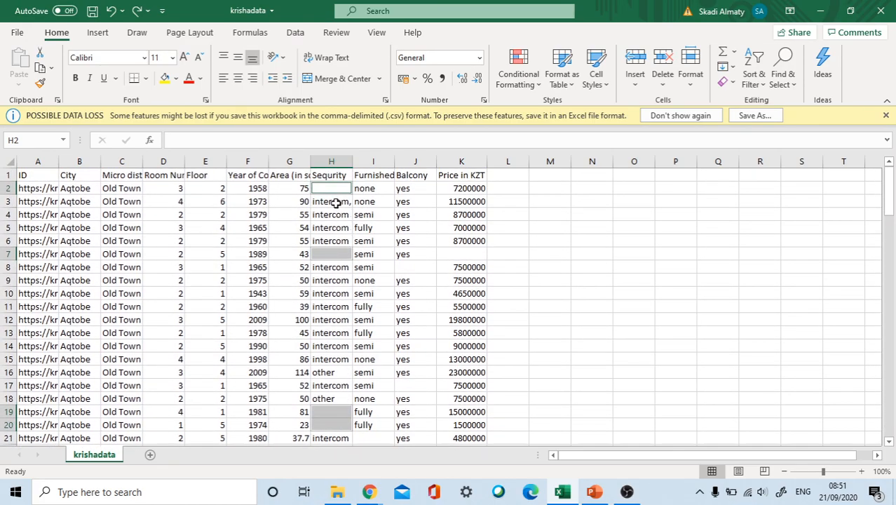
pyautogui.moveTo(326, 185)
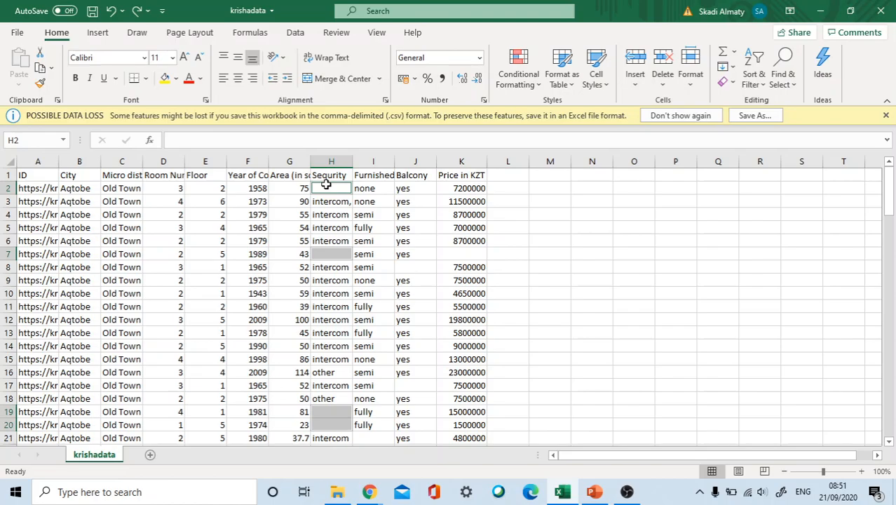
pyautogui.scroll(-3)
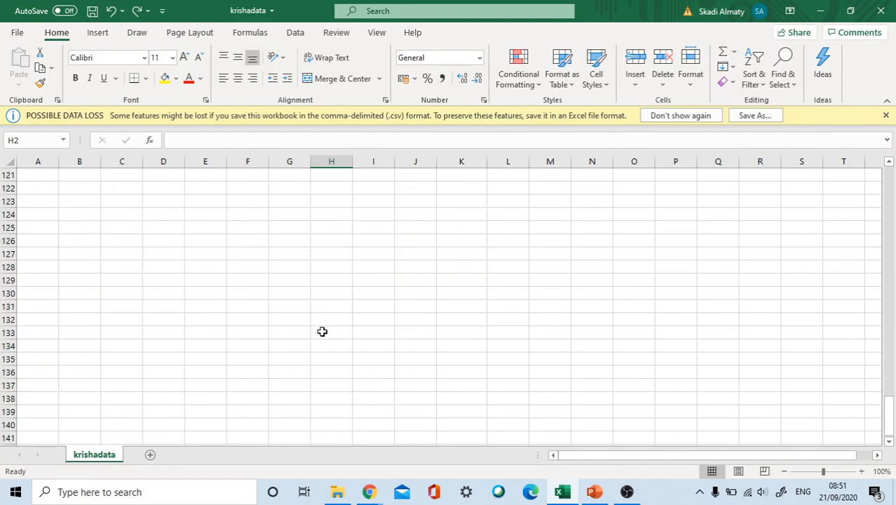
pyautogui.scroll(3)
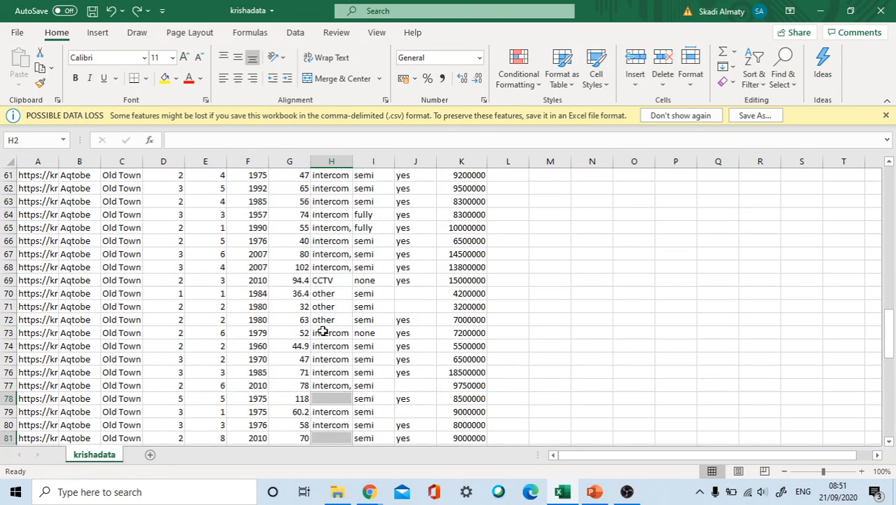
pyautogui.scroll(3)
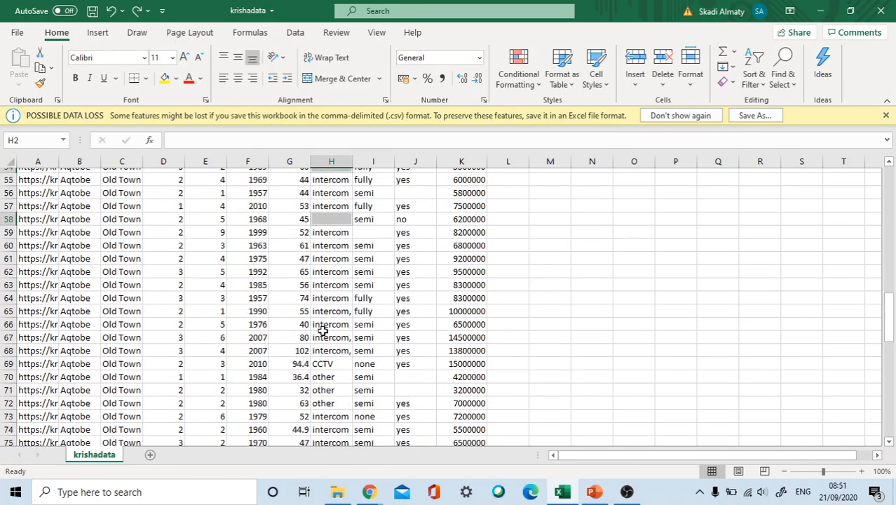
pyautogui.scroll(3)
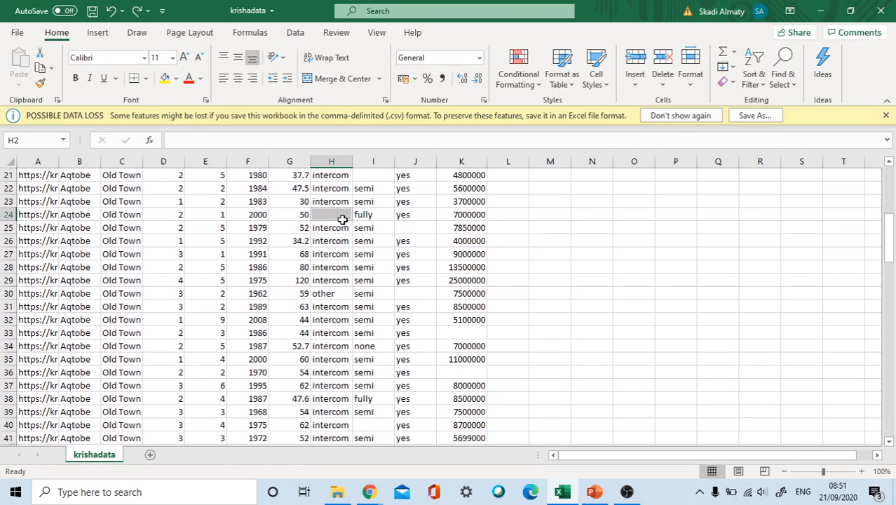
pyautogui.scroll(3)
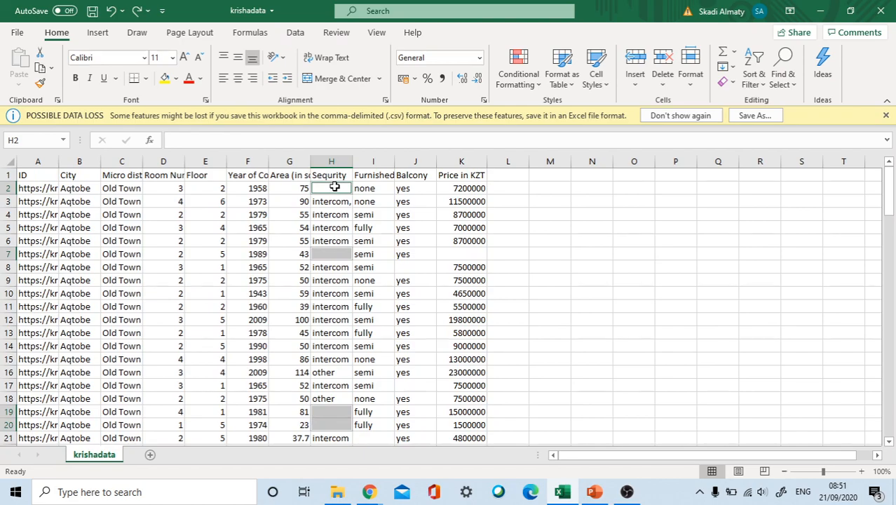
# Step: Start entering 'Non' into the selected blank Sequrity cells and scroll to check the result
pyautogui.write('None')
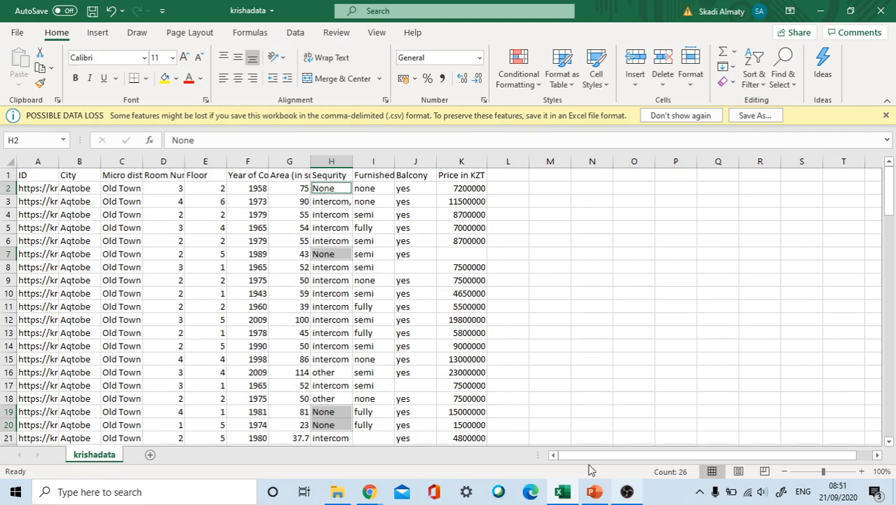
pyautogui.scroll(-3)
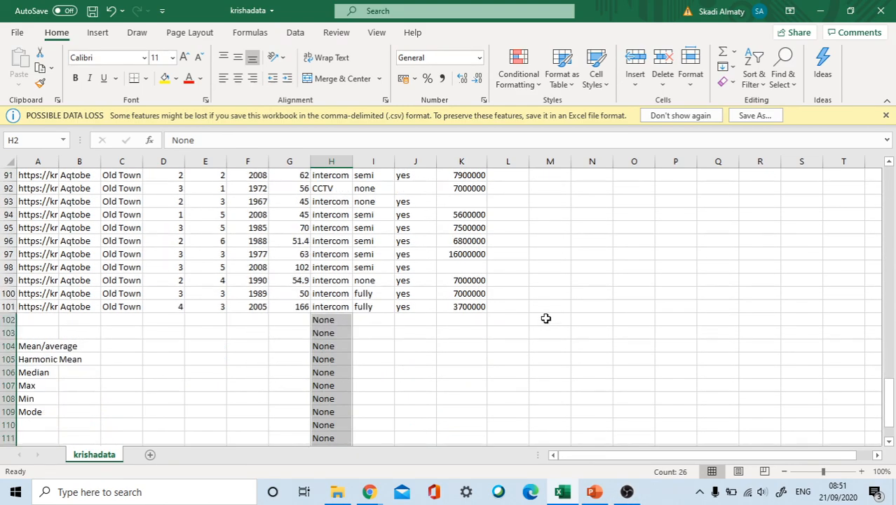
pyautogui.scroll(3)
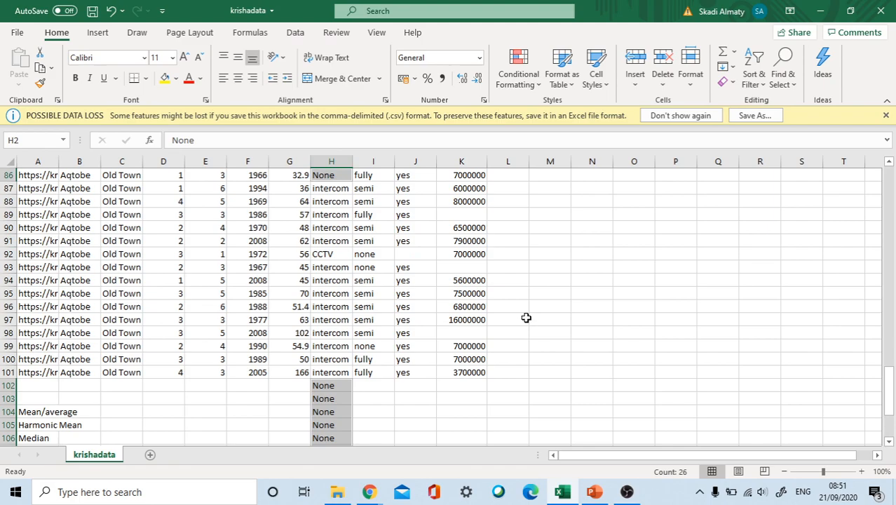
pyautogui.moveTo(590, 281)
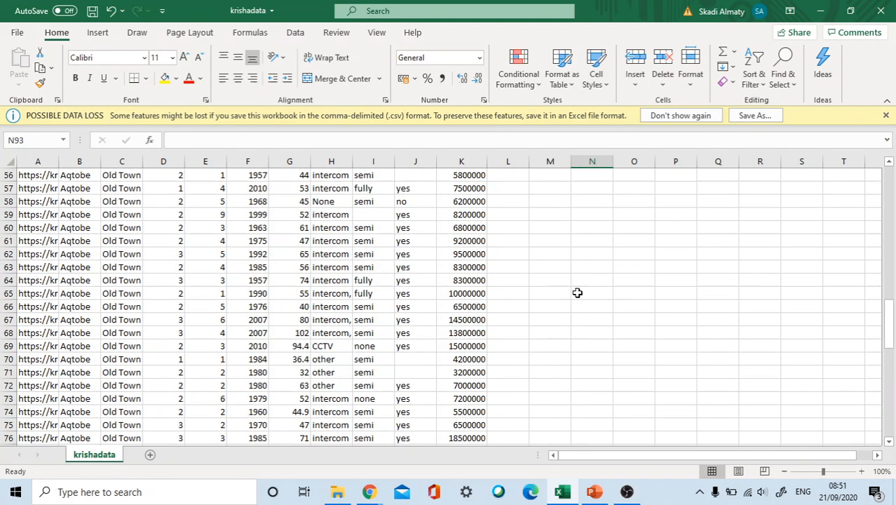
pyautogui.scroll(3)
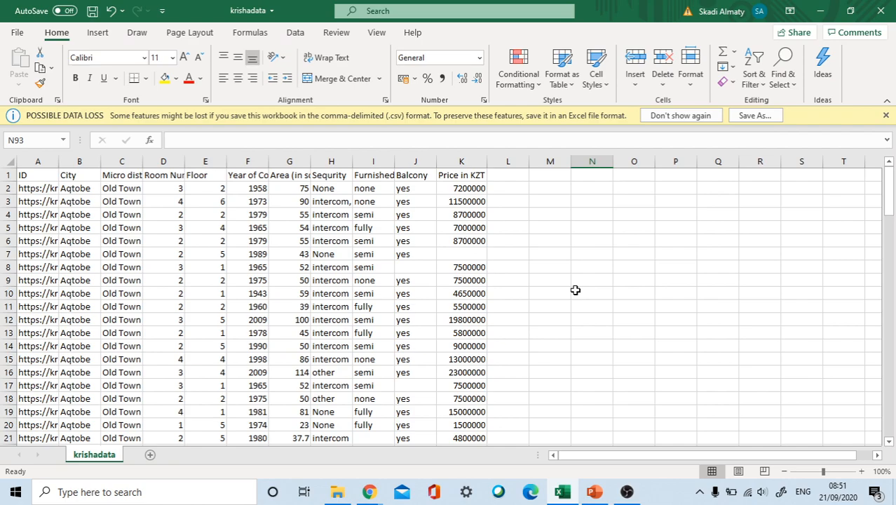
pyautogui.moveTo(568, 288)
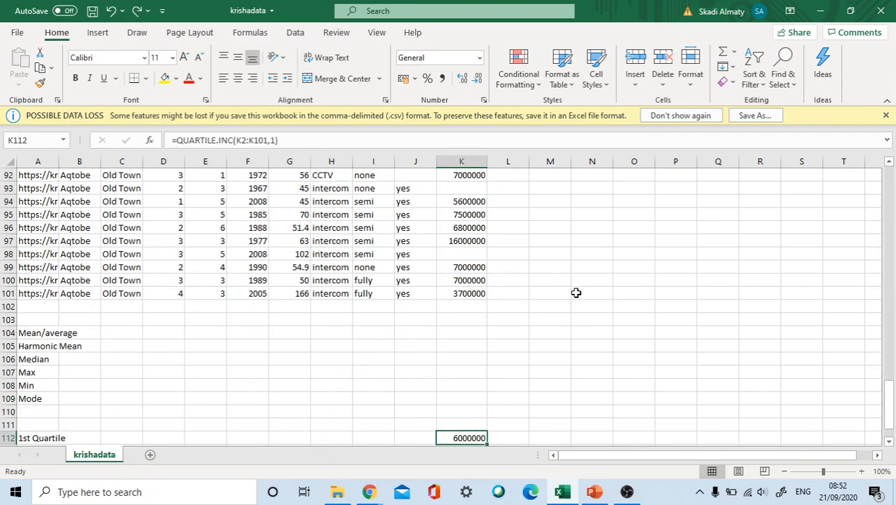
# Step: Select the Security values H2:H101 and narrow the selection to only the blank cells via Go To Special
pyautogui.scroll(3)
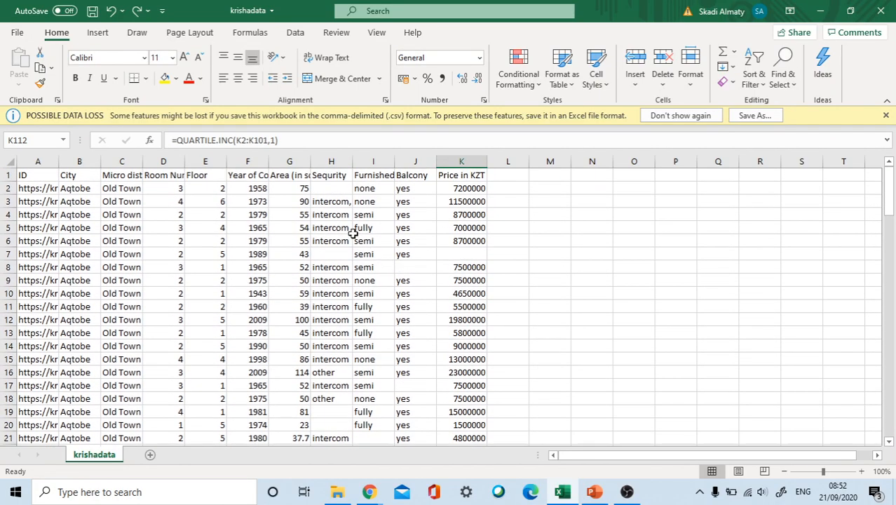
pyautogui.moveTo(331, 187); pyautogui.dragTo(331, 202)
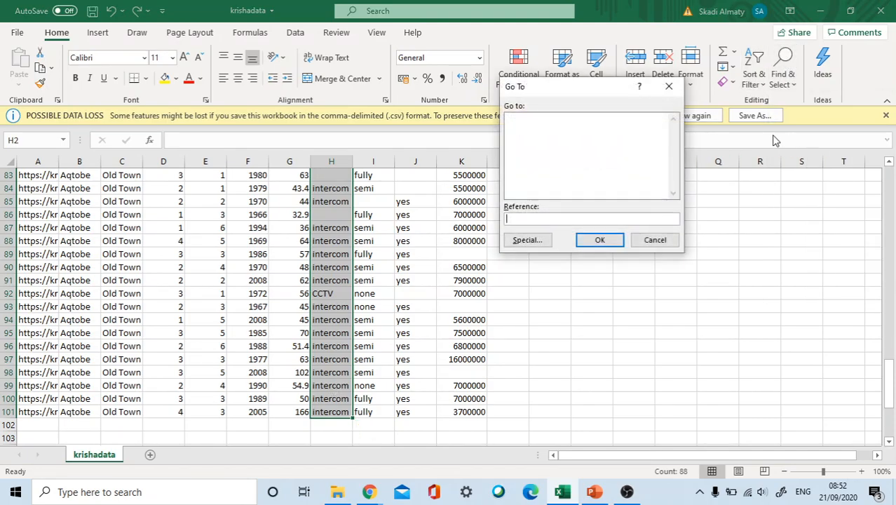
pyautogui.click(527, 240)
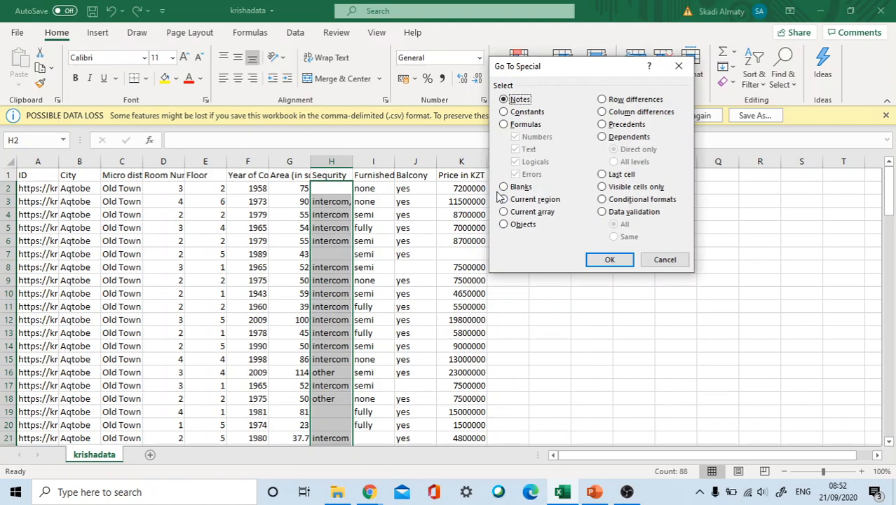
pyautogui.click(608, 259)
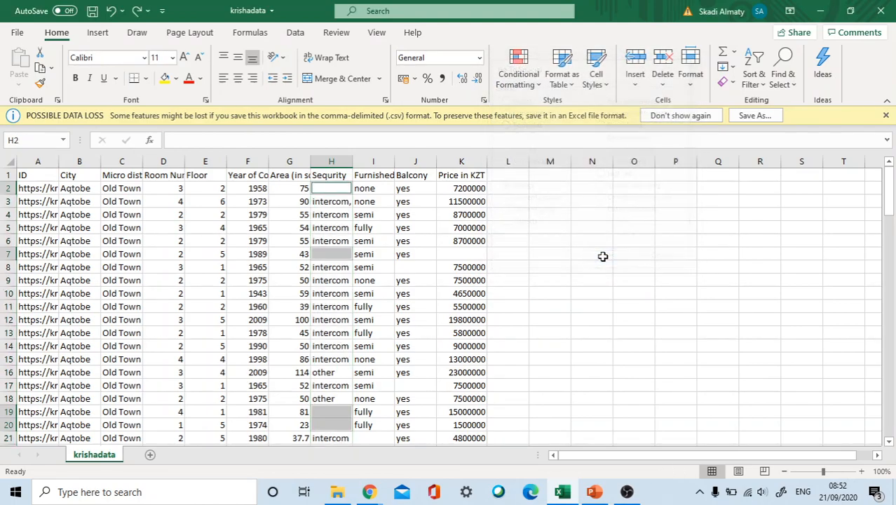
# Step: Fill all blank Security cells with 'None' in one pass and scroll to verify
pyautogui.write('N')
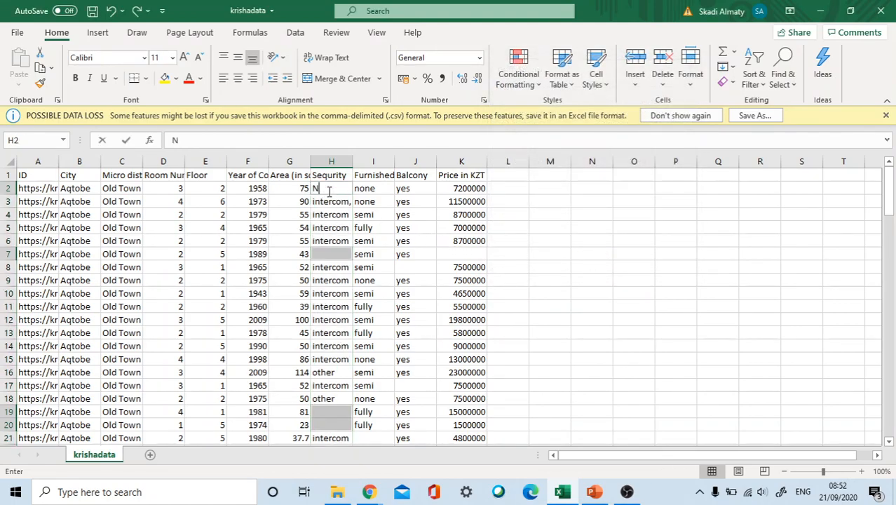
pyautogui.write('one')
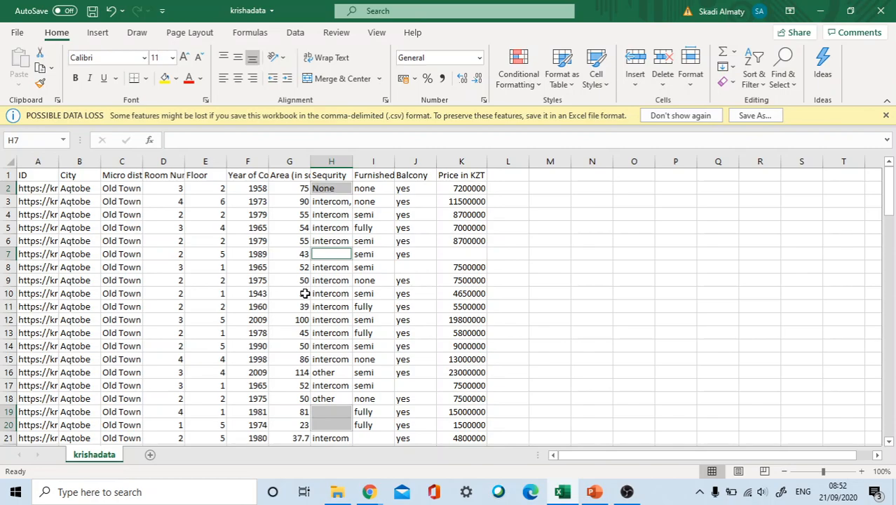
pyautogui.write('None')
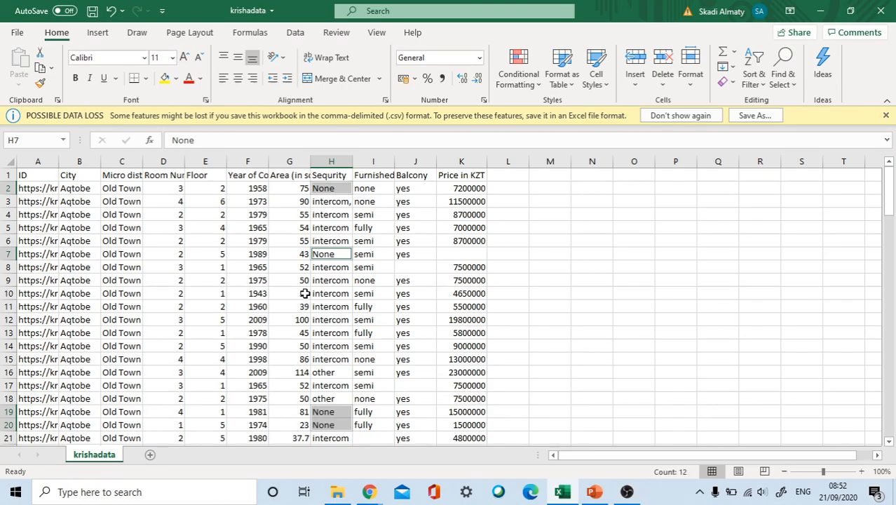
pyautogui.scroll(-3)
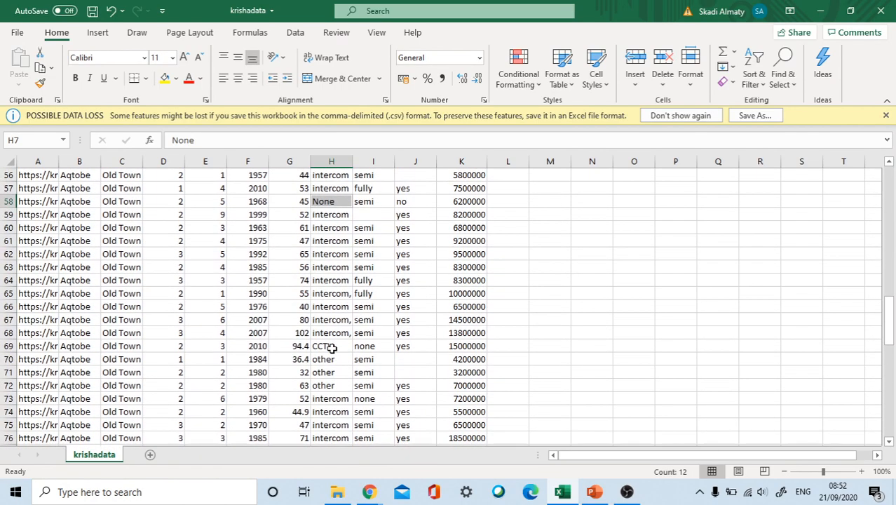
pyautogui.scroll(3)
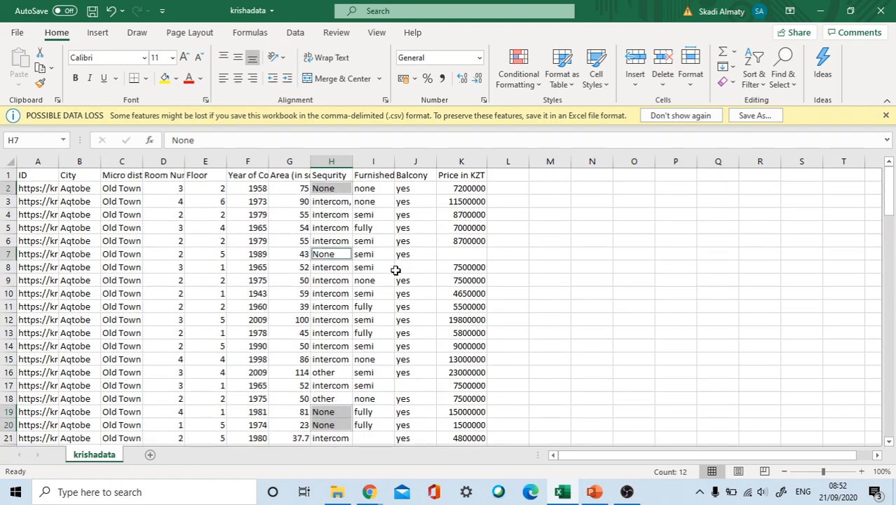
# Step: Move to the Balcony column J and scroll through it to see its gaps
pyautogui.click(414, 266)
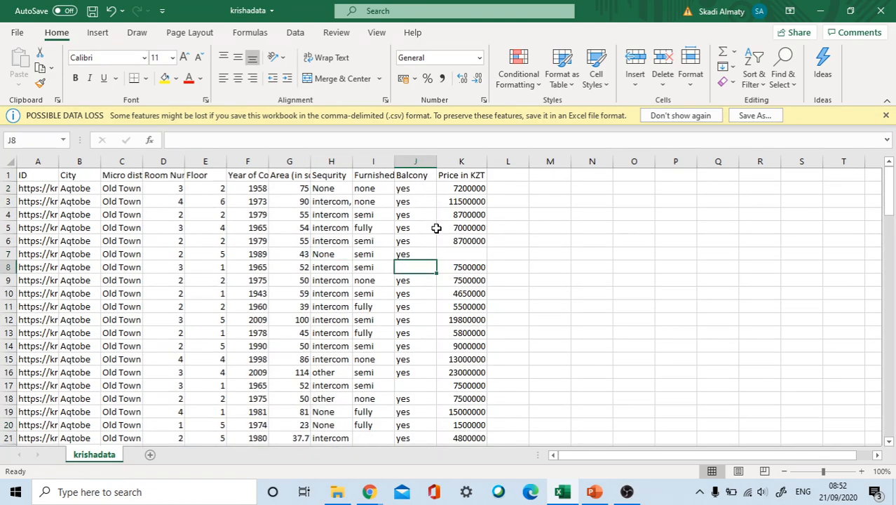
pyautogui.scroll(-3)
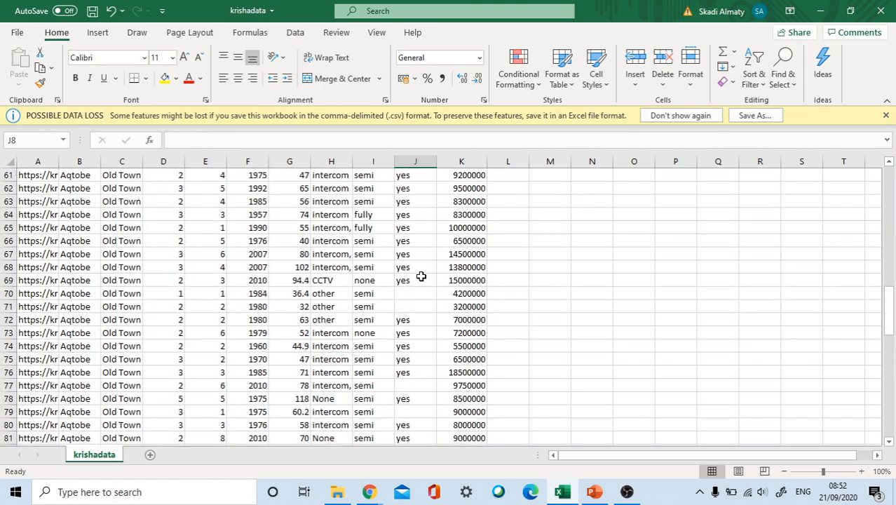
pyautogui.scroll(-3)
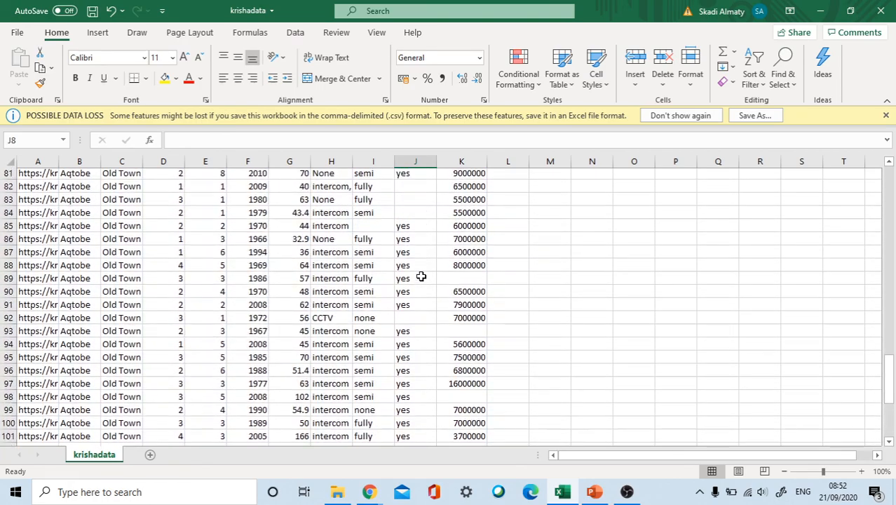
pyautogui.scroll(3)
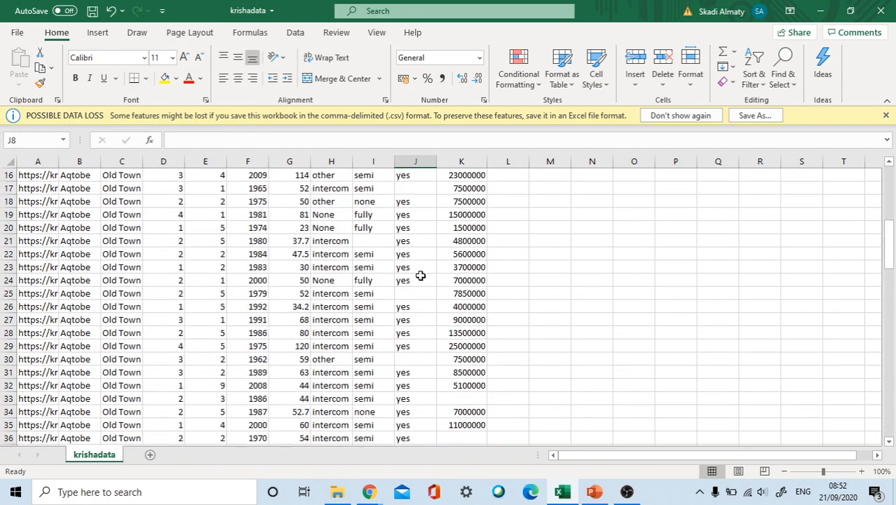
pyautogui.scroll(3)
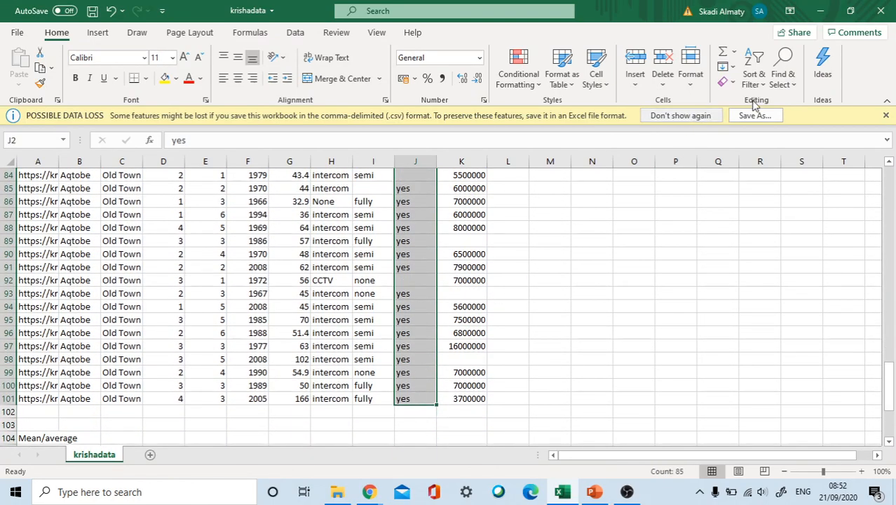
# Step: Select the blank Balcony cells via Go To Special and fill them all with 'None'
pyautogui.click(782, 67)
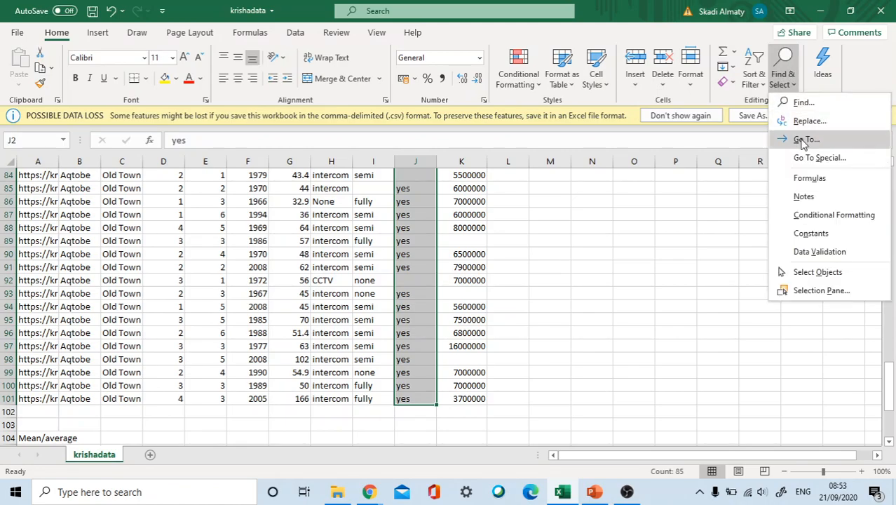
pyautogui.click(808, 139)
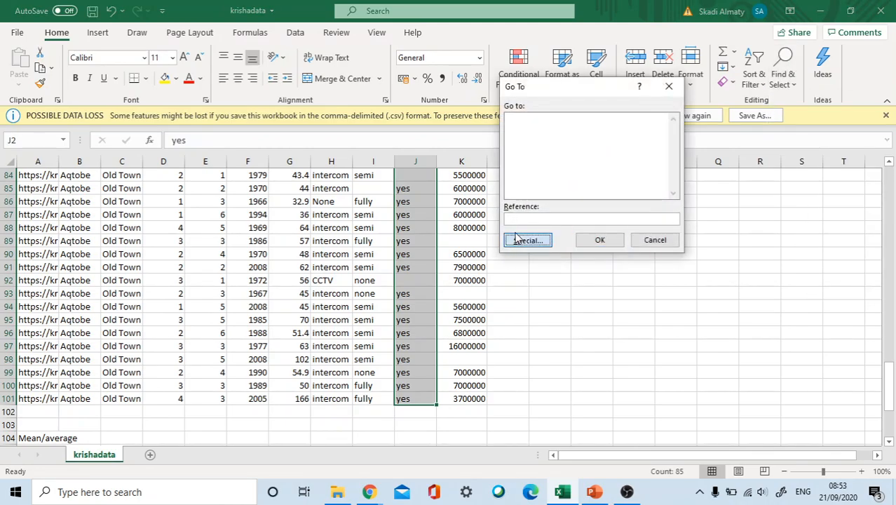
pyautogui.click(527, 239)
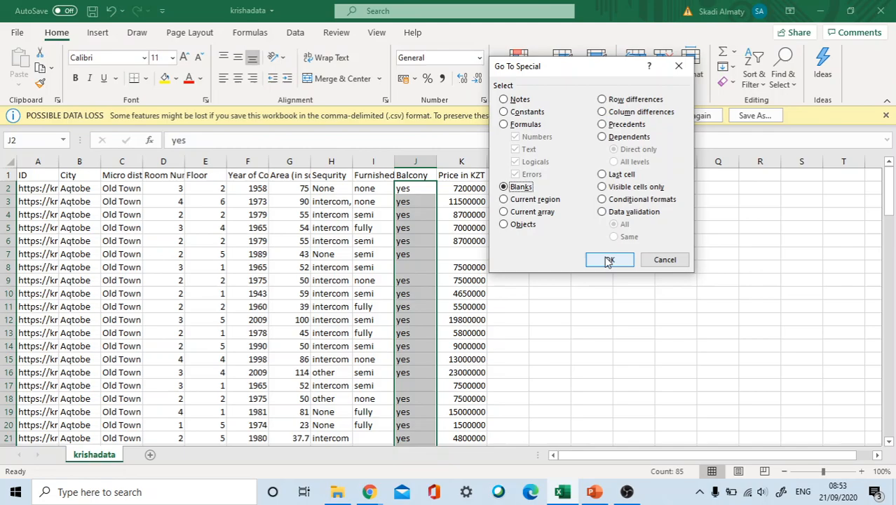
pyautogui.click(608, 260)
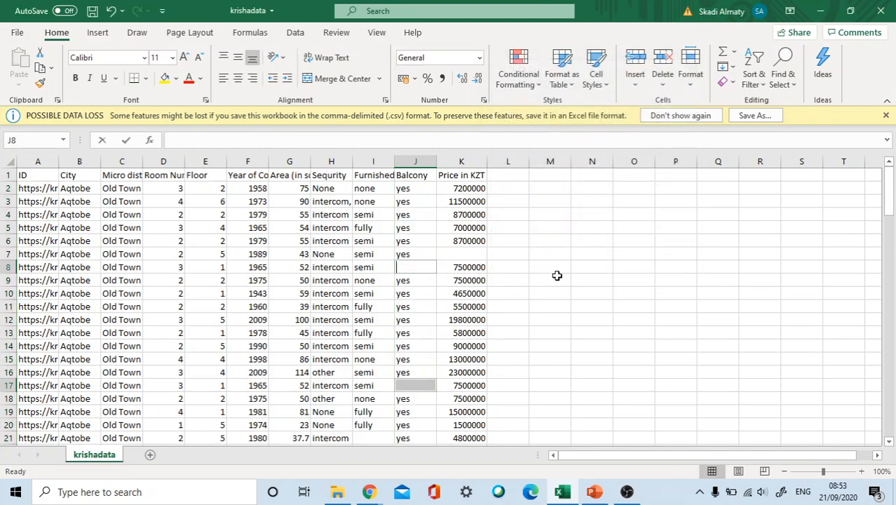
pyautogui.write('None')
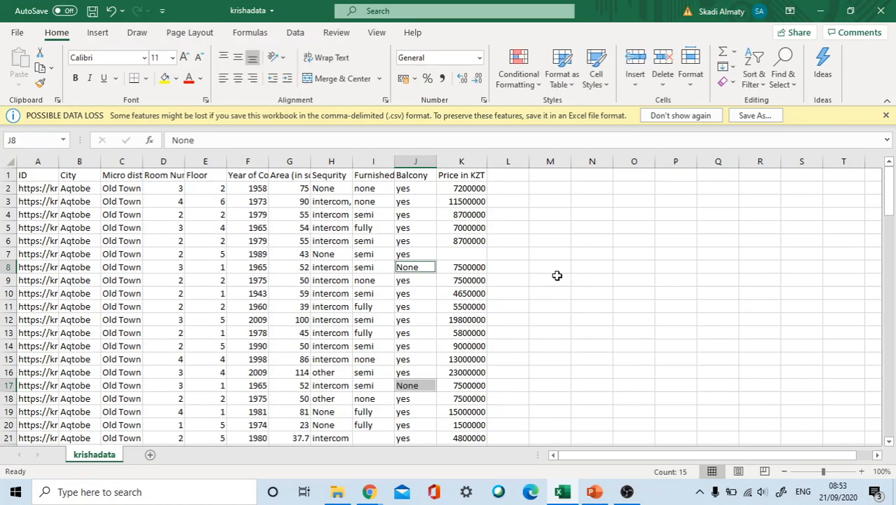
pyautogui.scroll(-3)
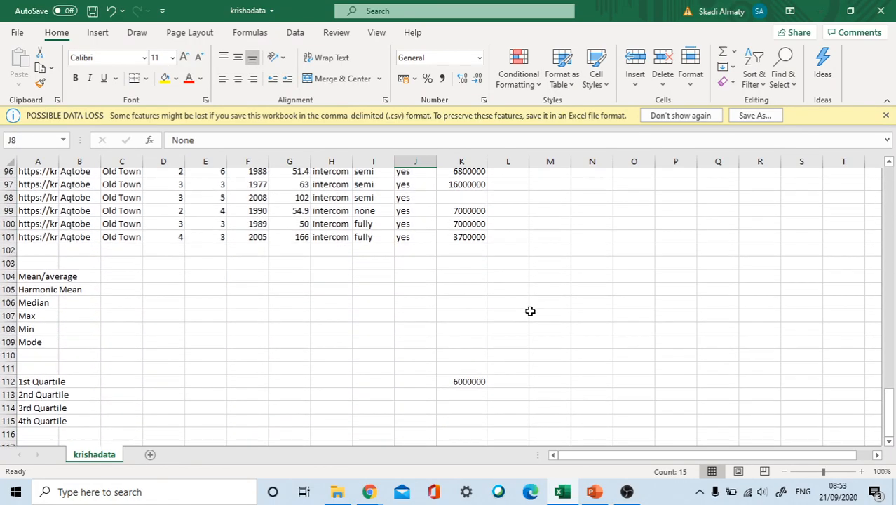
pyautogui.scroll(3)
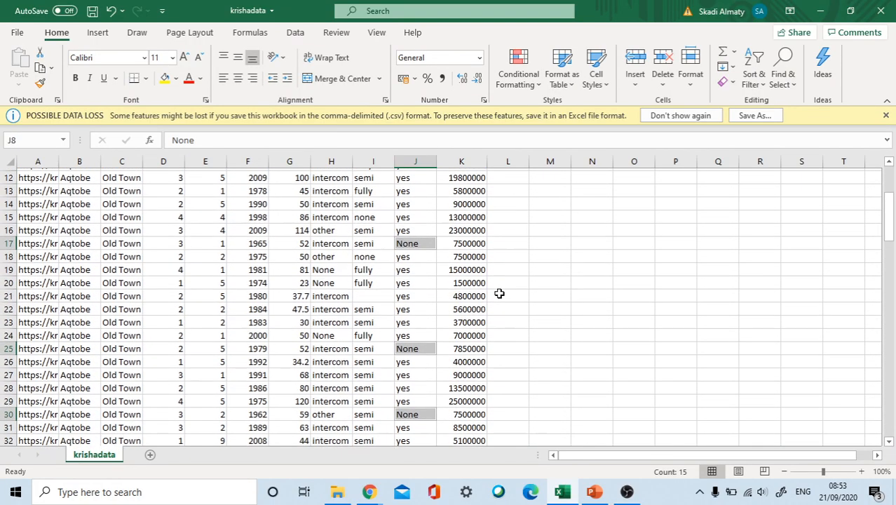
pyautogui.scroll(3)
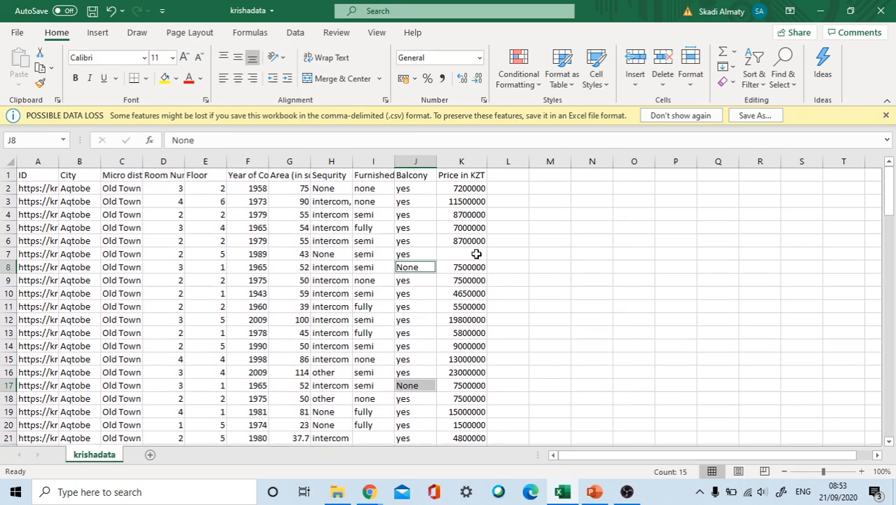
pyautogui.click(461, 253)
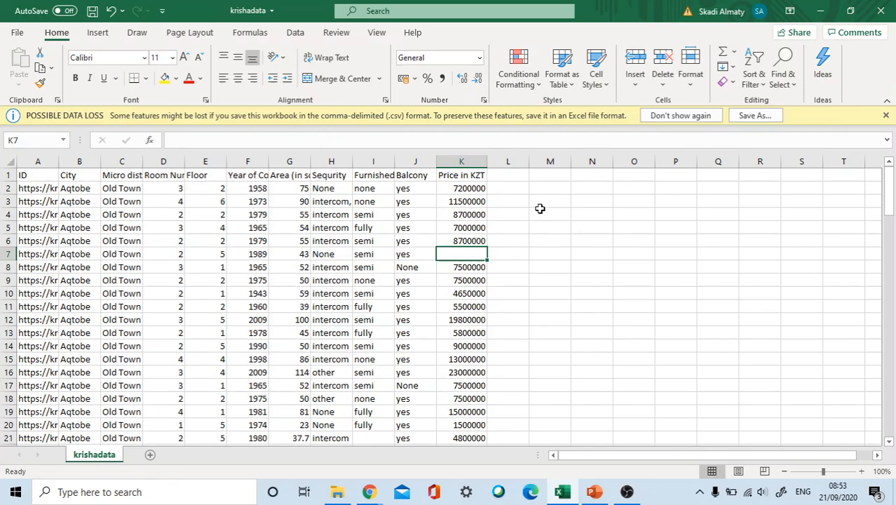
pyautogui.moveTo(566, 215)
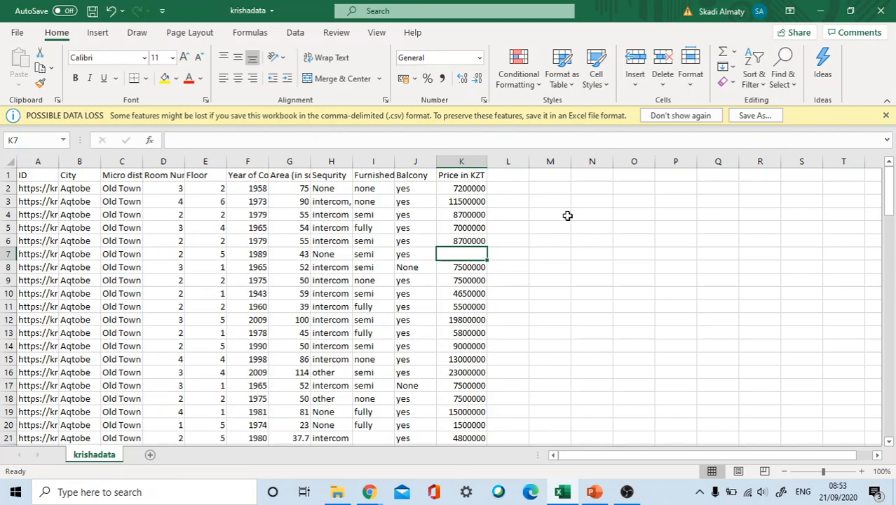
pyautogui.moveTo(562, 67)
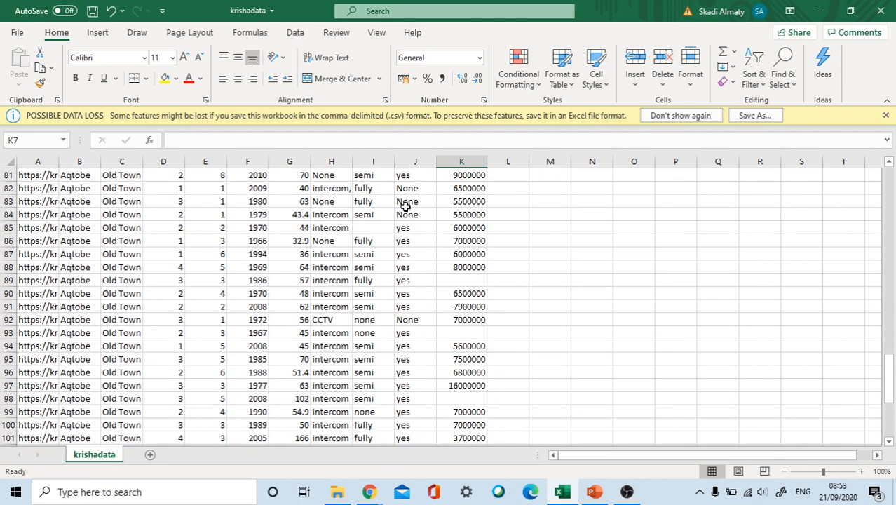
pyautogui.scroll(-3)
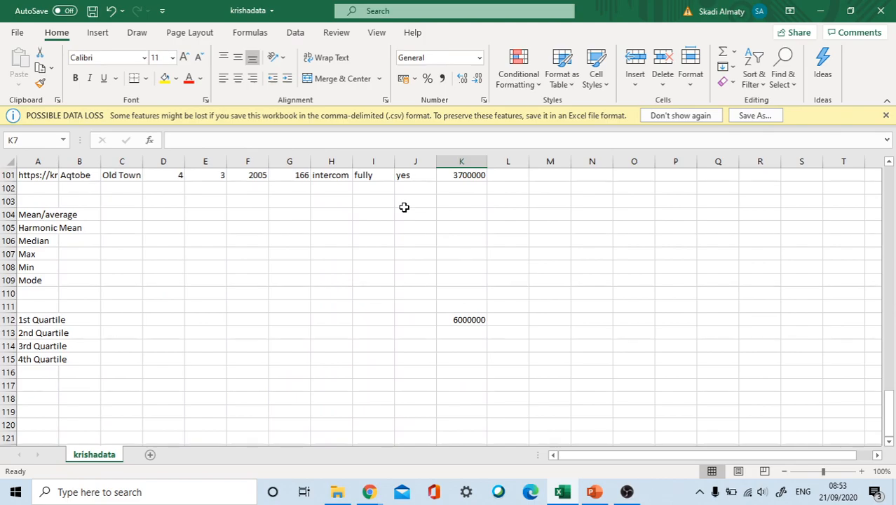
pyautogui.scroll(3)
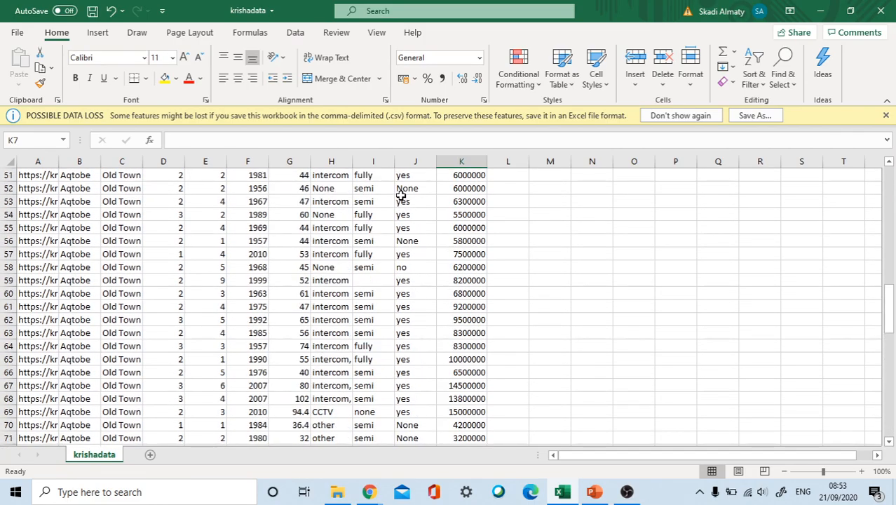
pyautogui.scroll(-3)
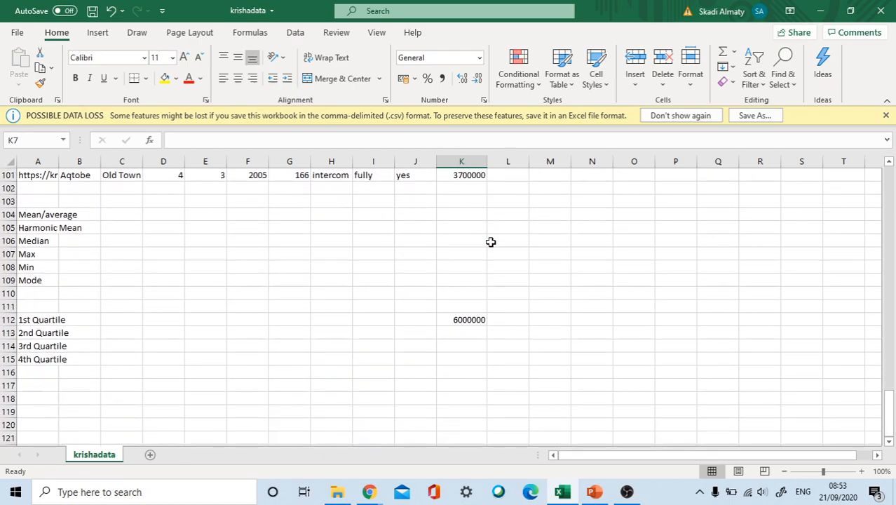
pyautogui.scroll(3)
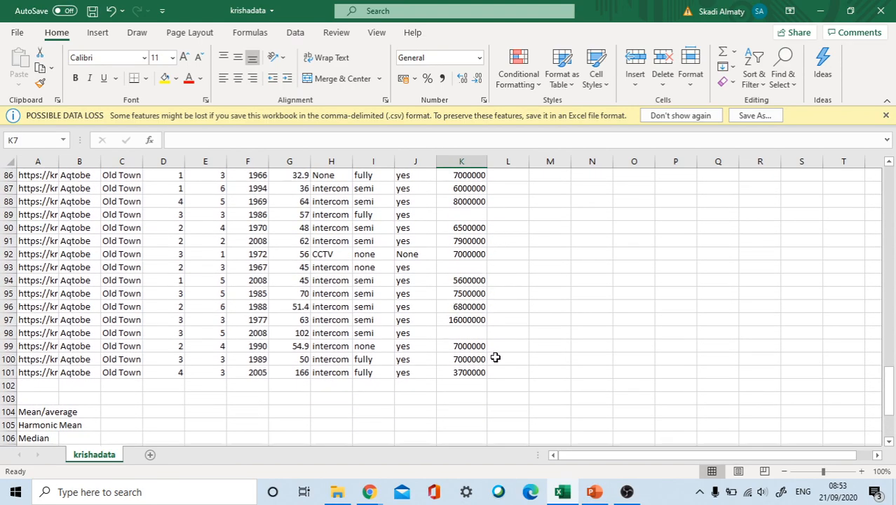
pyautogui.moveTo(493, 317)
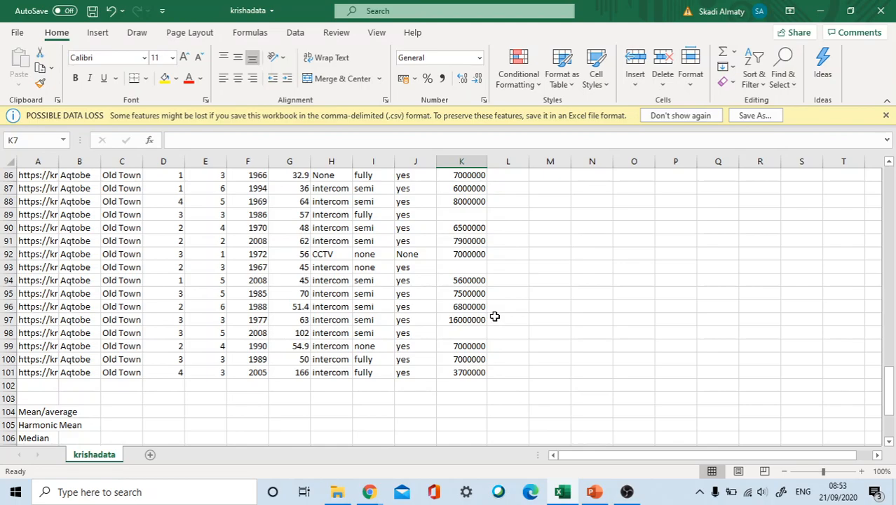
pyautogui.moveTo(463, 293)
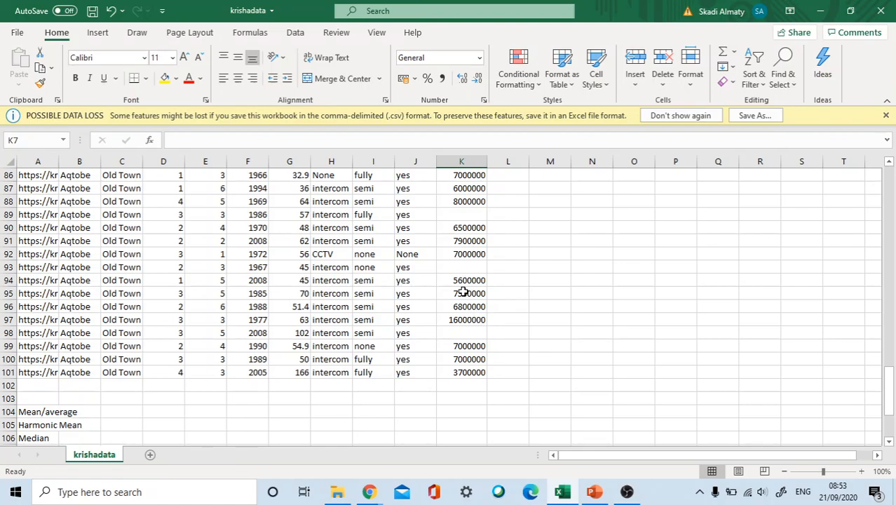
pyautogui.moveTo(452, 267)
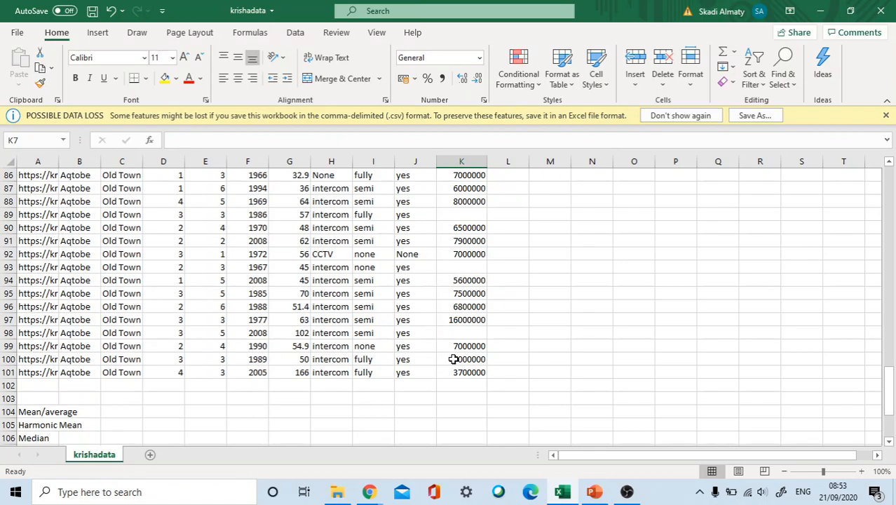
pyautogui.moveTo(448, 338)
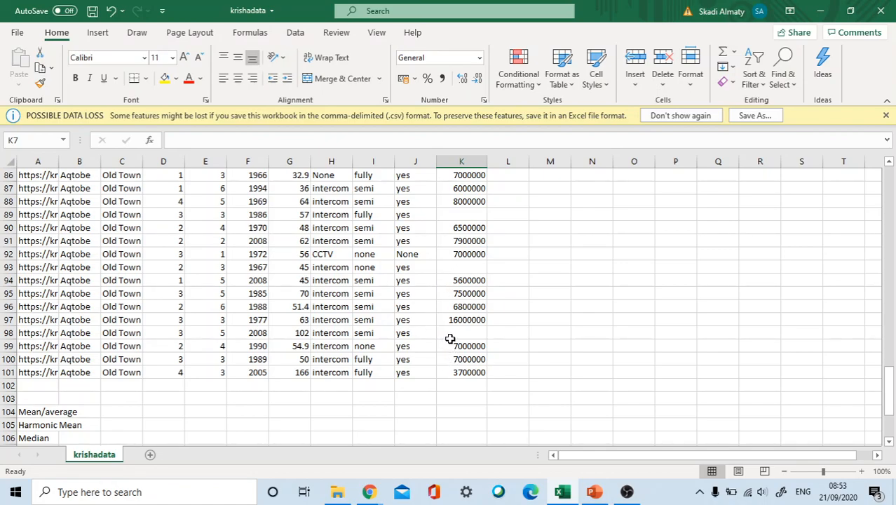
pyautogui.scroll(-3)
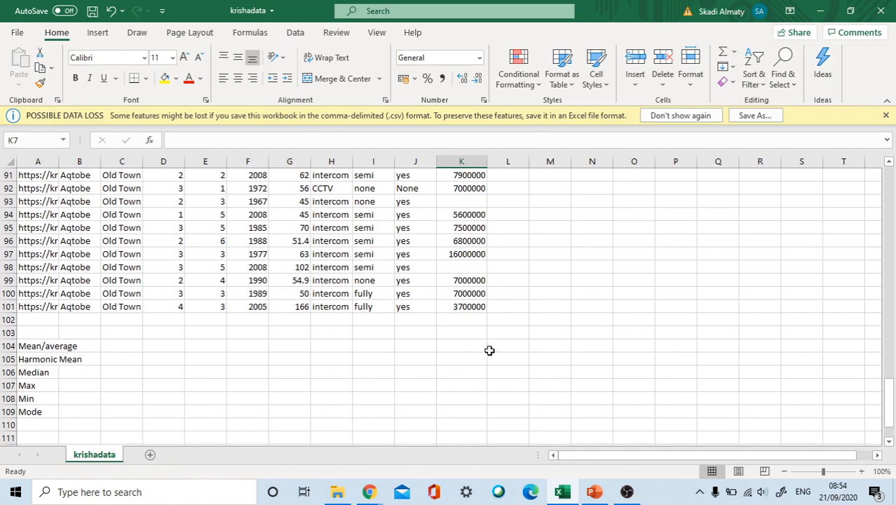
pyautogui.moveTo(471, 381)
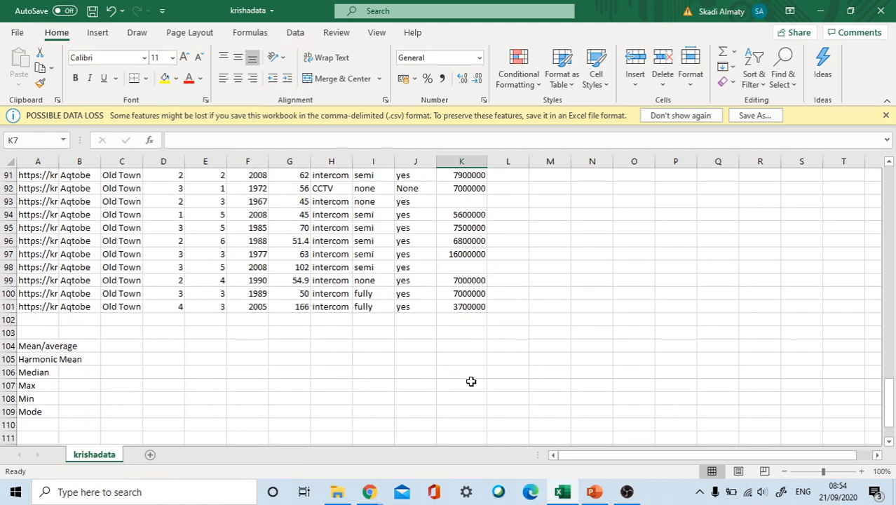
# Step: Enter =MEDIAN(K2:K101) in K106 beside the Median label, giving 7500000, and check the formula
pyautogui.click(462, 372)
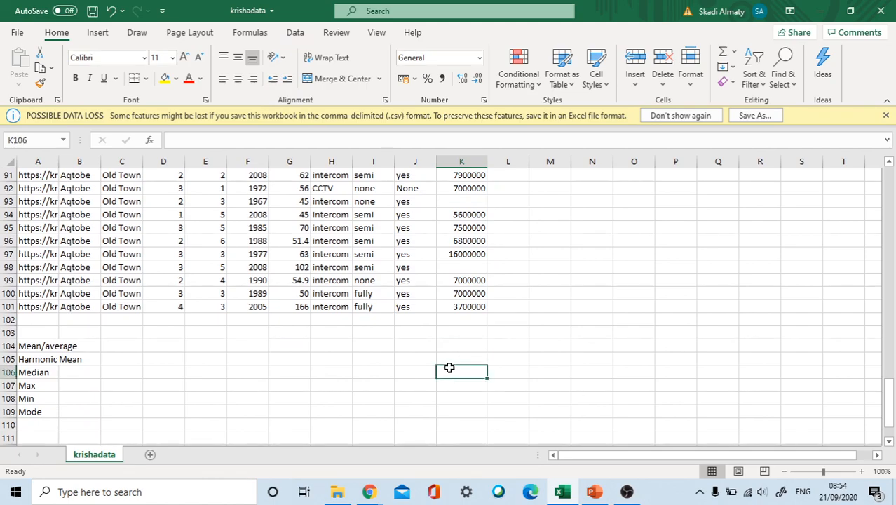
pyautogui.write('=')
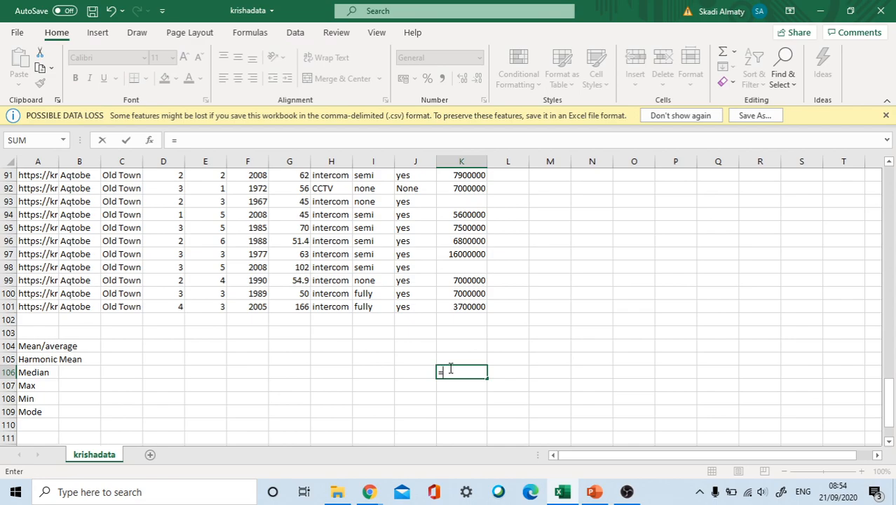
pyautogui.write('=med')
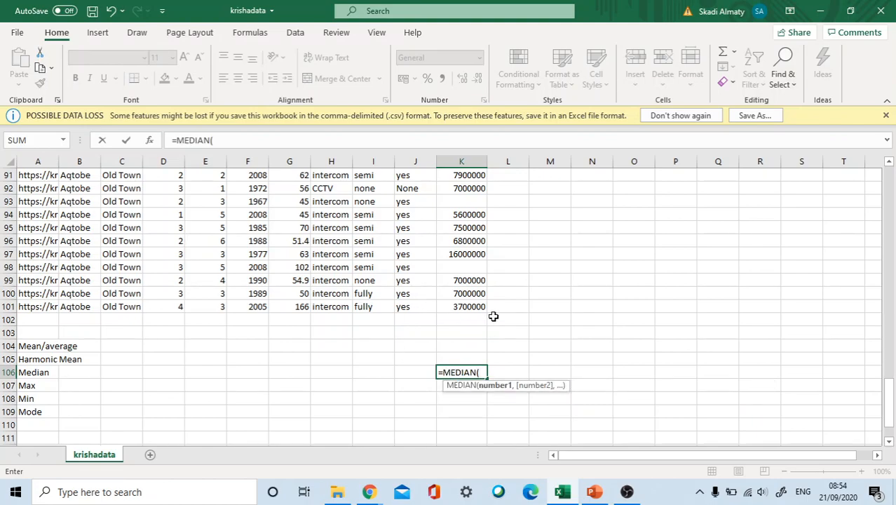
pyautogui.scroll(3)
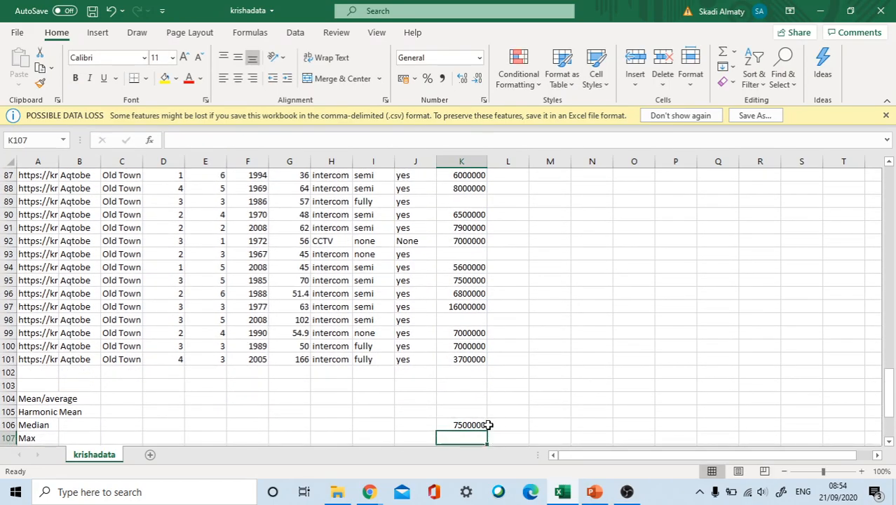
pyautogui.click(461, 423)
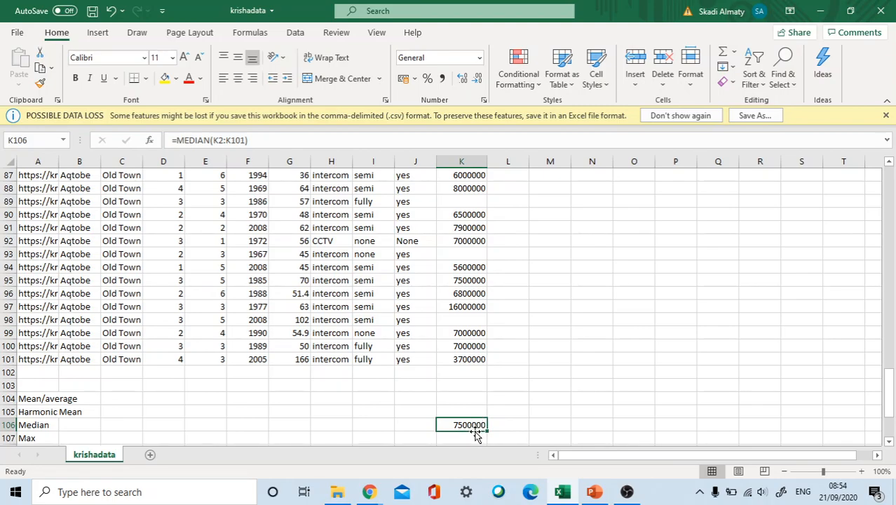
pyautogui.scroll(3)
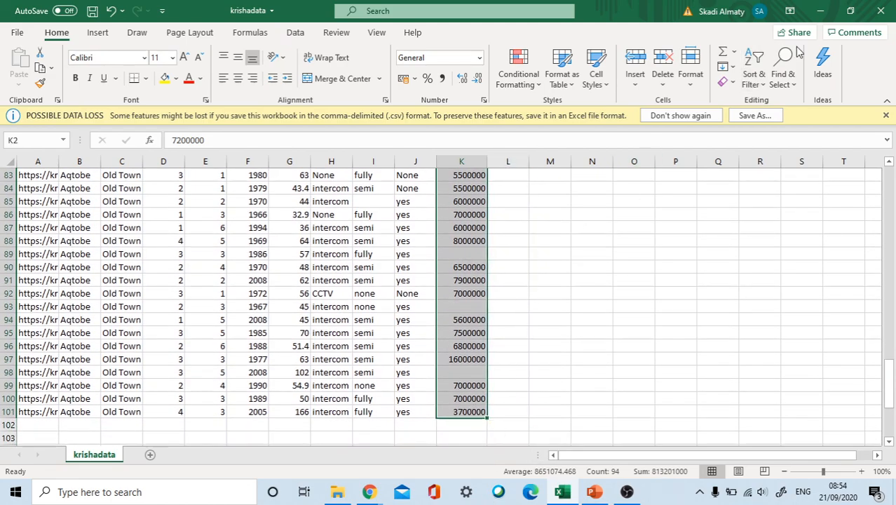
# Step: Select the blank Price cells via Go To Special Blanks and fill them with the 7500000 median
pyautogui.click(782, 67)
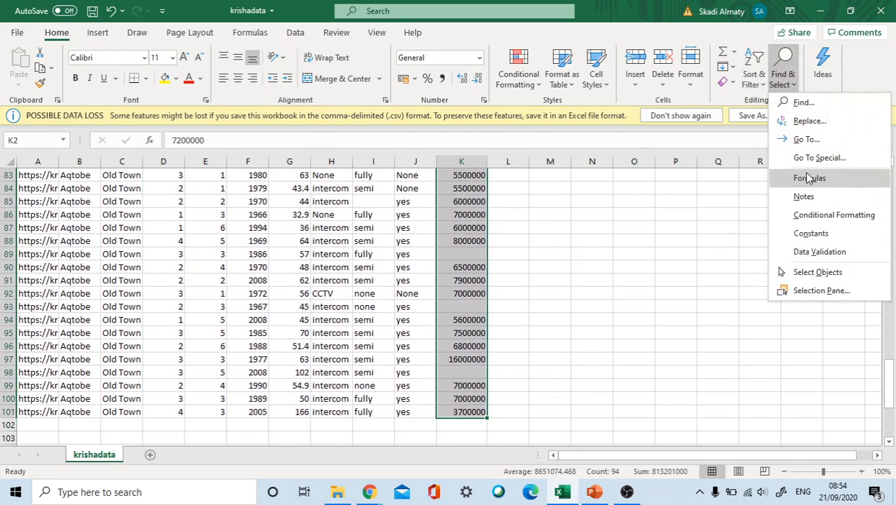
pyautogui.click(806, 139)
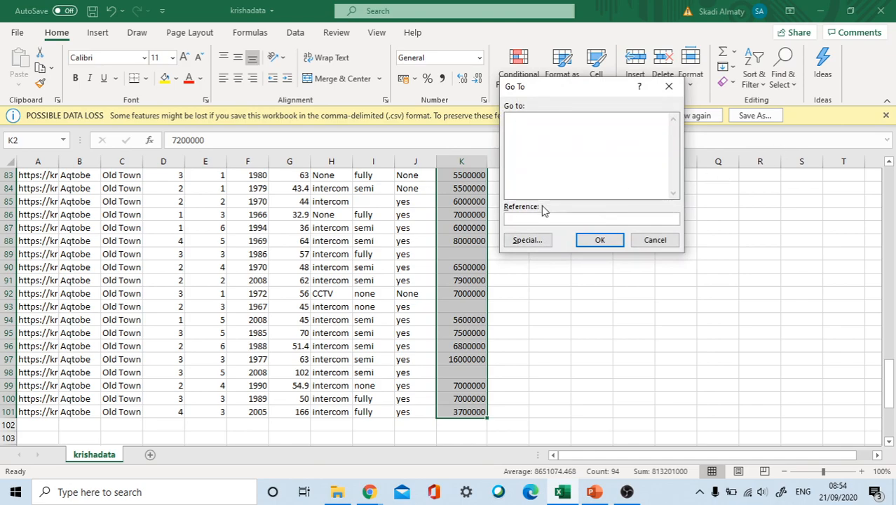
pyautogui.click(527, 239)
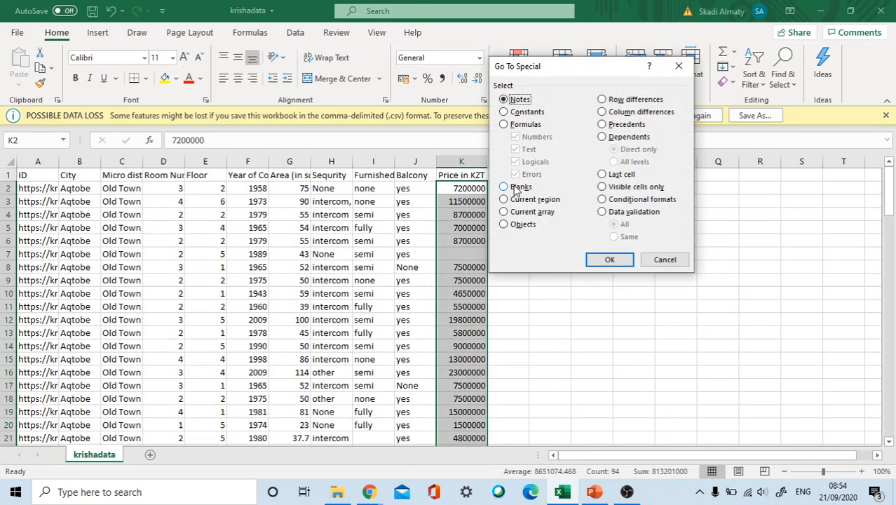
pyautogui.click(503, 187)
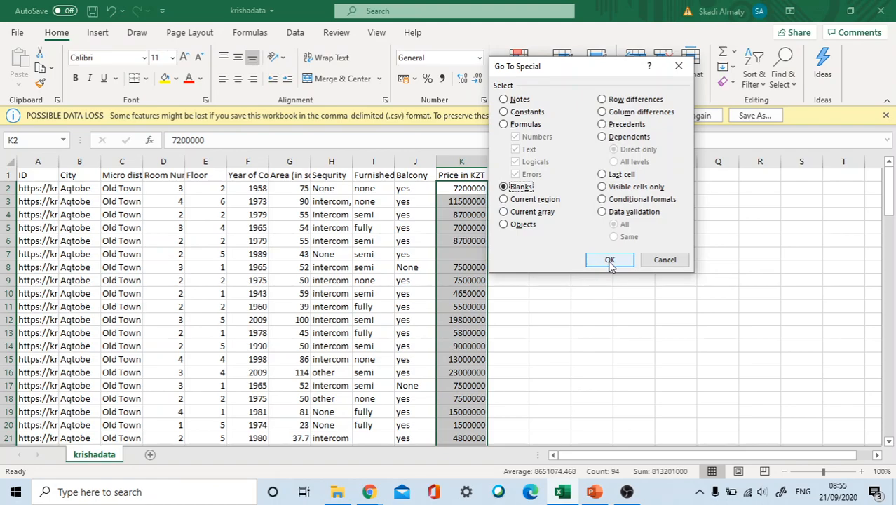
pyautogui.click(608, 259)
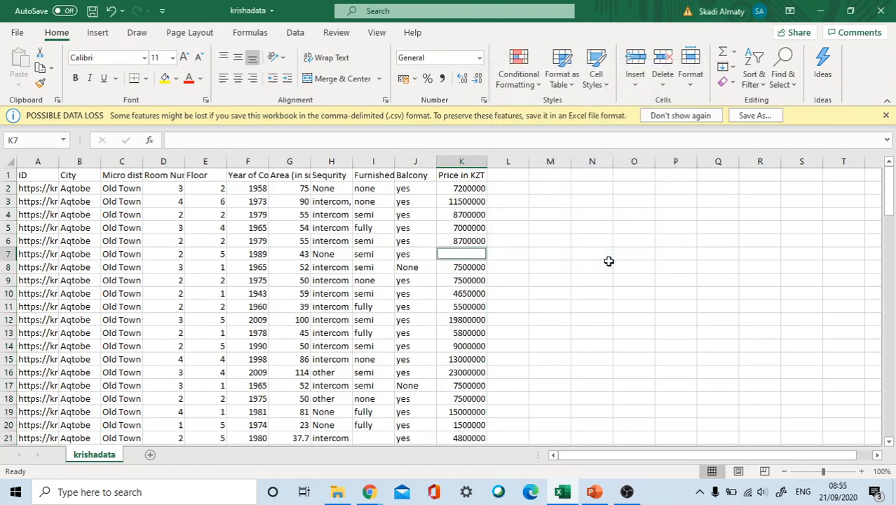
pyautogui.write('7500000')
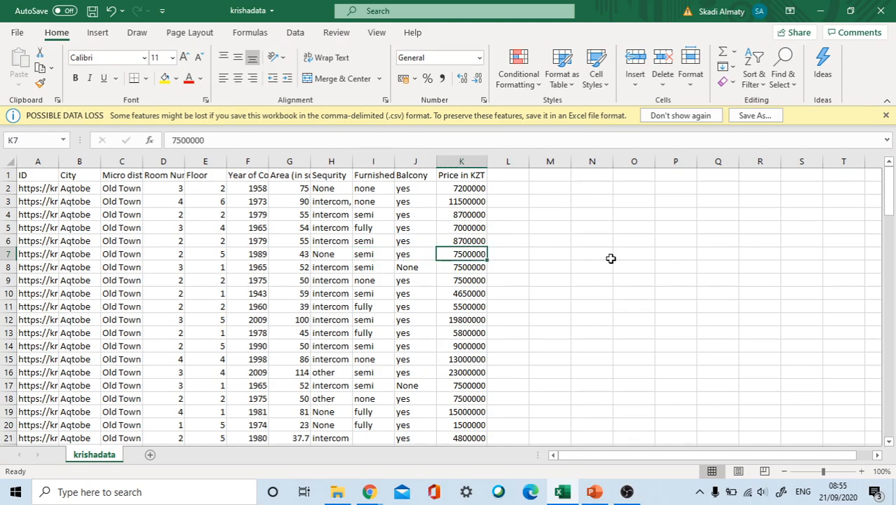
pyautogui.click(462, 280)
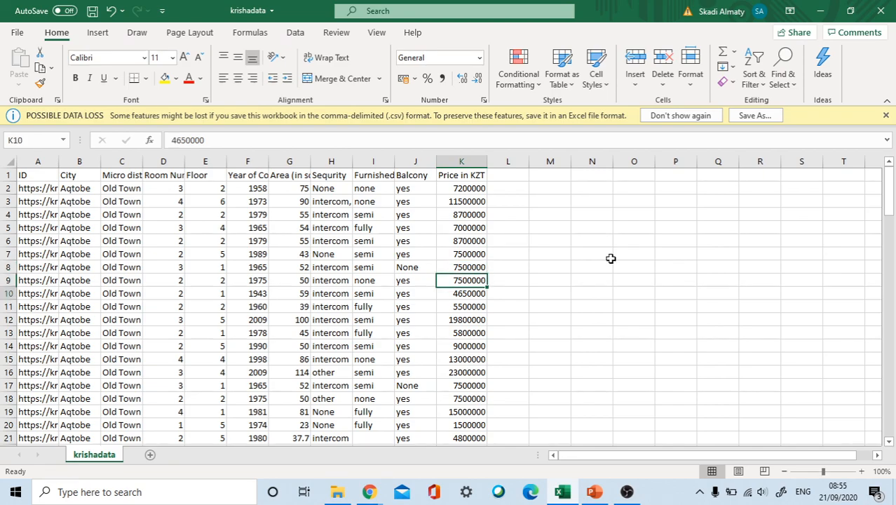
pyautogui.scroll(-3)
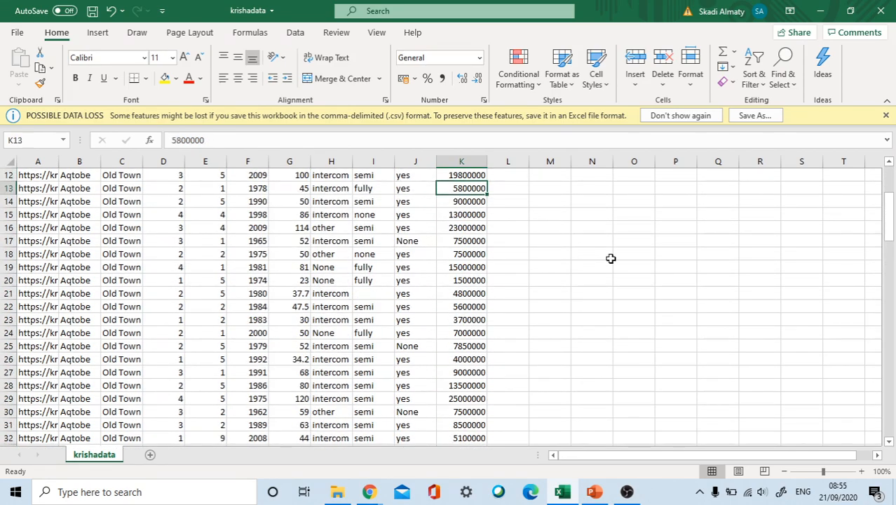
pyautogui.click(461, 319)
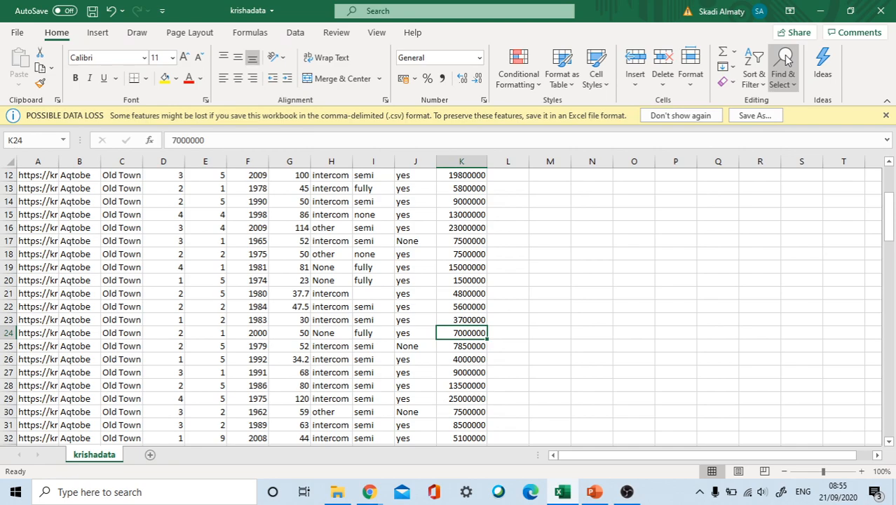
# Step: Run Go To Special again to check the Price column for any remaining blanks
pyautogui.click(782, 67)
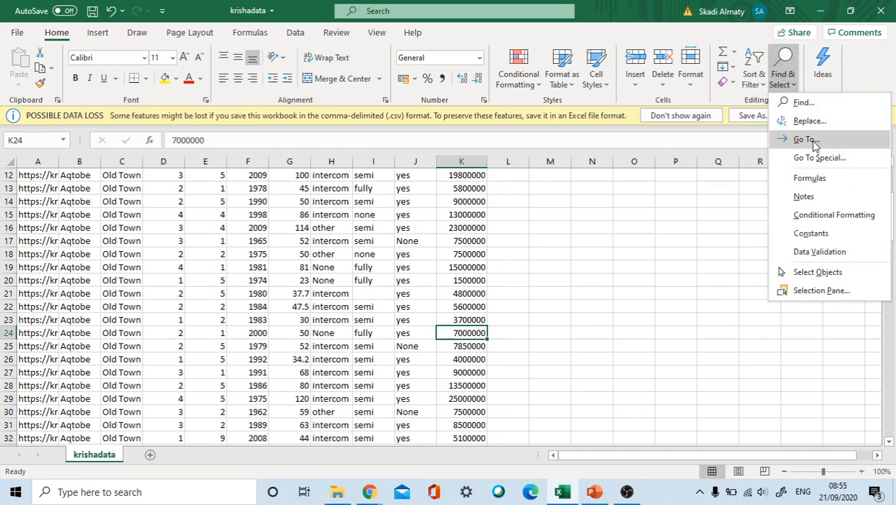
pyautogui.click(805, 140)
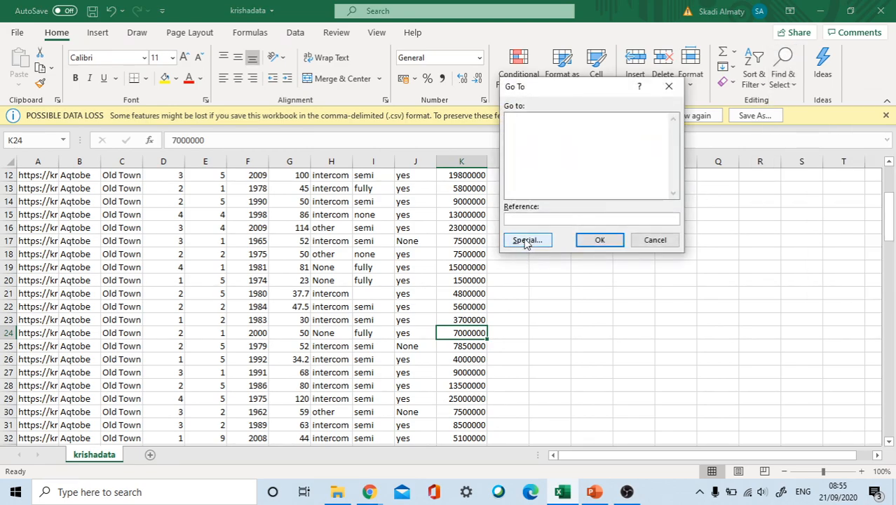
pyautogui.click(527, 239)
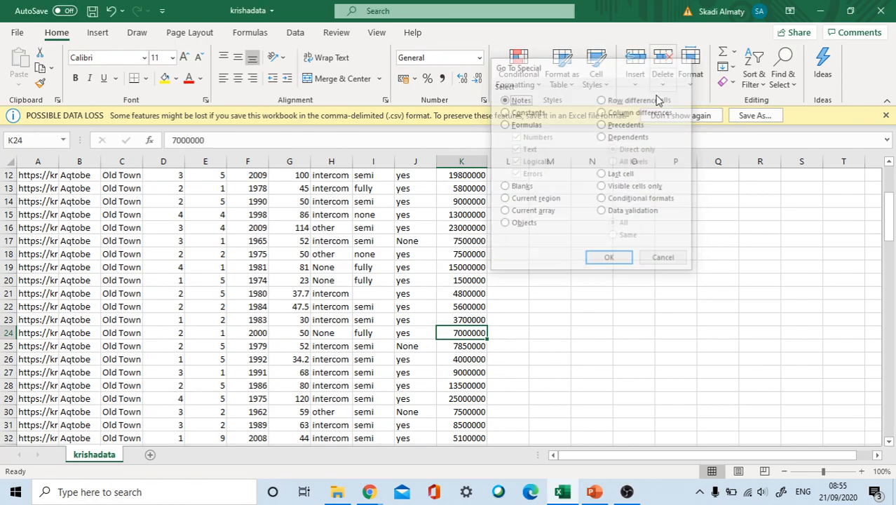
pyautogui.click(608, 256)
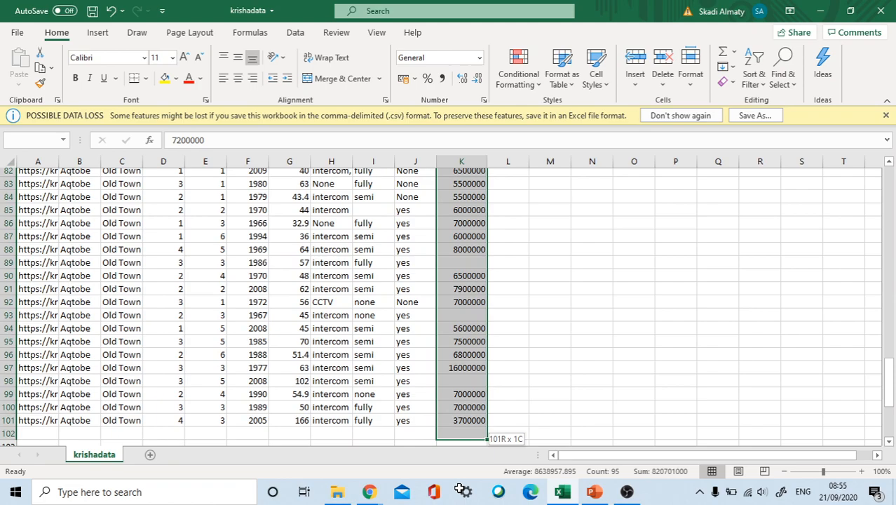
pyautogui.scroll(-3)
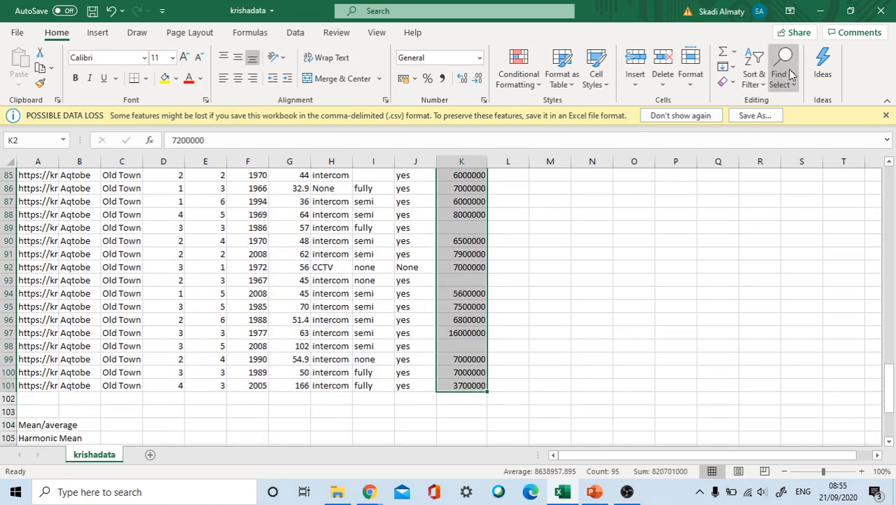
# Step: Select the remaining blank Price cells and fill them with 7500000, then return to the Mean row
pyautogui.click(782, 68)
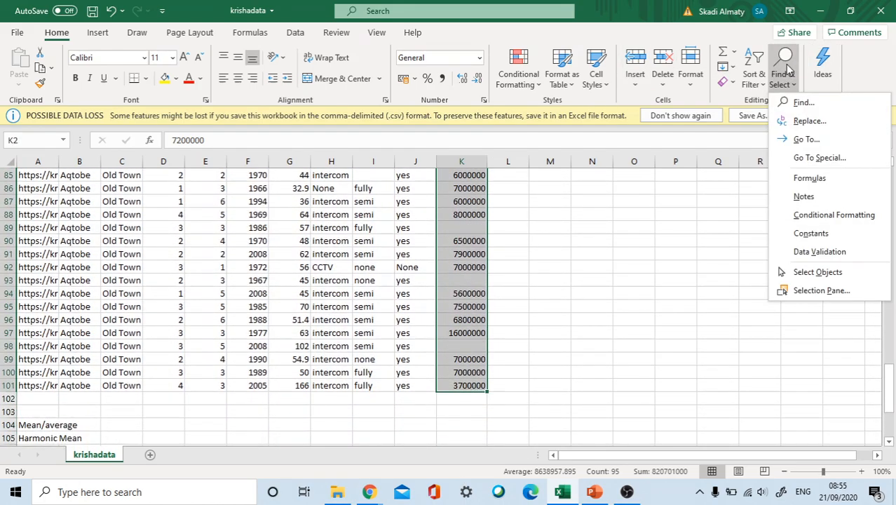
pyautogui.click(806, 139)
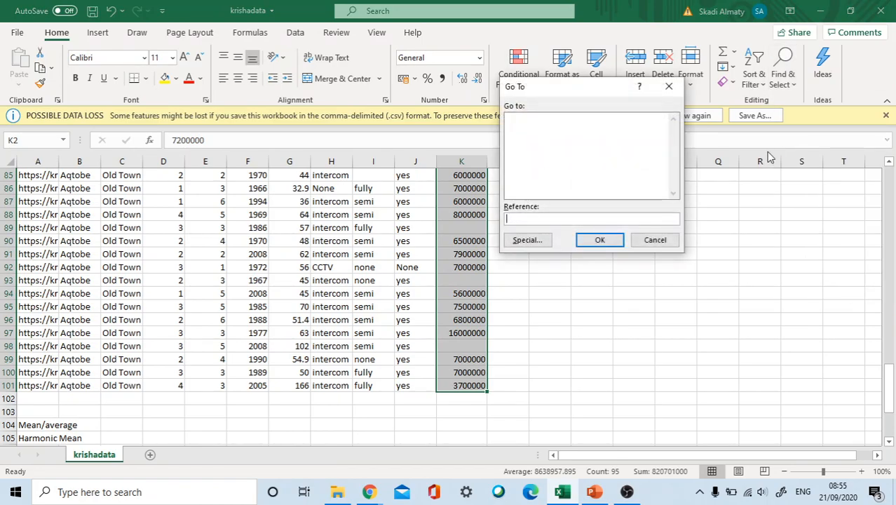
pyautogui.click(527, 240)
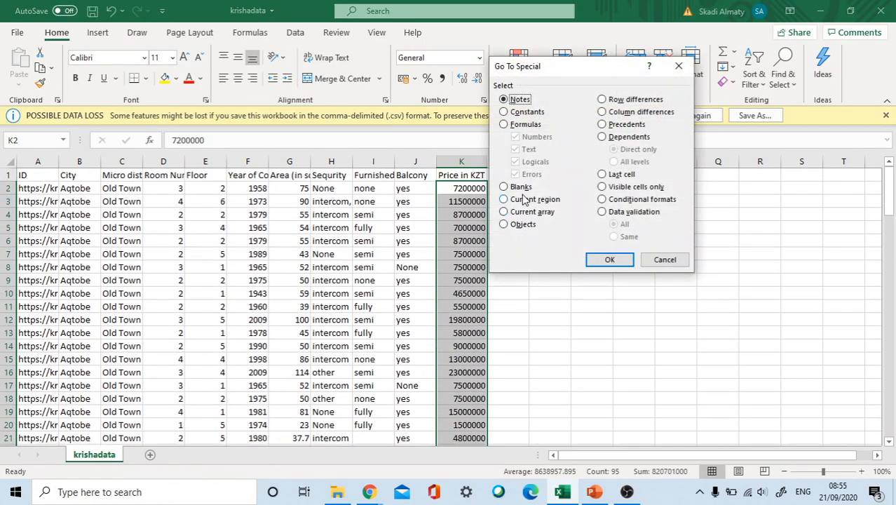
pyautogui.click(503, 187)
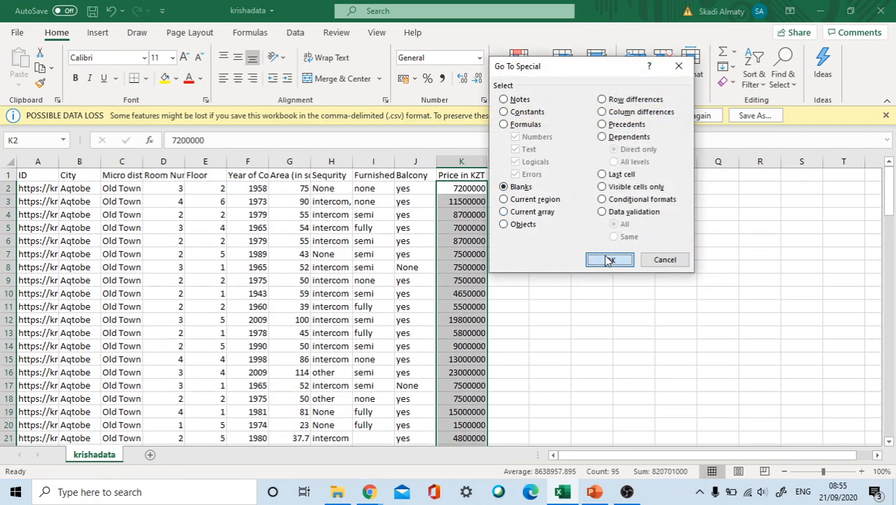
pyautogui.click(608, 259)
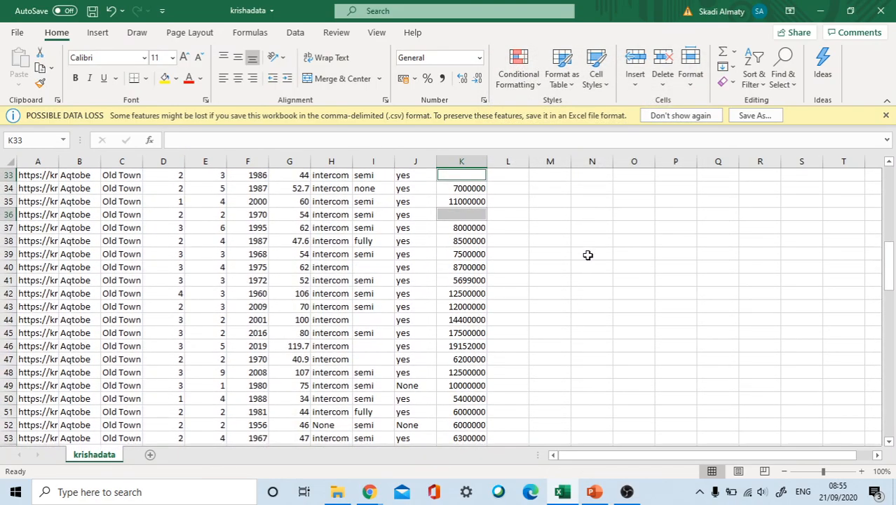
pyautogui.scroll(3)
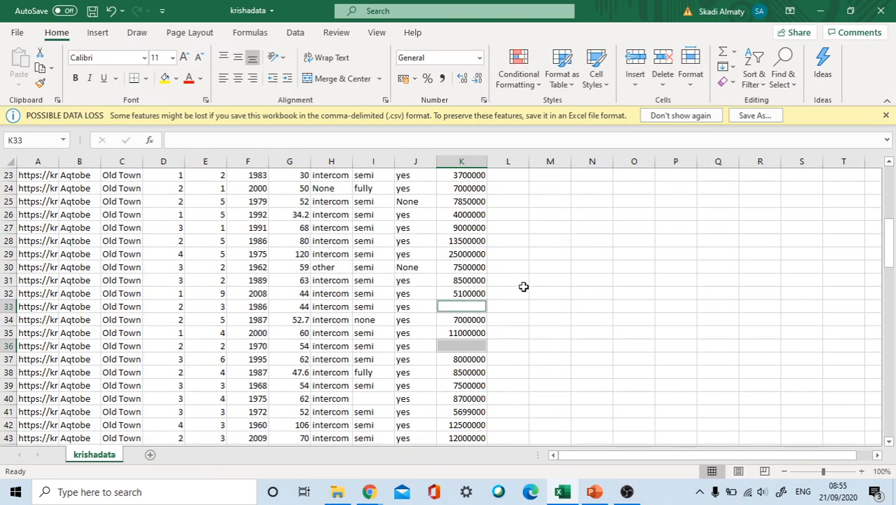
pyautogui.write('7500000')
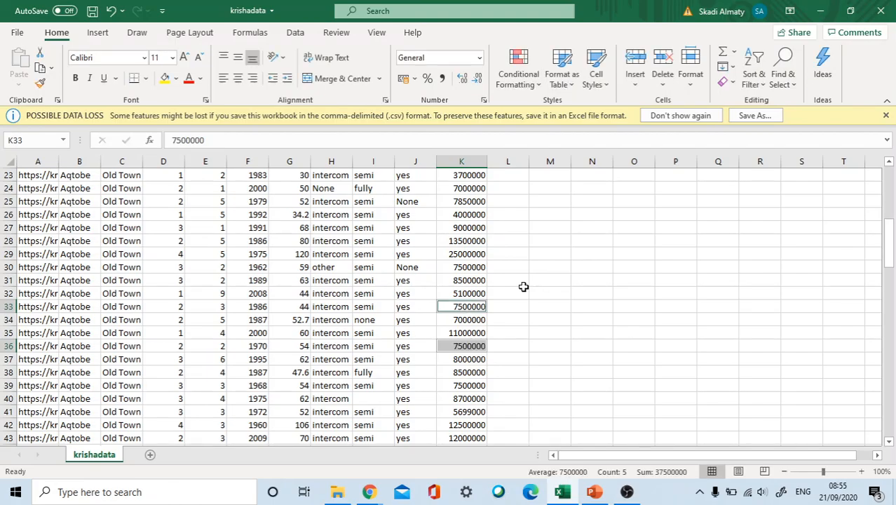
pyautogui.scroll(-3)
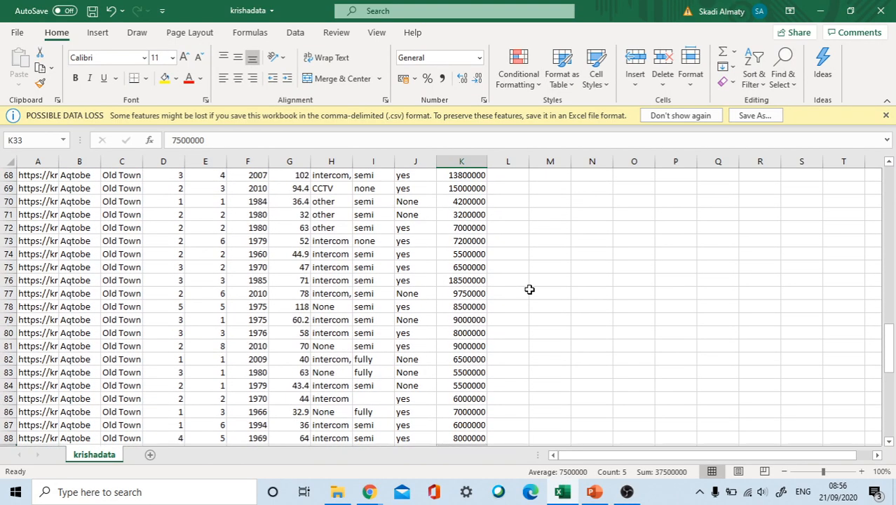
pyautogui.scroll(-3)
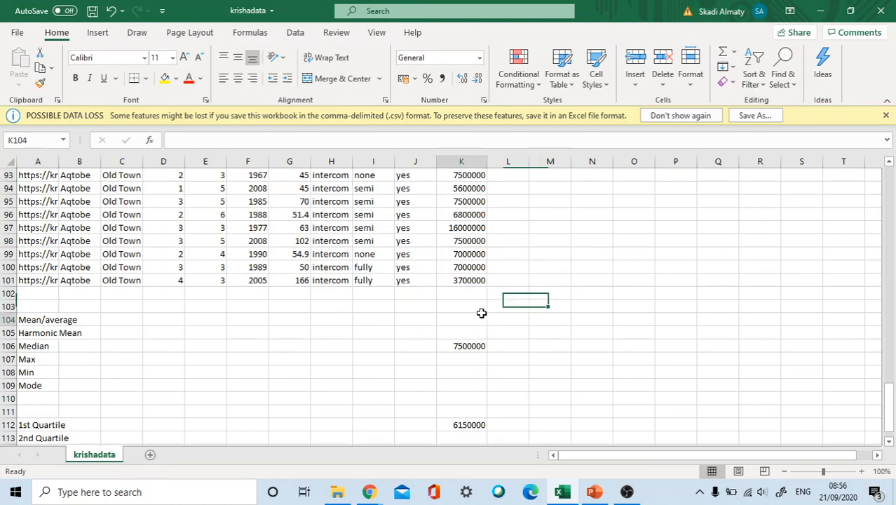
pyautogui.click(462, 319)
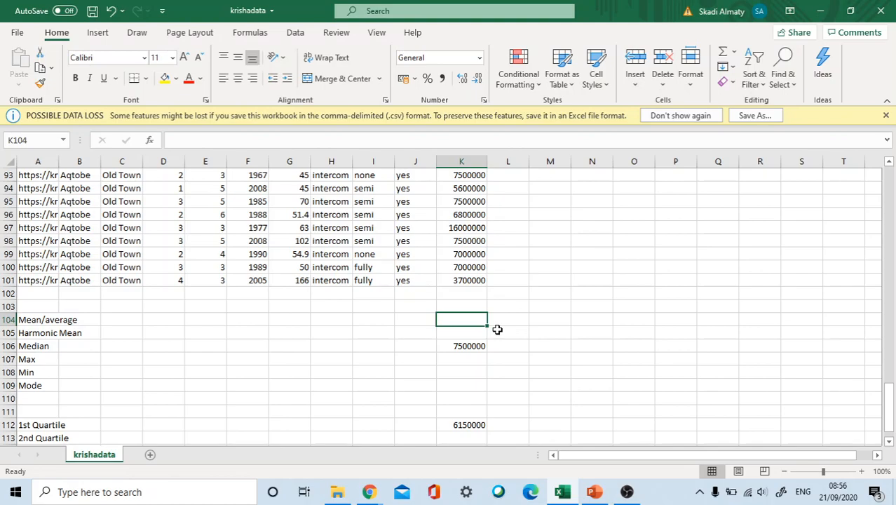
pyautogui.moveTo(474, 280)
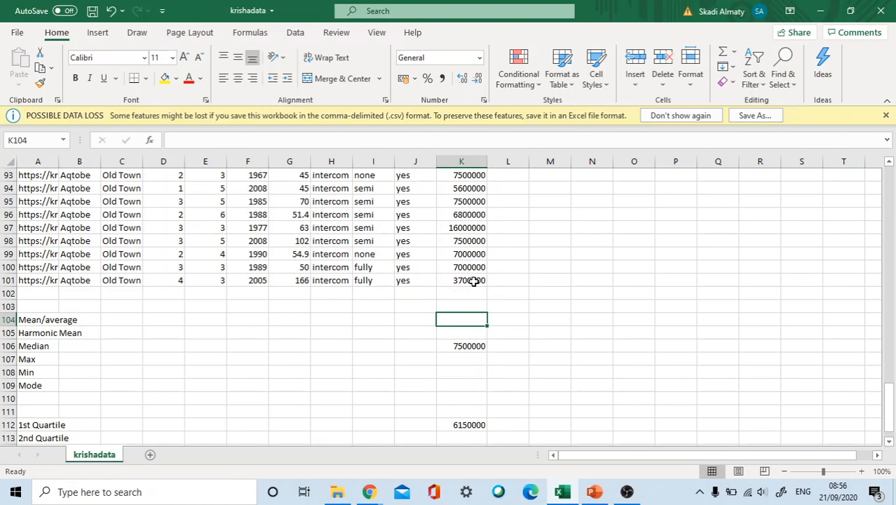
# Step: Add a Duplicate Values rule with Light Red Fill and Dark Red Text from Conditional Formatting
pyautogui.scroll(3)
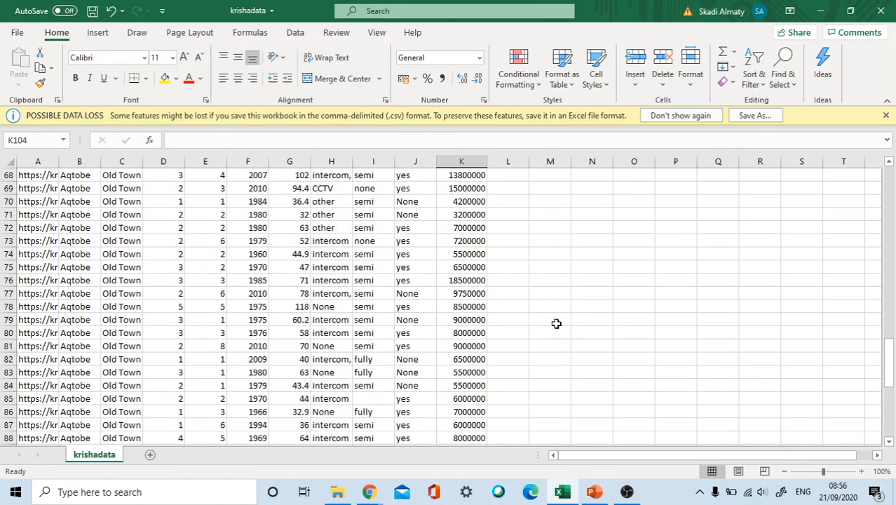
pyautogui.scroll(3)
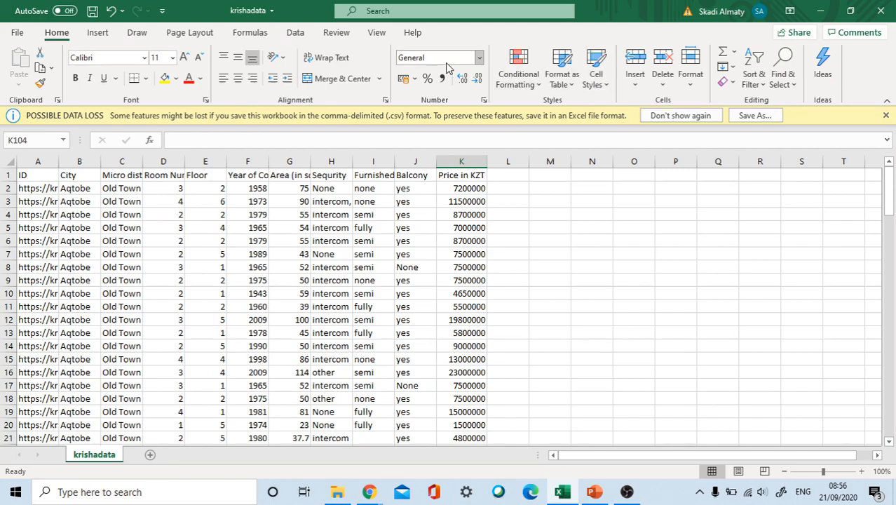
pyautogui.moveTo(518, 68)
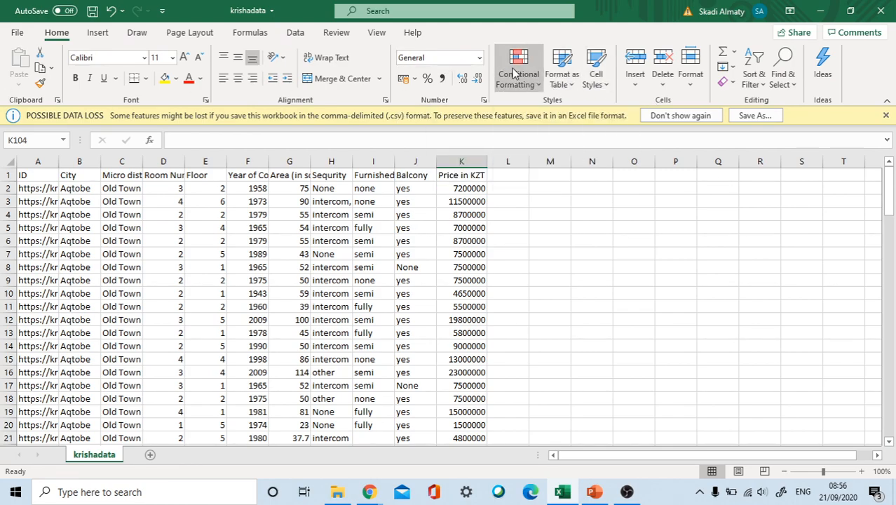
pyautogui.click(519, 67)
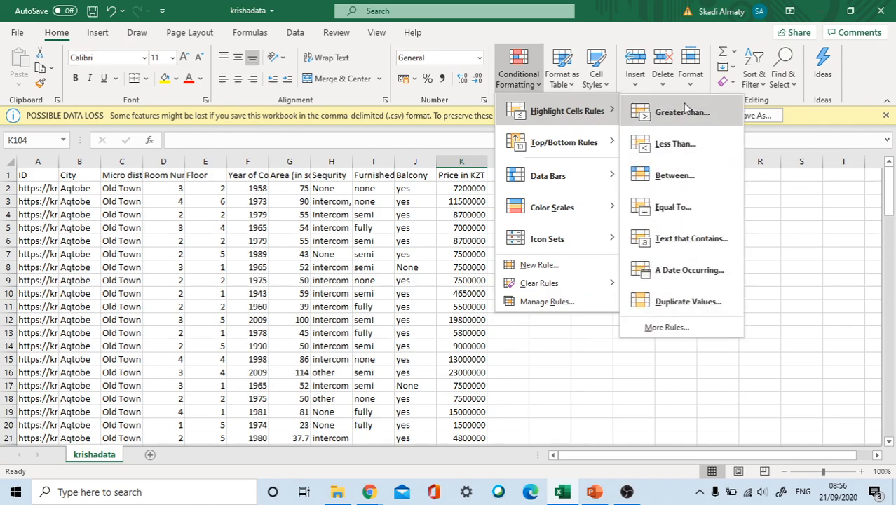
pyautogui.moveTo(679, 300)
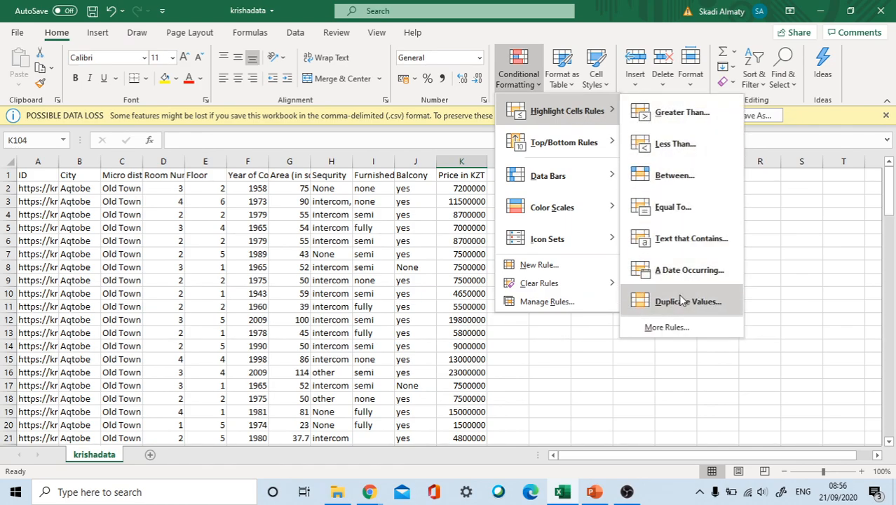
pyautogui.click(687, 300)
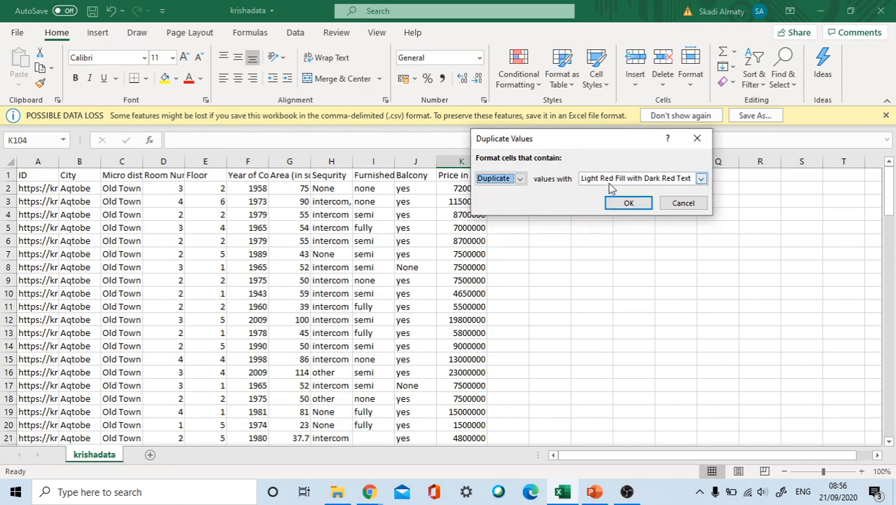
pyautogui.moveTo(628, 202)
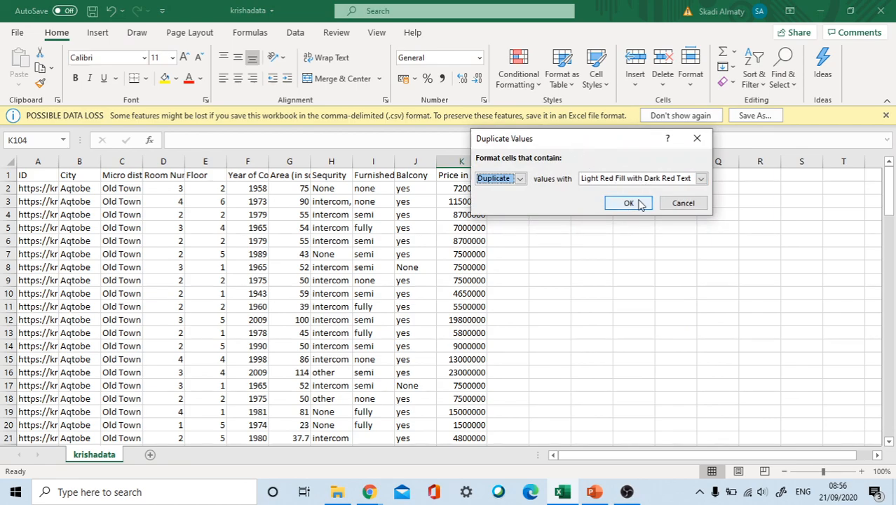
pyautogui.click(628, 202)
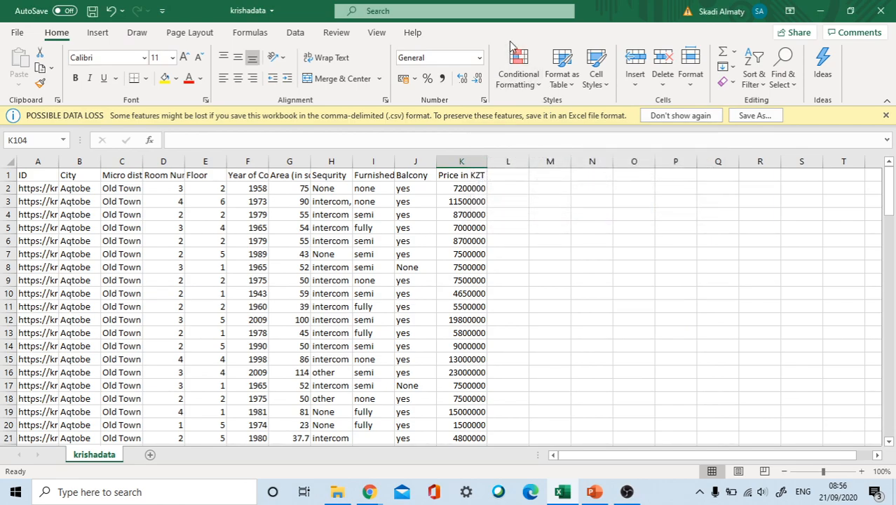
pyautogui.click(518, 67)
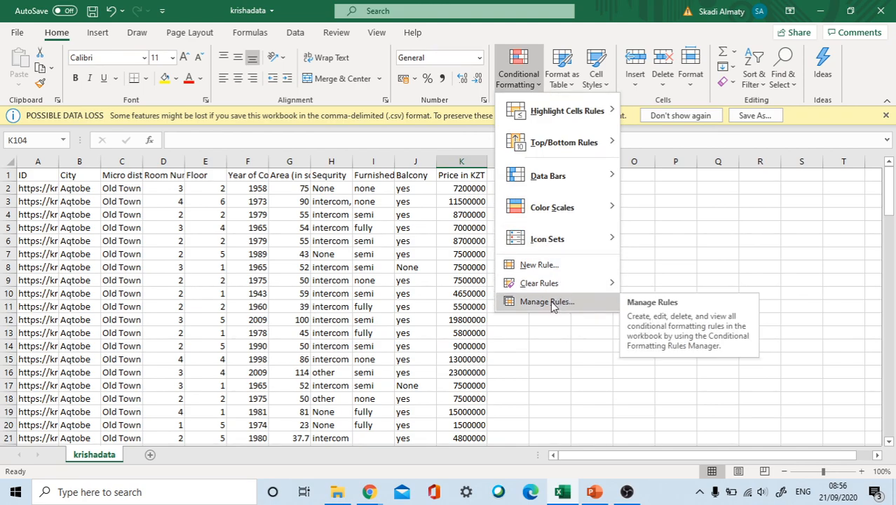
# Step: In Manage Rules, change the duplicate rule's Applies to range from K104 to =$A$2:$A$101
pyautogui.click(546, 301)
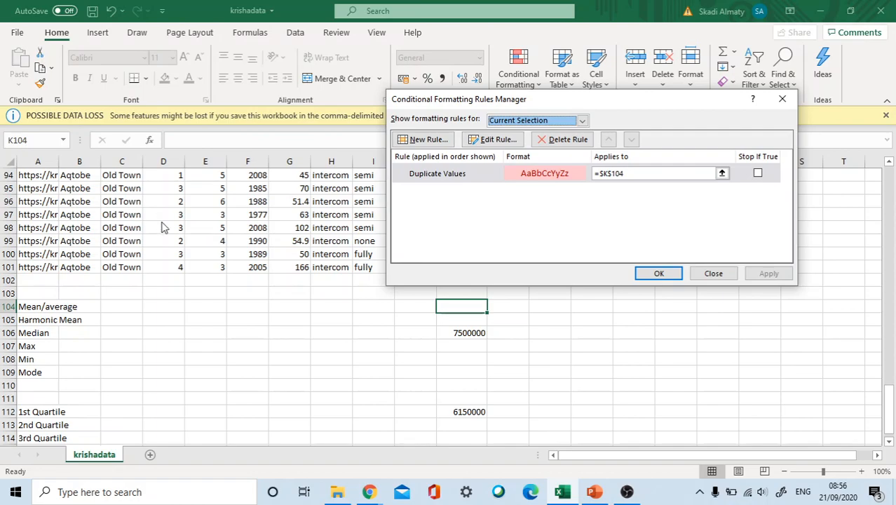
pyautogui.moveTo(886, 391)
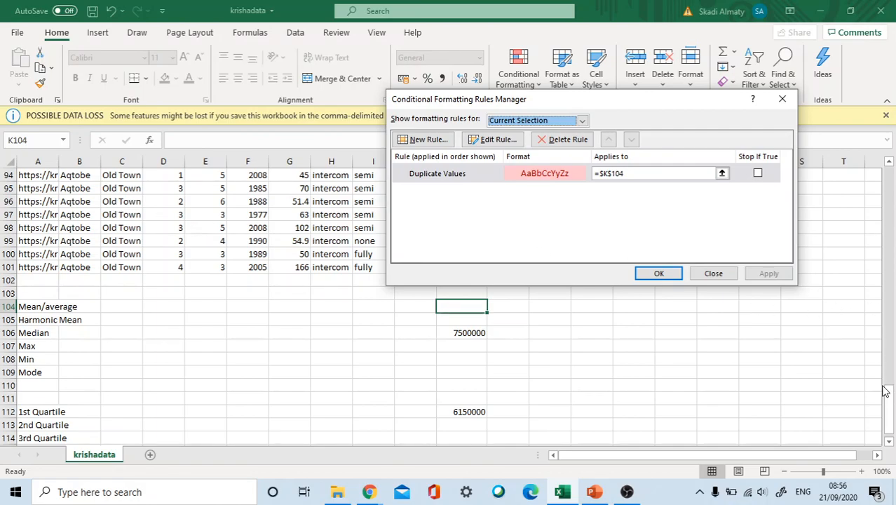
pyautogui.moveTo(890, 403)
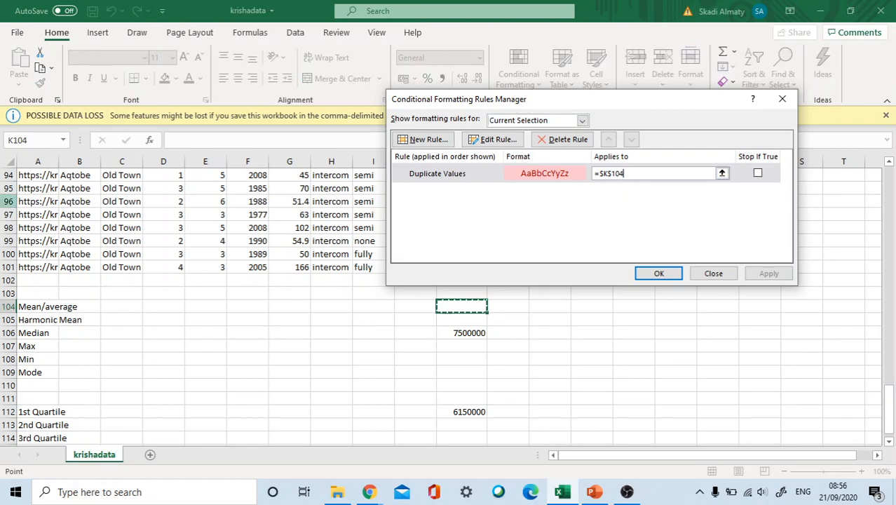
pyautogui.scroll(3)
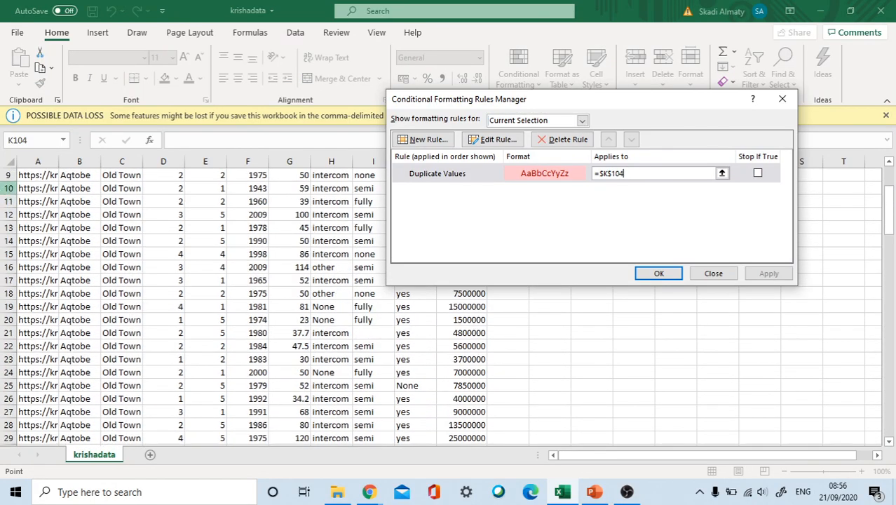
pyautogui.scroll(3)
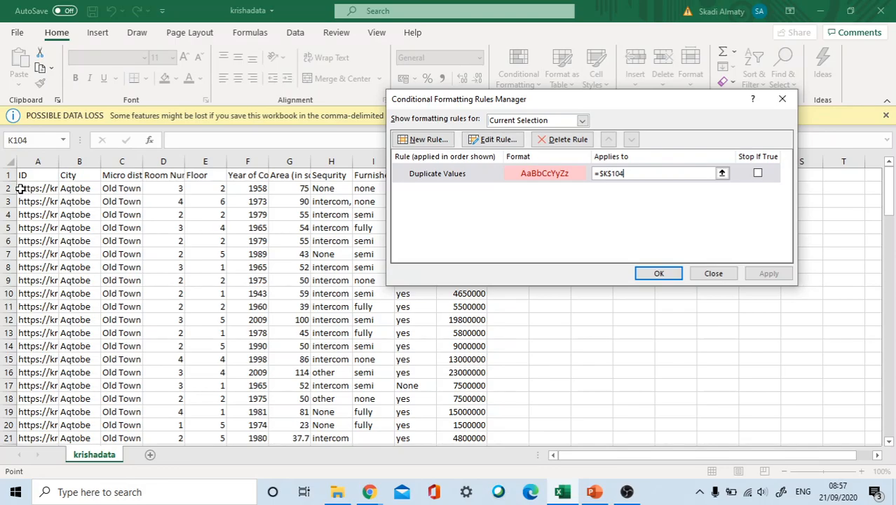
pyautogui.click(722, 174)
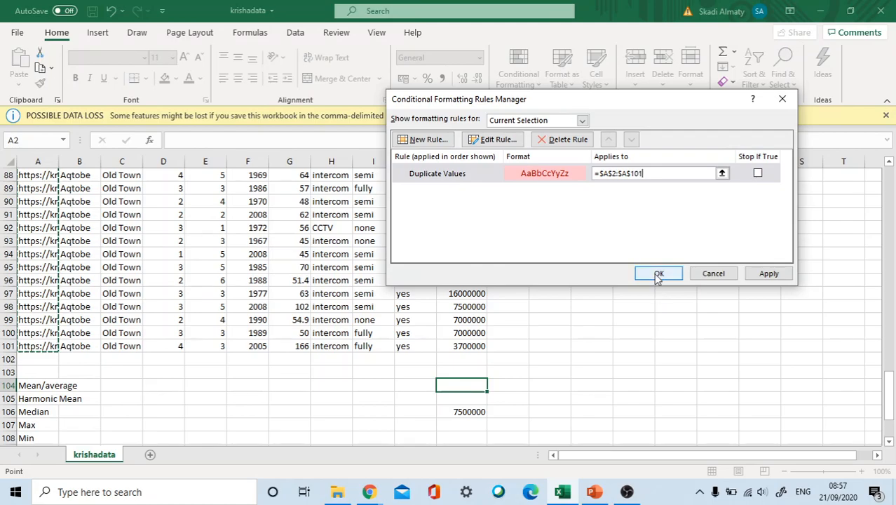
pyautogui.click(658, 274)
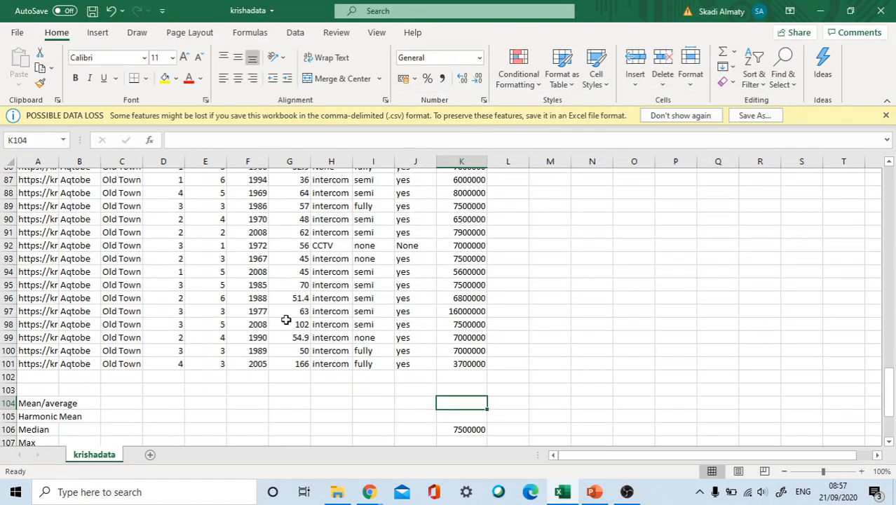
# Step: Resize the ID column A to a width of 36 so the highlighted duplicate IDs show fully
pyautogui.scroll(3)
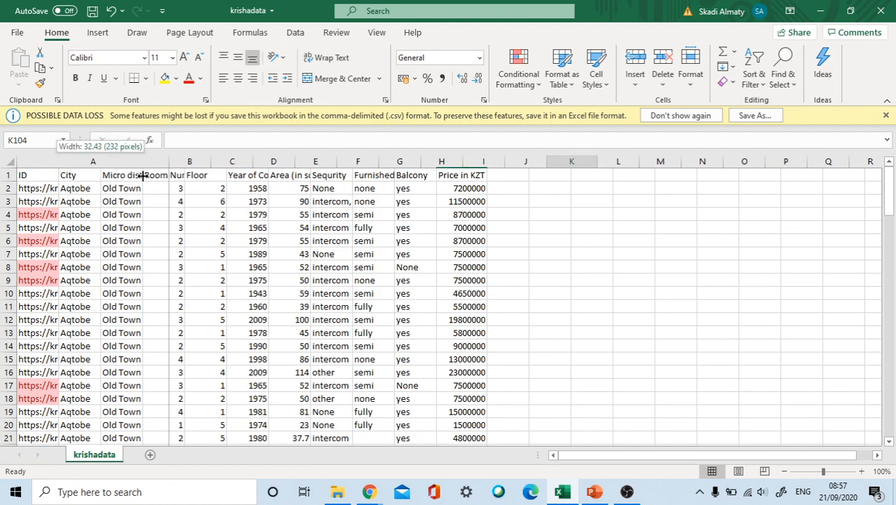
pyautogui.moveTo(143, 161); pyautogui.dragTo(104, 161)
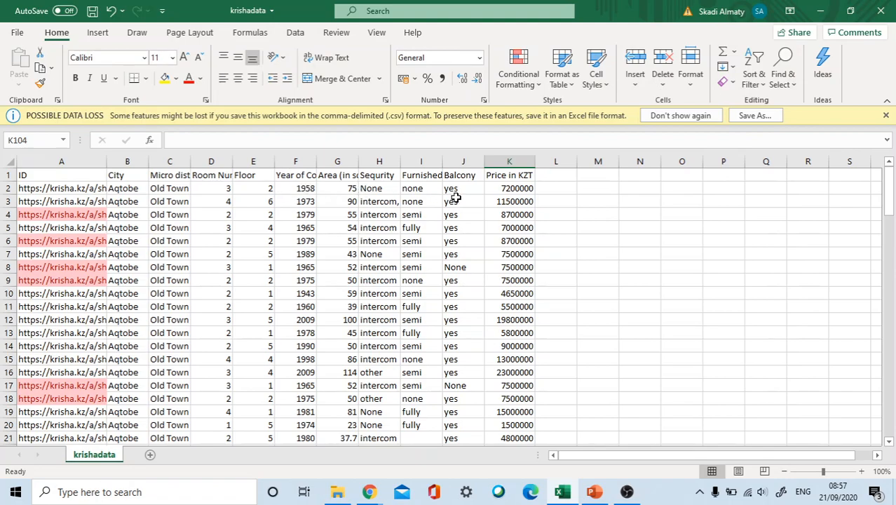
pyautogui.moveTo(103, 163)
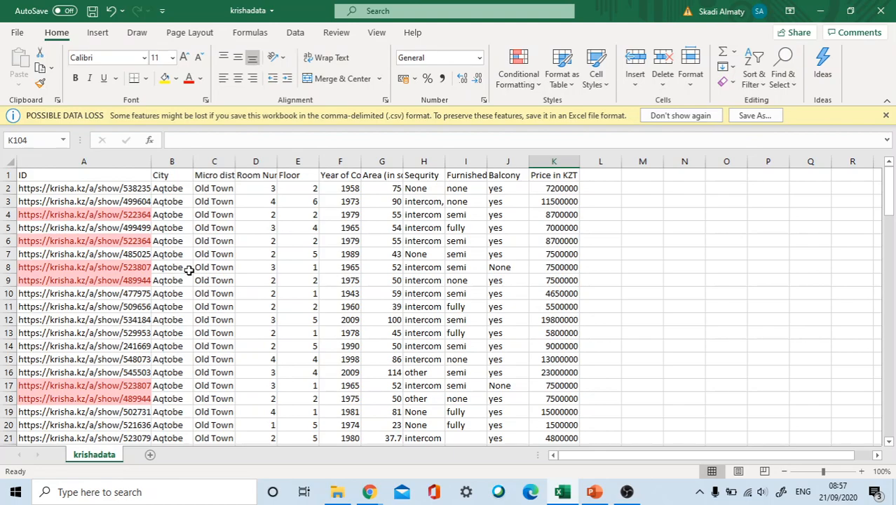
pyautogui.moveTo(101, 227)
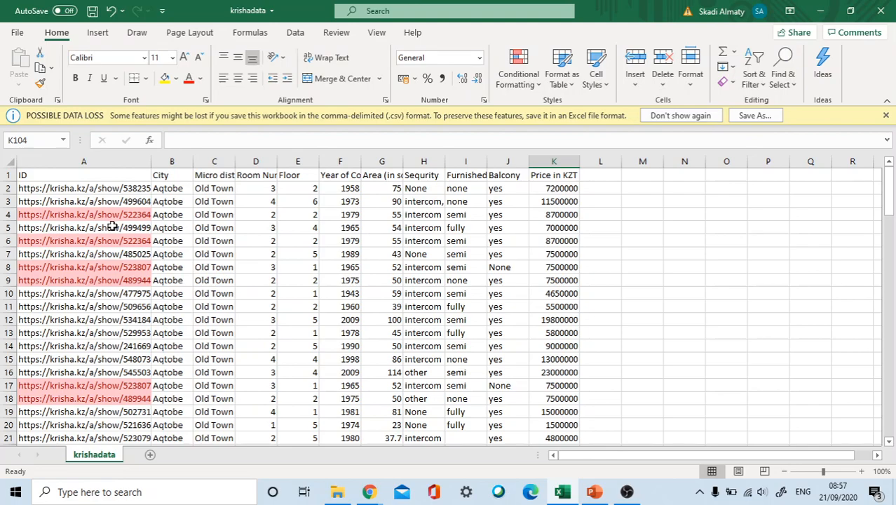
pyautogui.moveTo(161, 263)
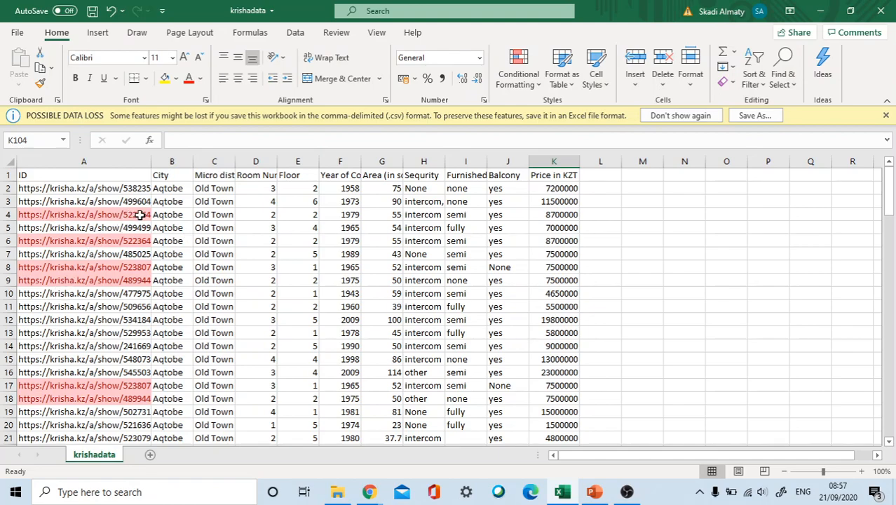
pyautogui.moveTo(188, 162); pyautogui.dragTo(187, 161)
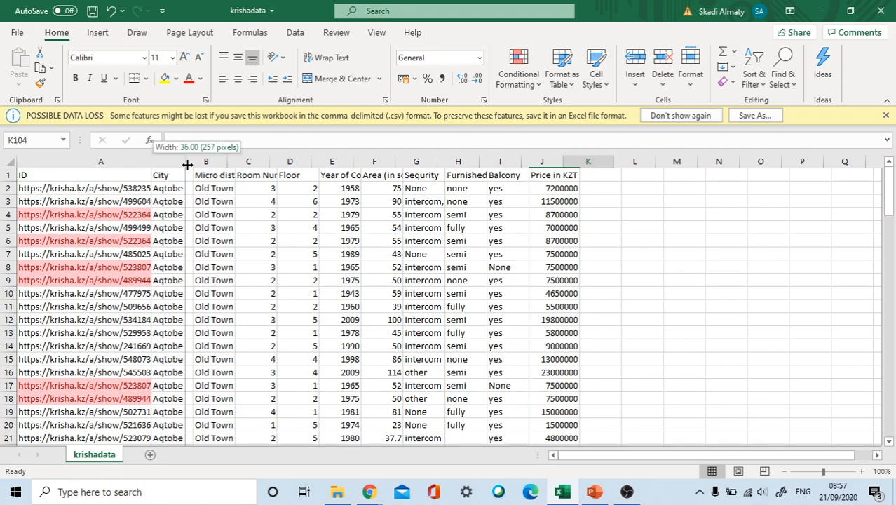
pyautogui.moveTo(188, 161); pyautogui.dragTo(141, 162)
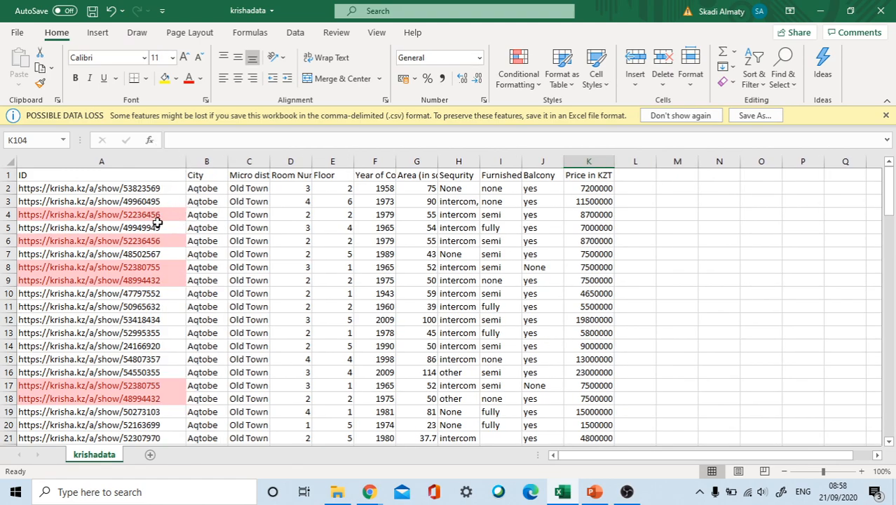
pyautogui.moveTo(171, 252)
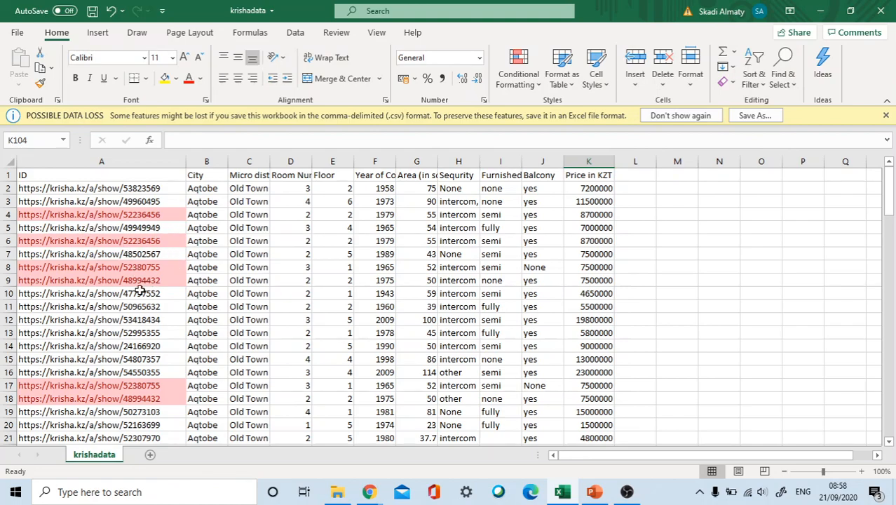
pyautogui.moveTo(159, 276)
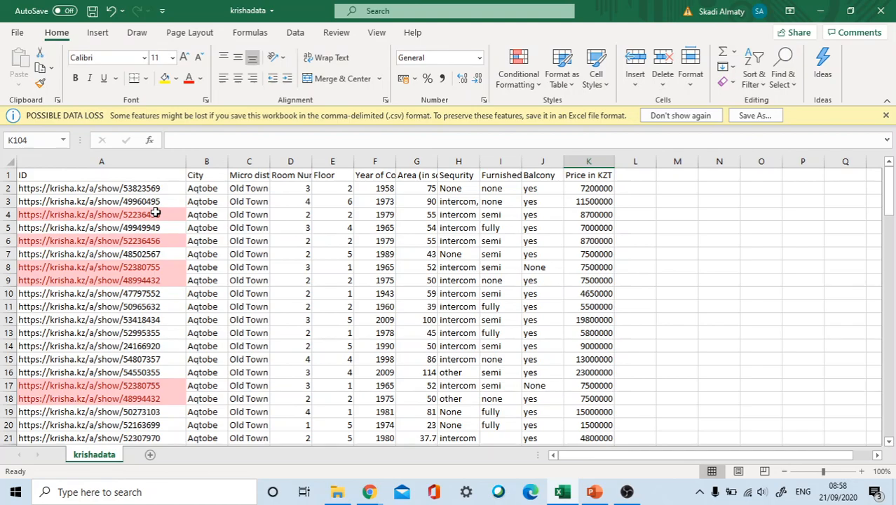
pyautogui.moveTo(195, 221)
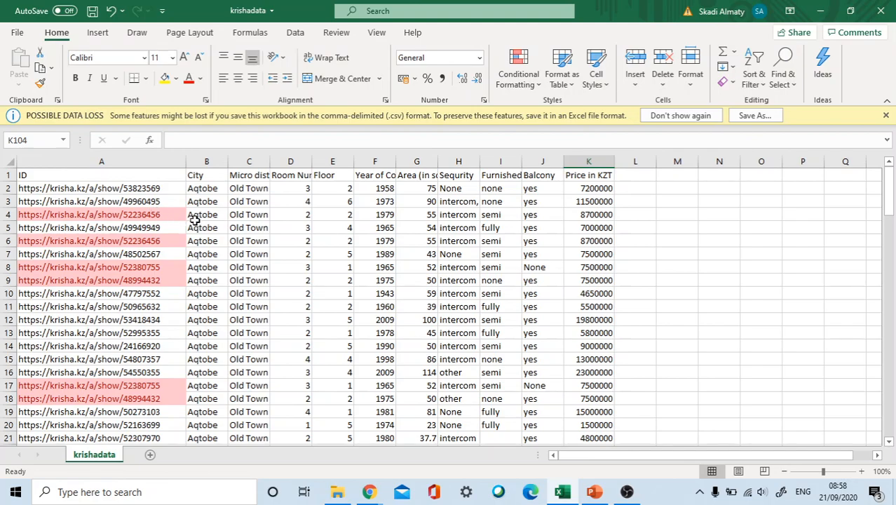
pyautogui.moveTo(171, 243)
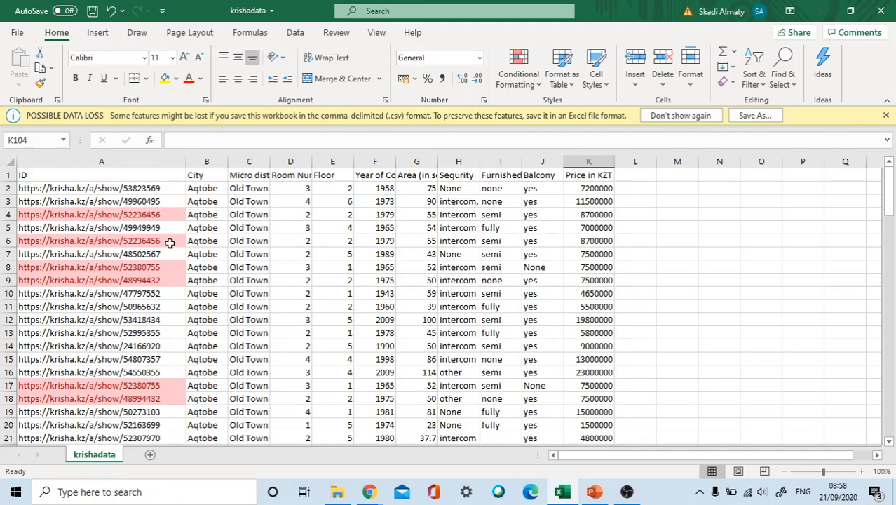
pyautogui.moveTo(163, 213)
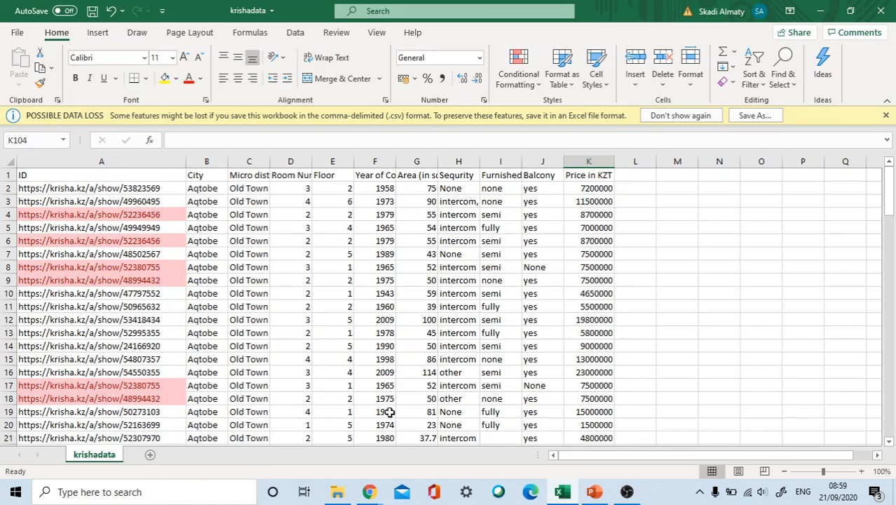
# Step: Scroll down past the housing data to the statistics labels ending at 4th Quartile
pyautogui.scroll(-3)
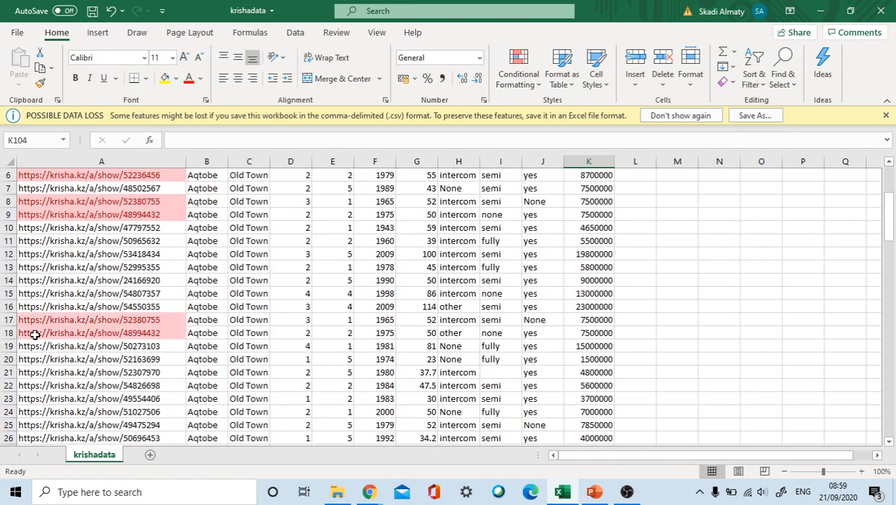
pyautogui.scroll(3)
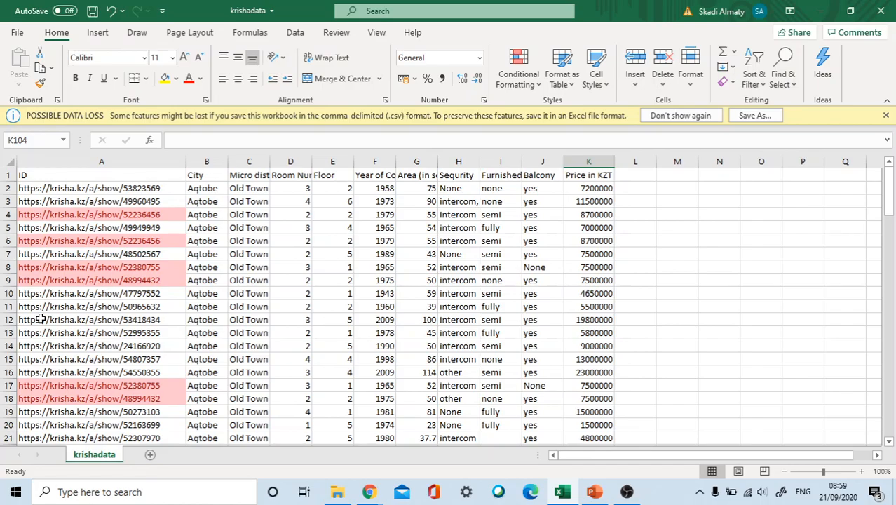
pyautogui.scroll(-3)
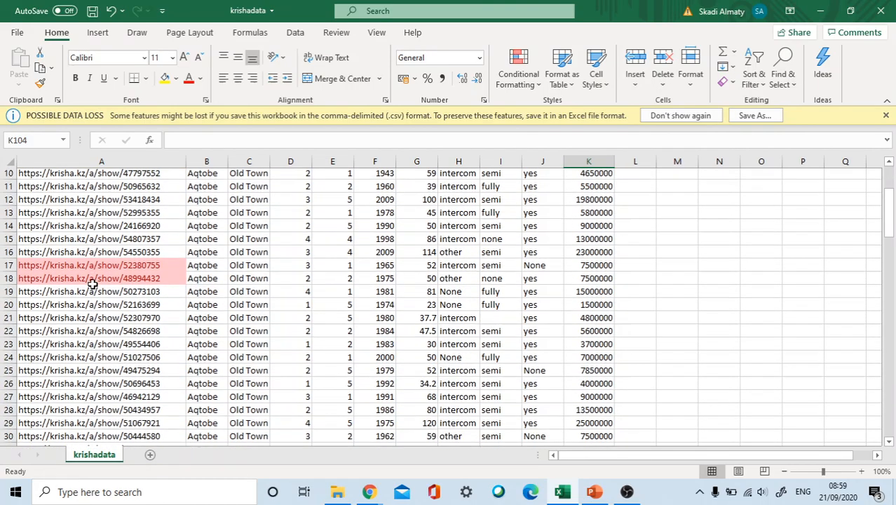
pyautogui.scroll(-3)
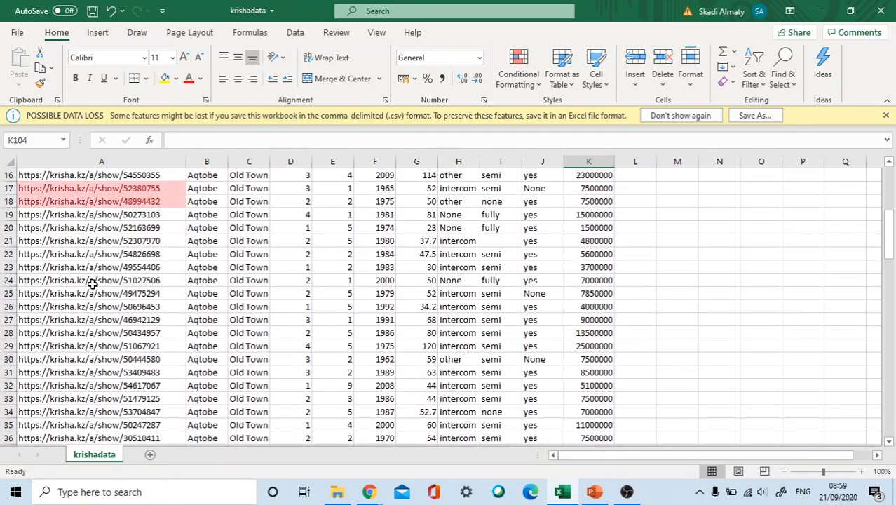
pyautogui.scroll(3)
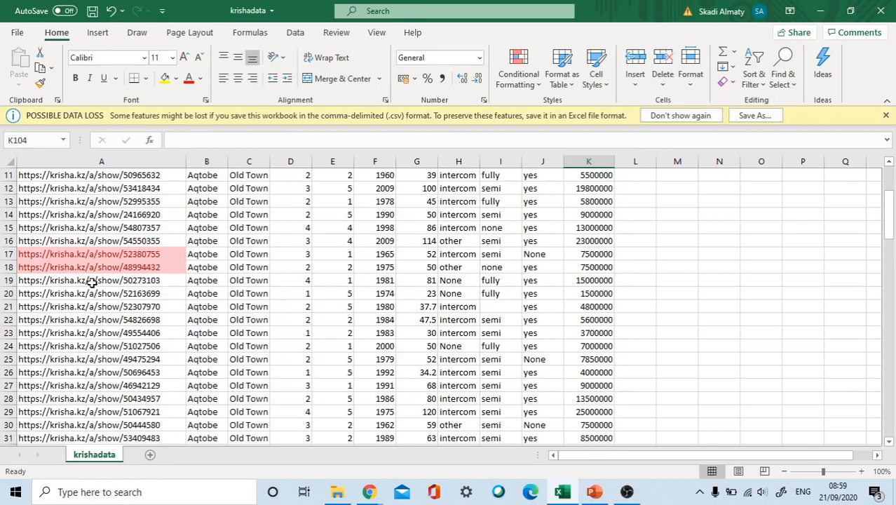
pyautogui.scroll(-3)
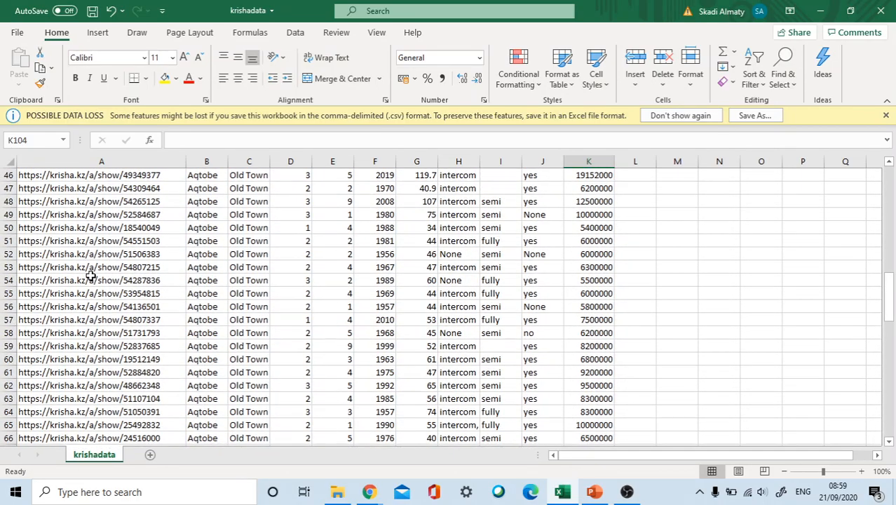
pyautogui.scroll(-3)
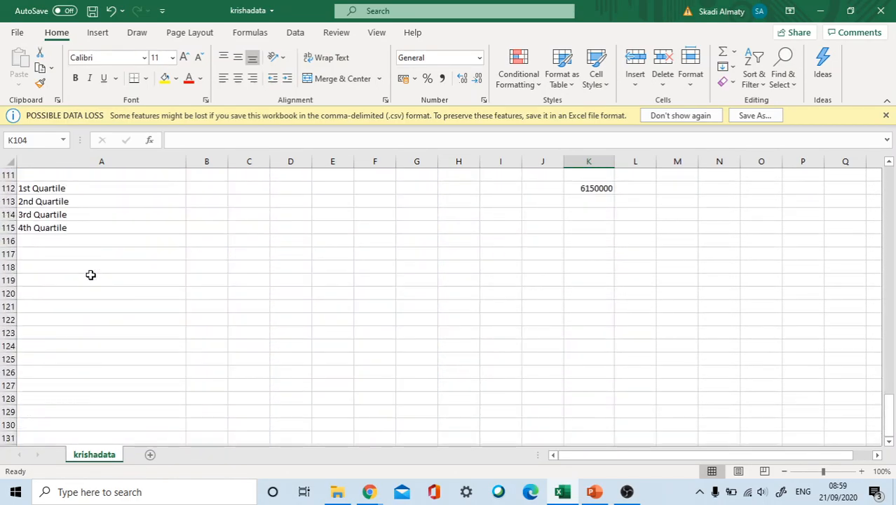
pyautogui.scroll(3)
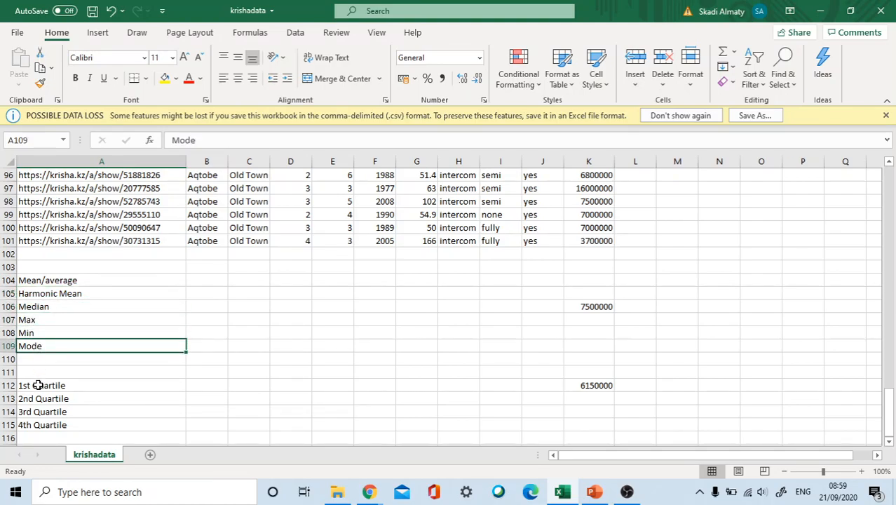
pyautogui.moveTo(642, 249)
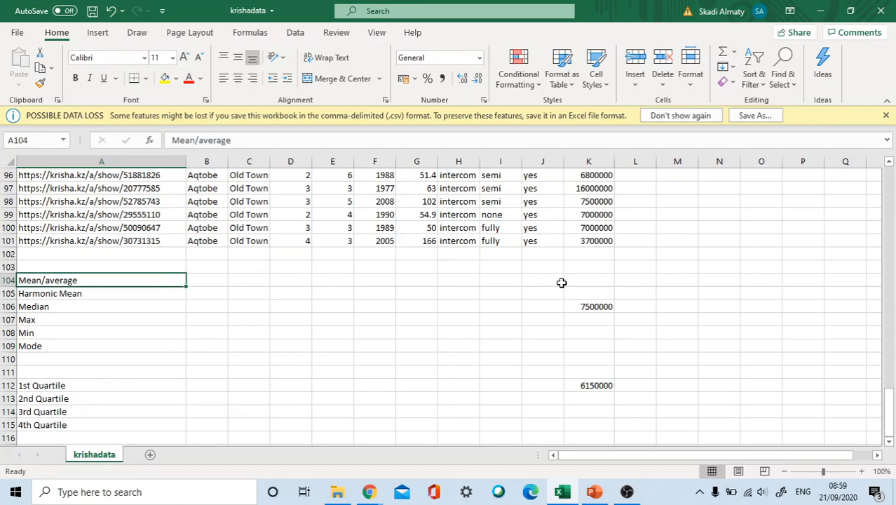
pyautogui.click(589, 281)
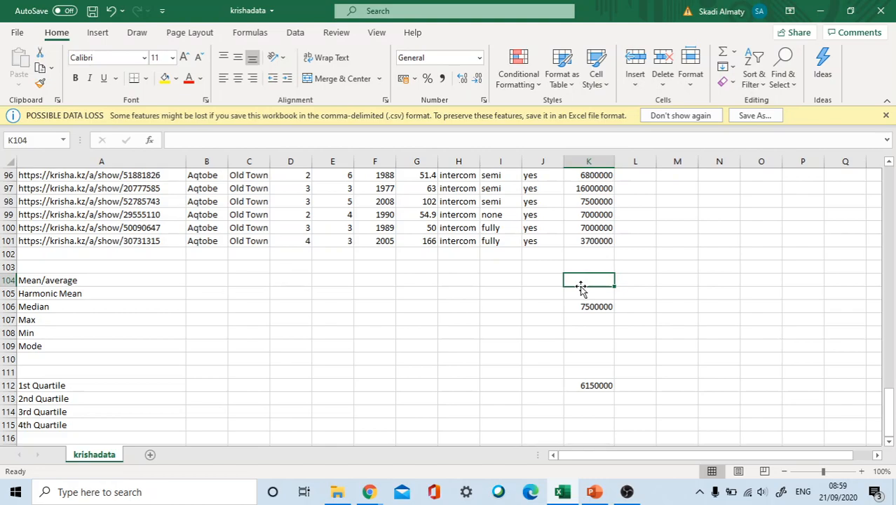
# Step: Compute the mean Price in K104 as AVERAGE(K2:K101), giving 8582010
pyautogui.write('=a')
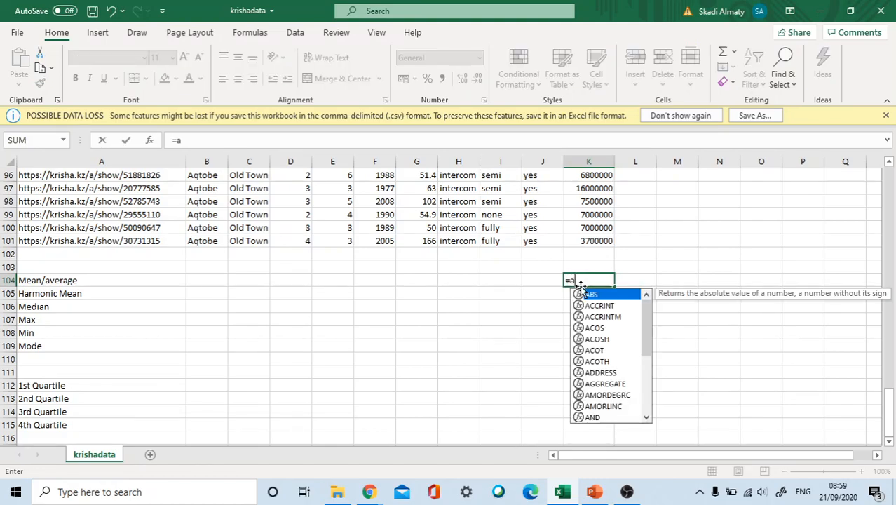
pyautogui.write('v')
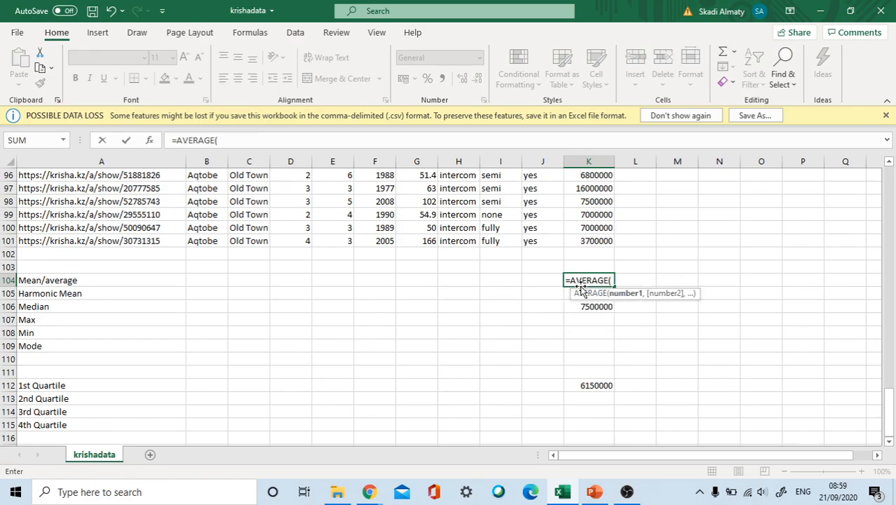
pyautogui.scroll(3)
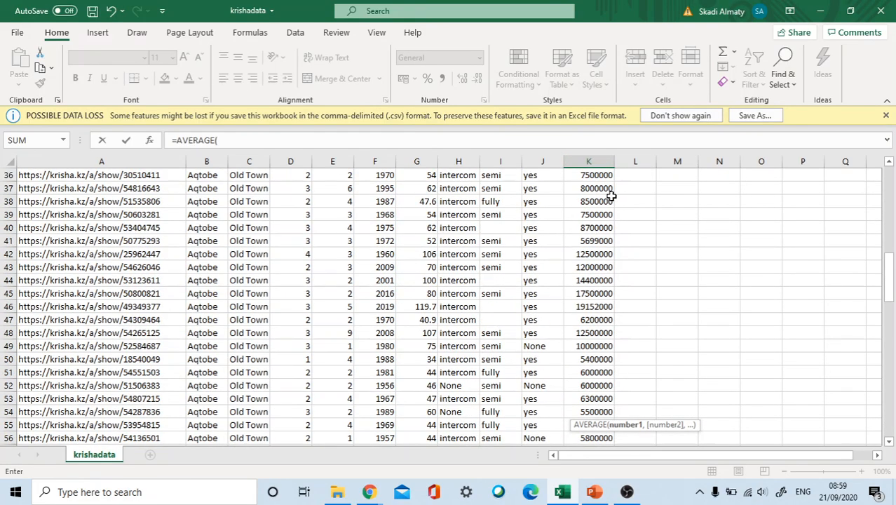
pyautogui.scroll(3)
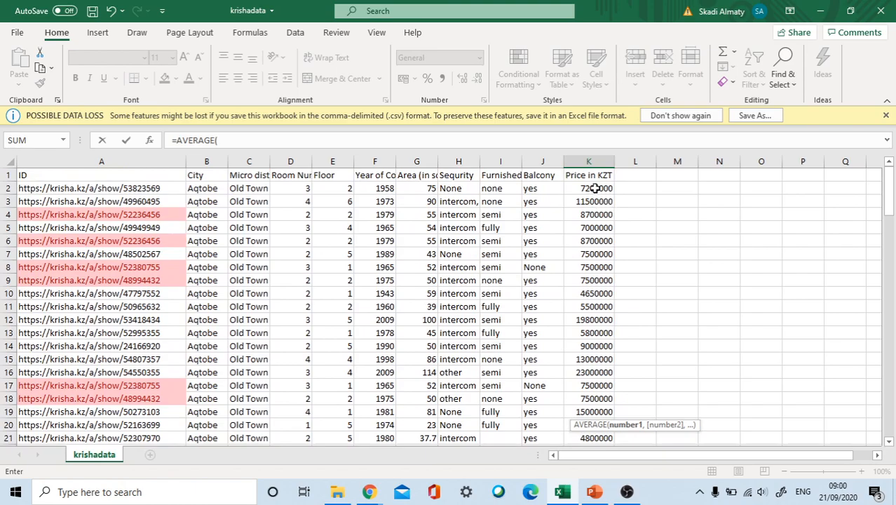
pyautogui.moveTo(589, 188); pyautogui.dragTo(588, 418)
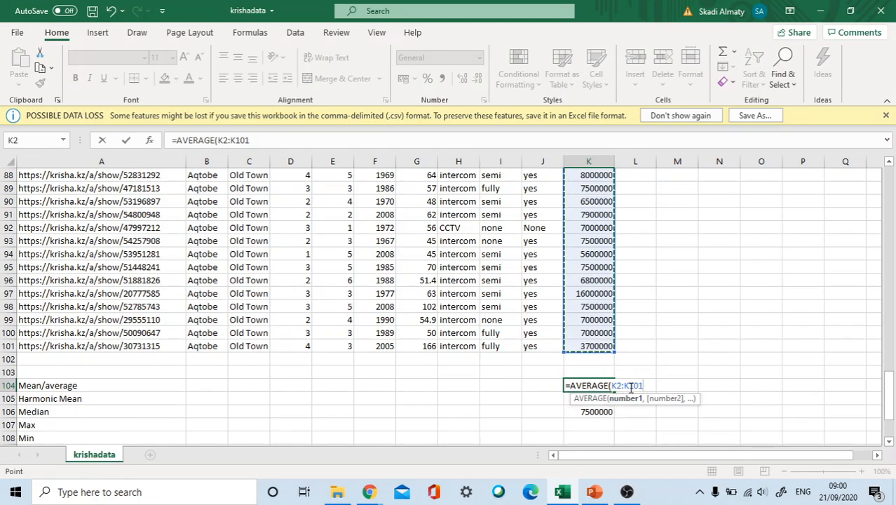
pyautogui.moveTo(647, 404)
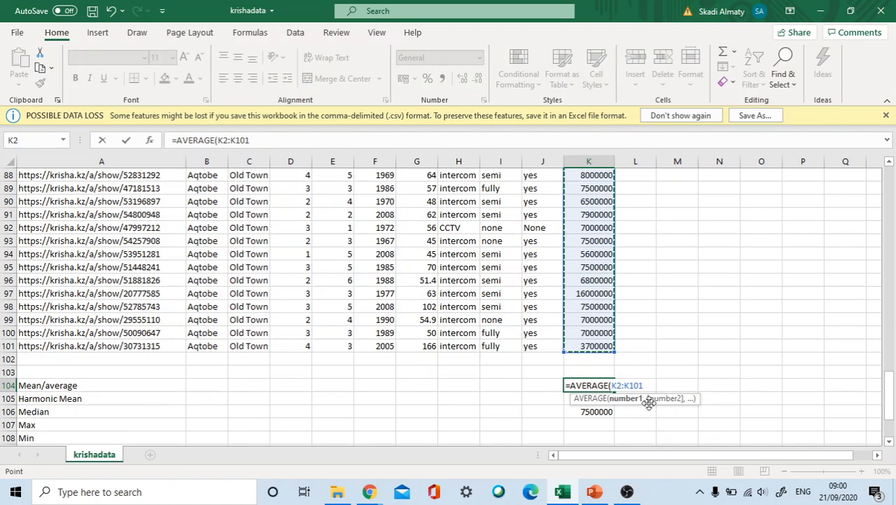
pyautogui.moveTo(662, 387)
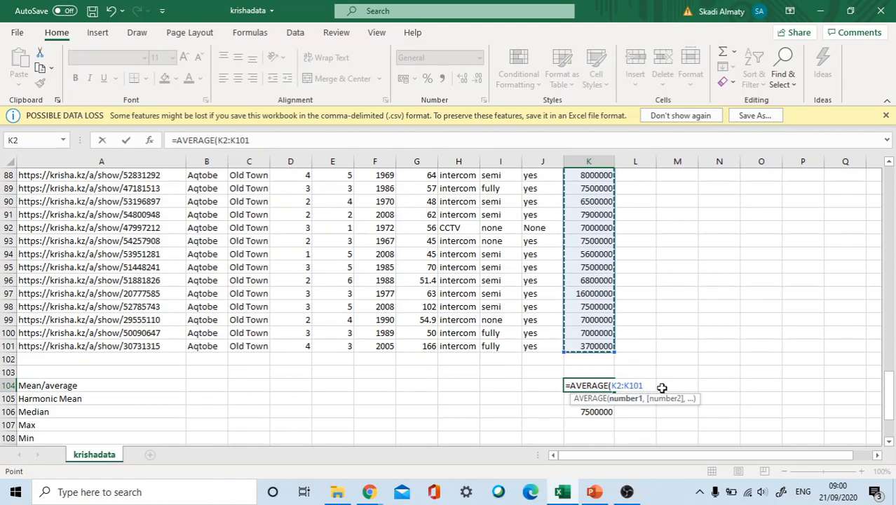
pyautogui.write(')')
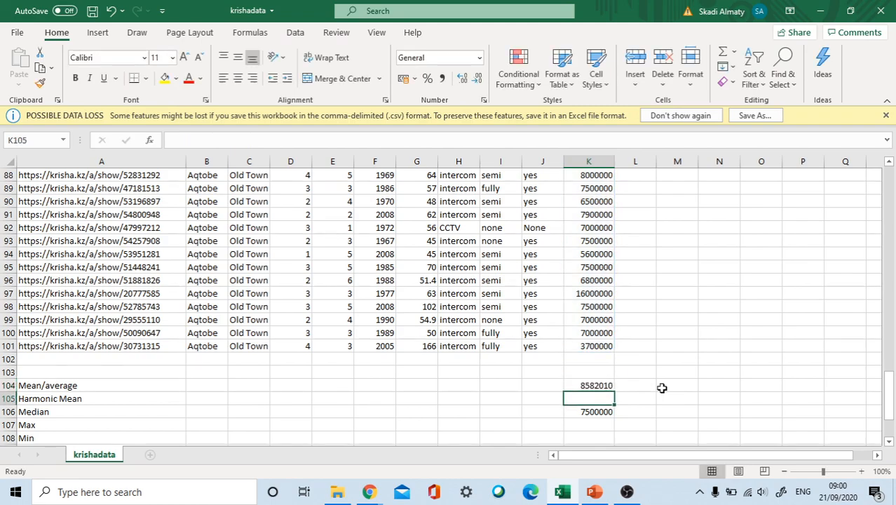
# Step: Review the mean formula's range in K104 and confirm it unchanged
pyautogui.click(589, 384)
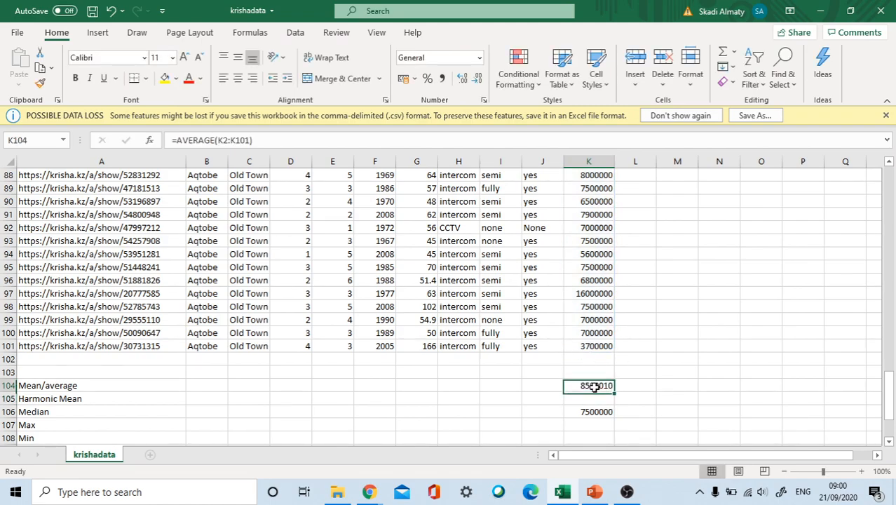
pyautogui.doubleClick(588, 384)
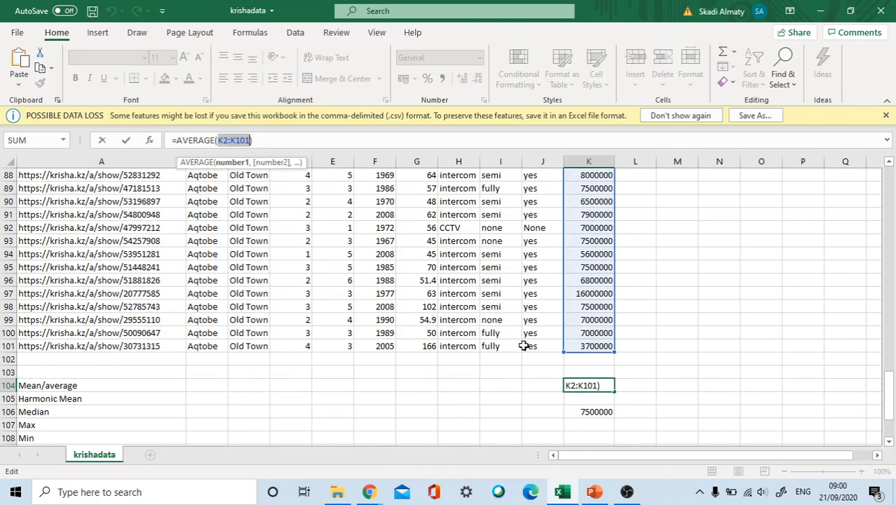
pyautogui.press('Return')
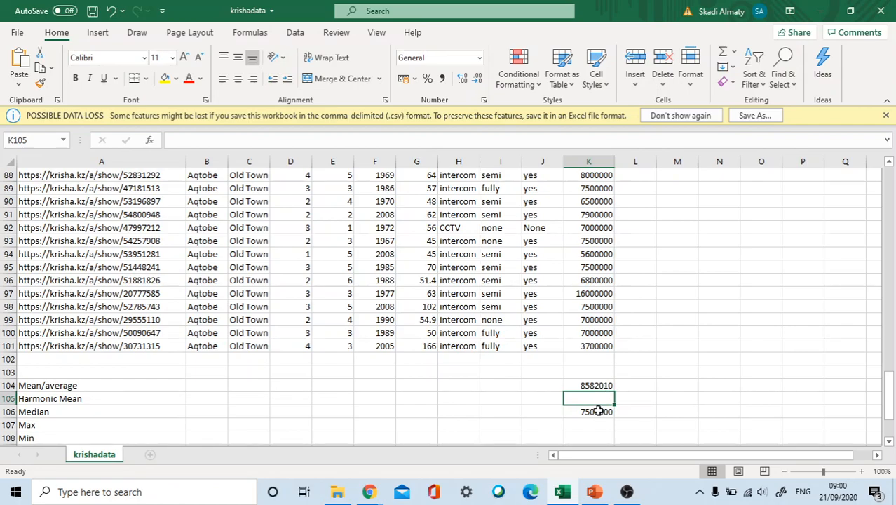
# Step: Compute the harmonic mean of Price in K105 as HARMEAN(K2:K101), giving 7123851.15, and check the Median formula
pyautogui.write('=m')
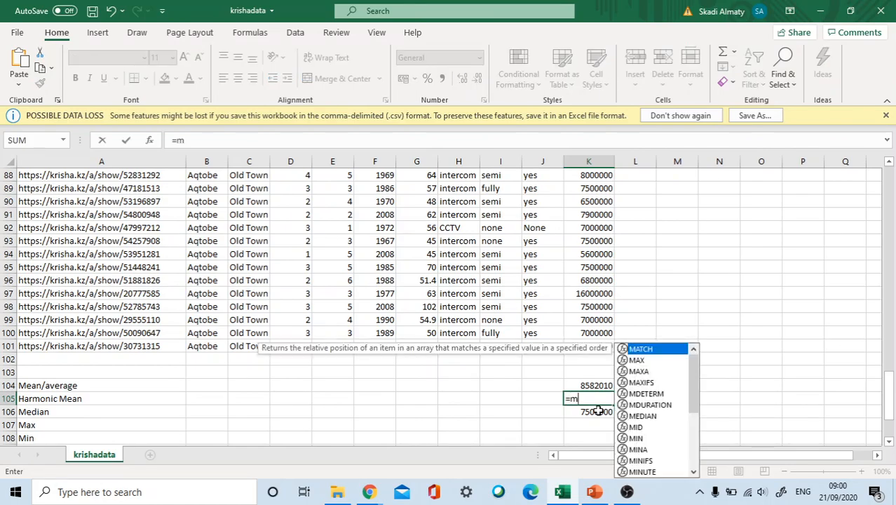
pyautogui.write('ea')
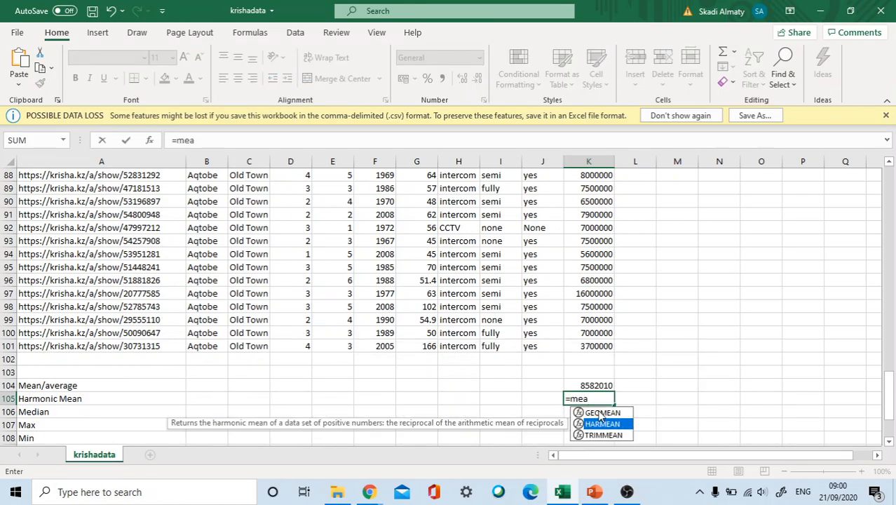
pyautogui.press('Return')
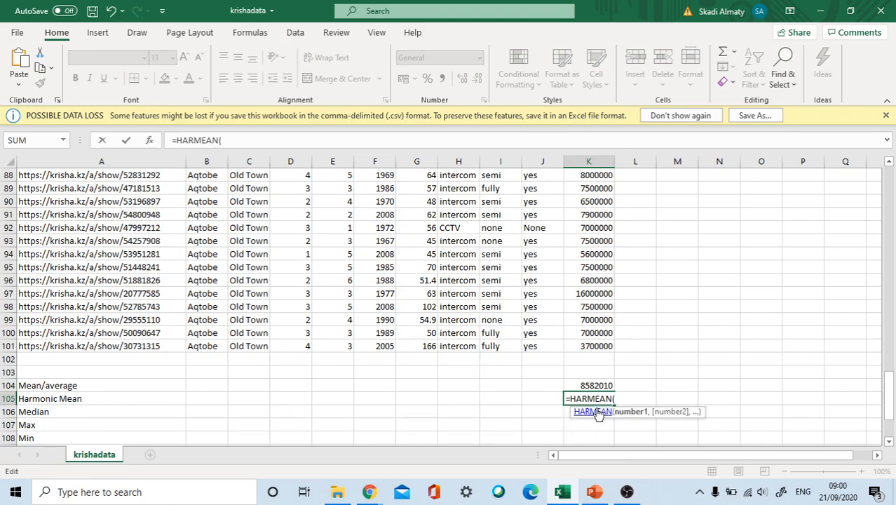
pyautogui.write('K2:K101)')
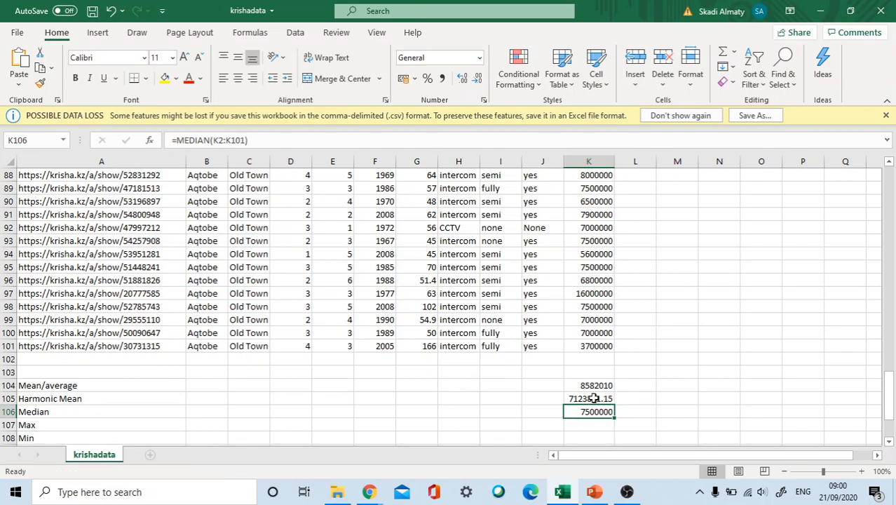
pyautogui.click(588, 398)
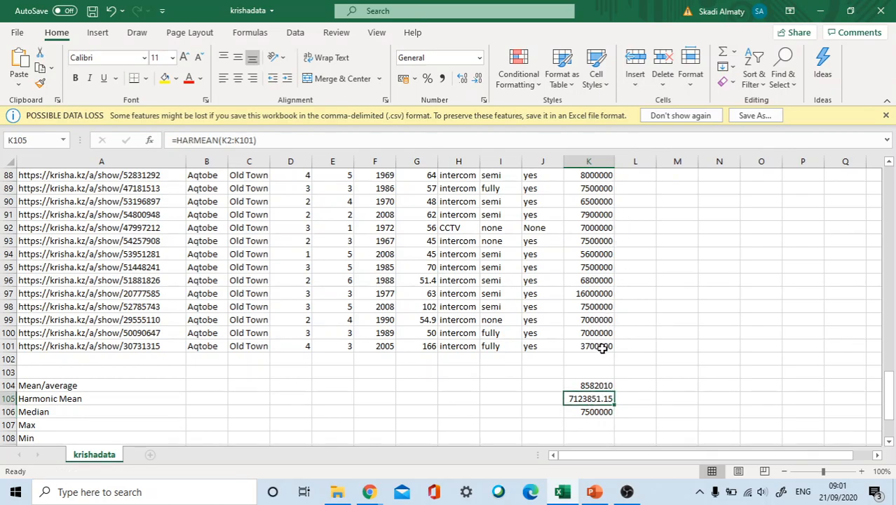
pyautogui.click(589, 345)
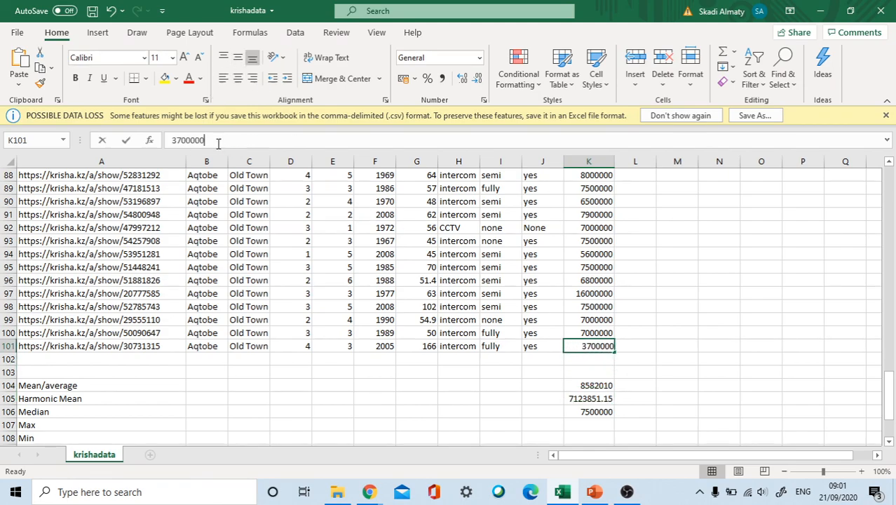
# Step: Change the last Price in K101 to 370000000 and review the updated harmonic mean and mean formulas
pyautogui.write('00')
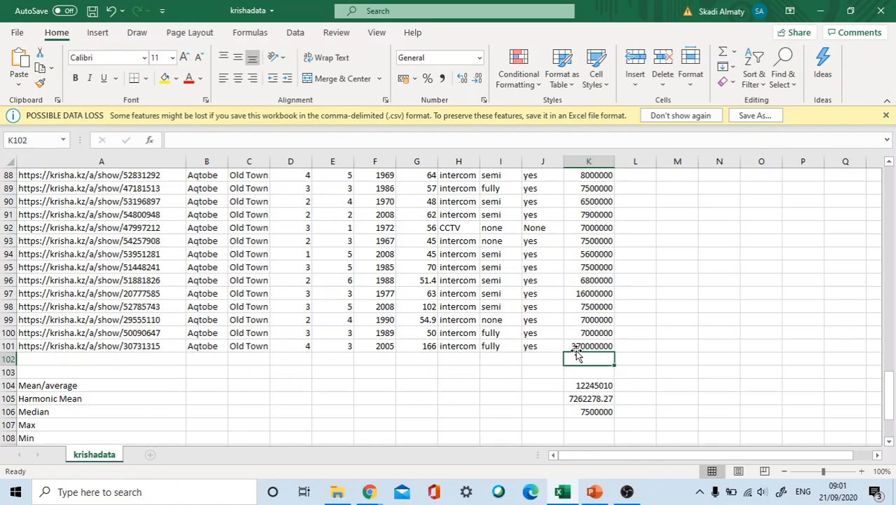
pyautogui.moveTo(587, 415)
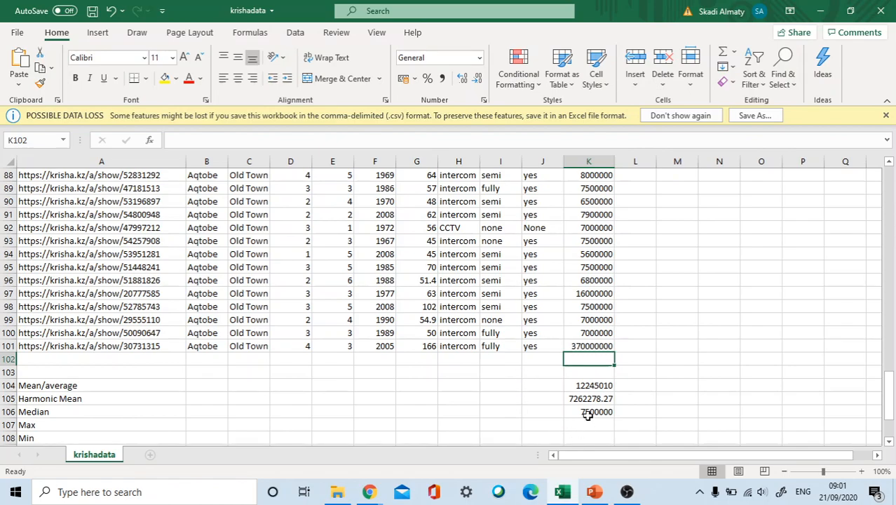
pyautogui.moveTo(594, 366)
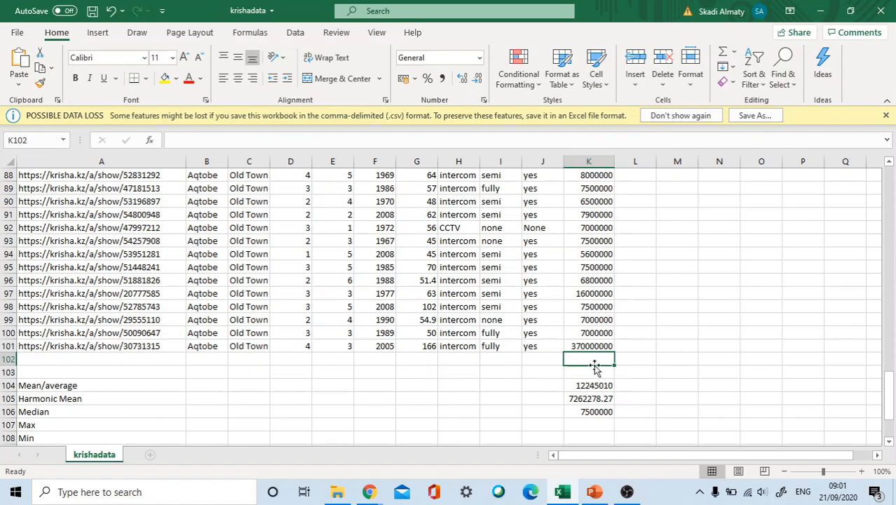
pyautogui.click(589, 345)
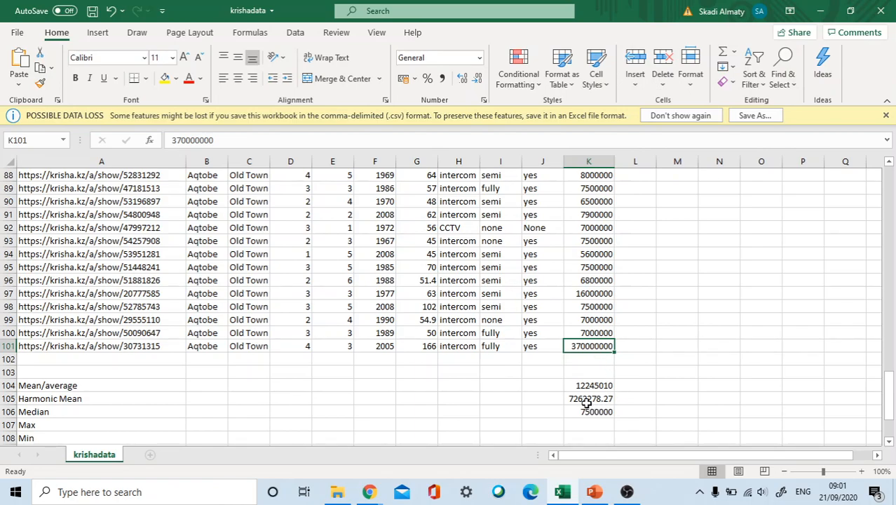
pyautogui.moveTo(591, 398)
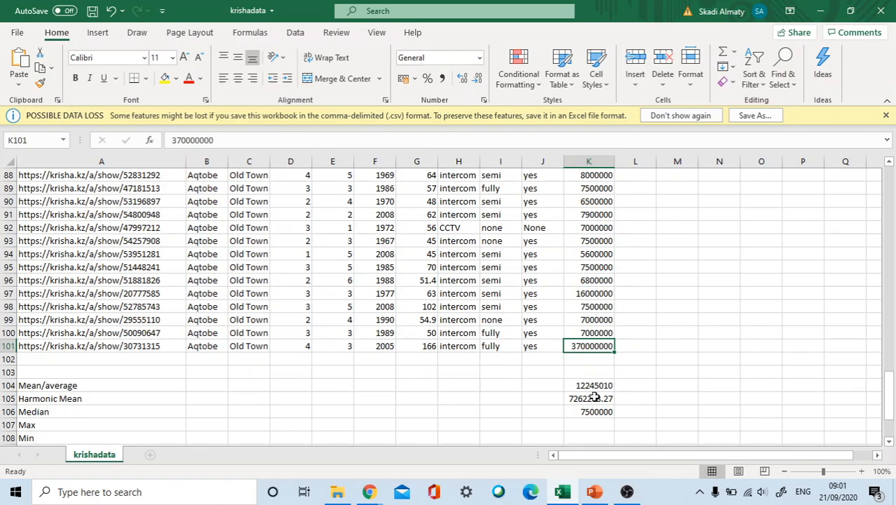
pyautogui.click(589, 399)
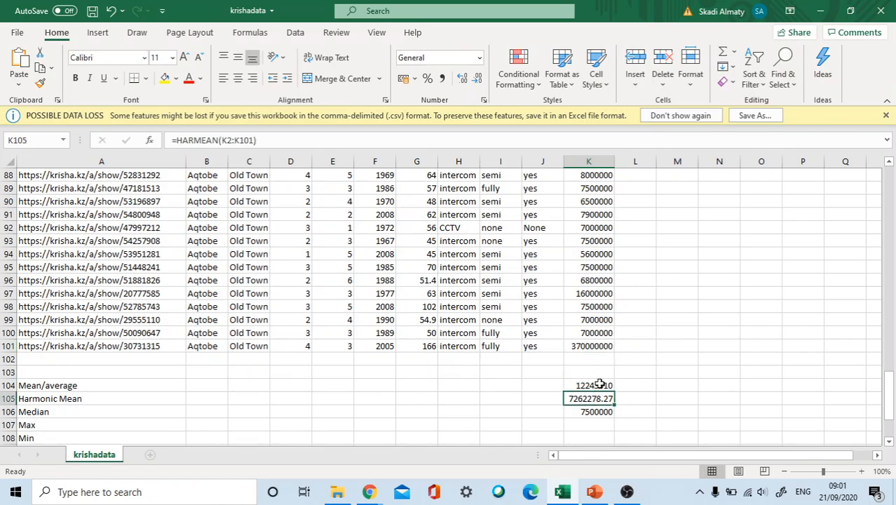
pyautogui.click(588, 384)
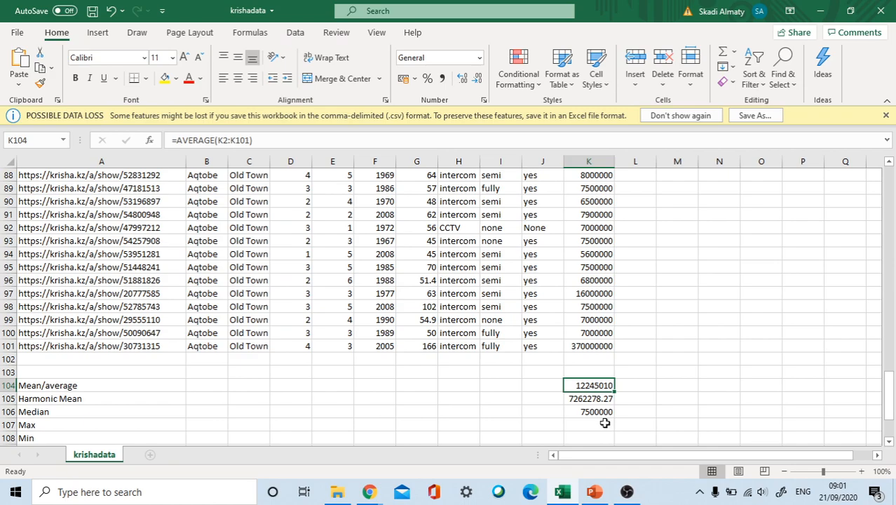
# Step: Compute the maximum Price in K107 as MAX(K2:K101), giving 370000000
pyautogui.click(589, 423)
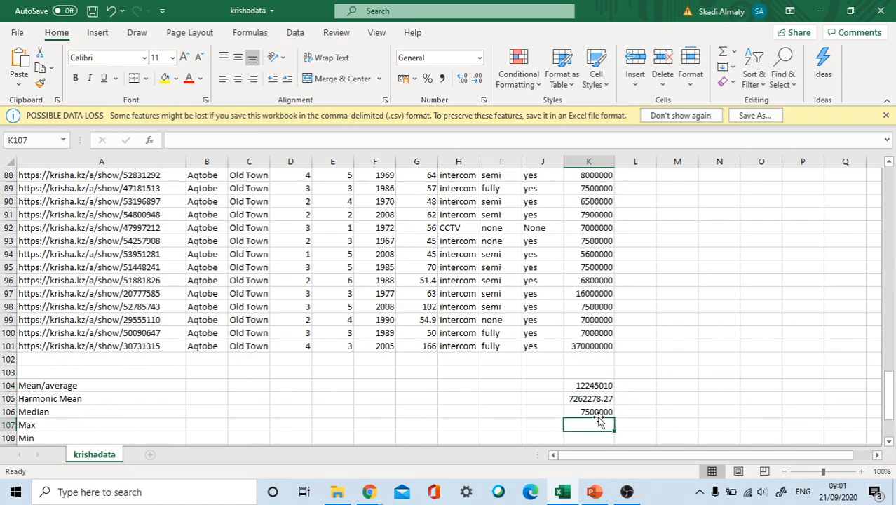
pyautogui.moveTo(592, 432)
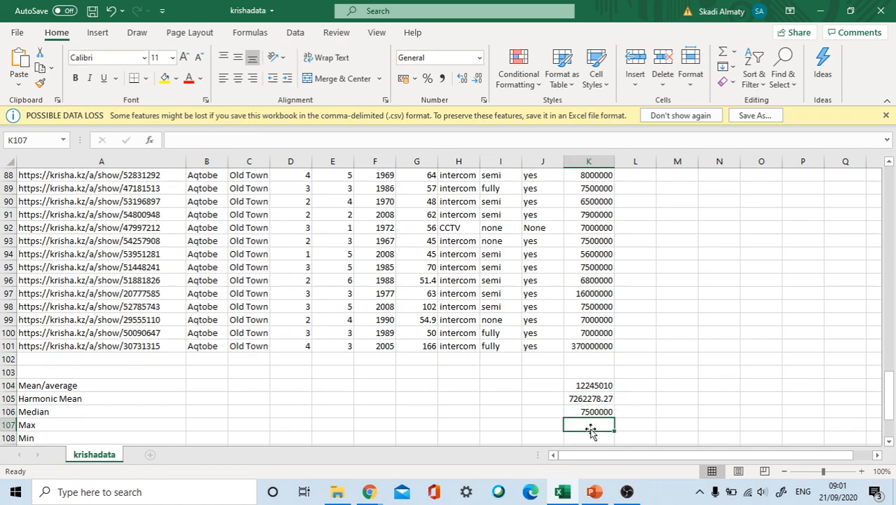
pyautogui.write('=')
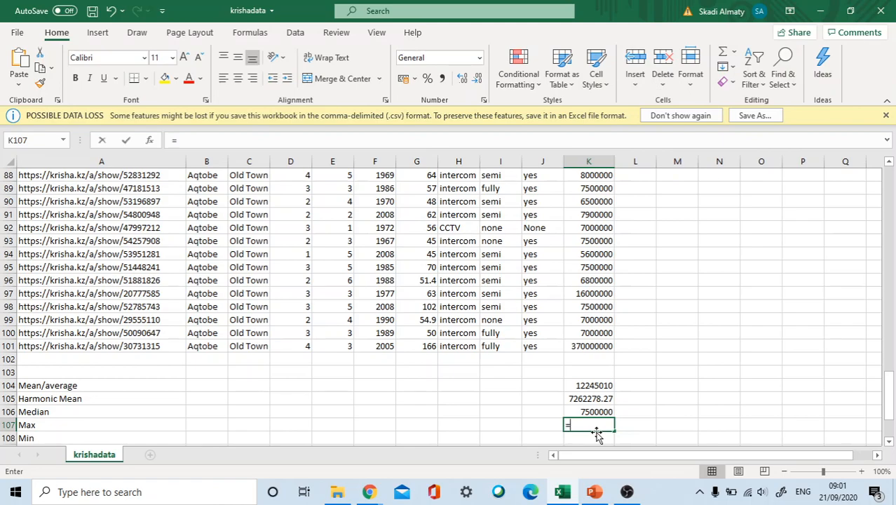
pyautogui.write('=ma')
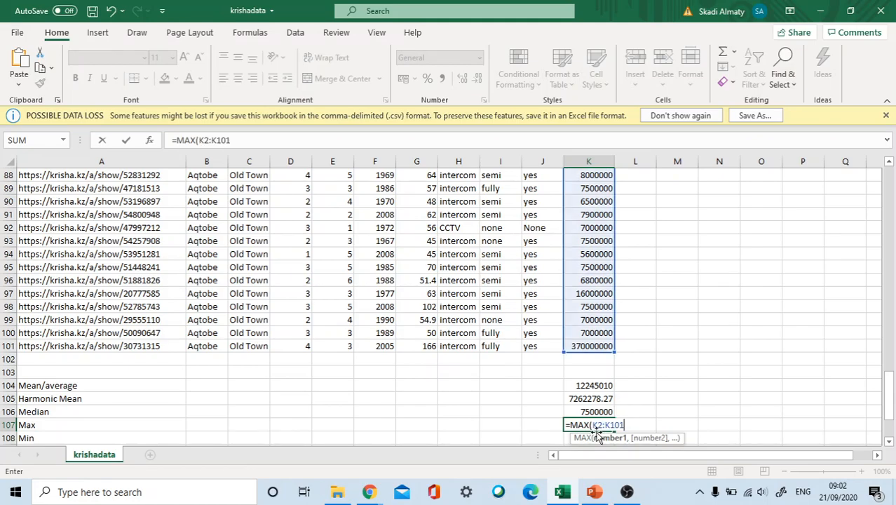
pyautogui.press('Return')
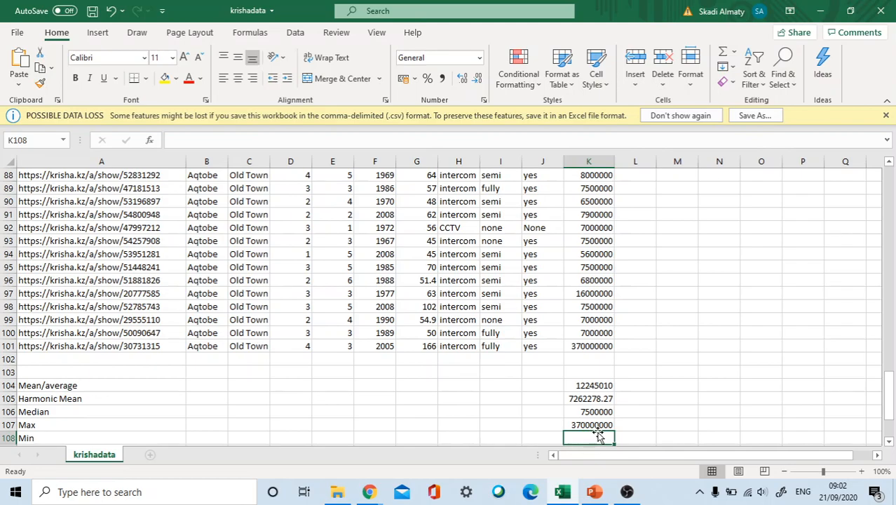
# Step: Compute the minimum Price in K108 as MIN(K2:K101), giving 1500000
pyautogui.write('=')
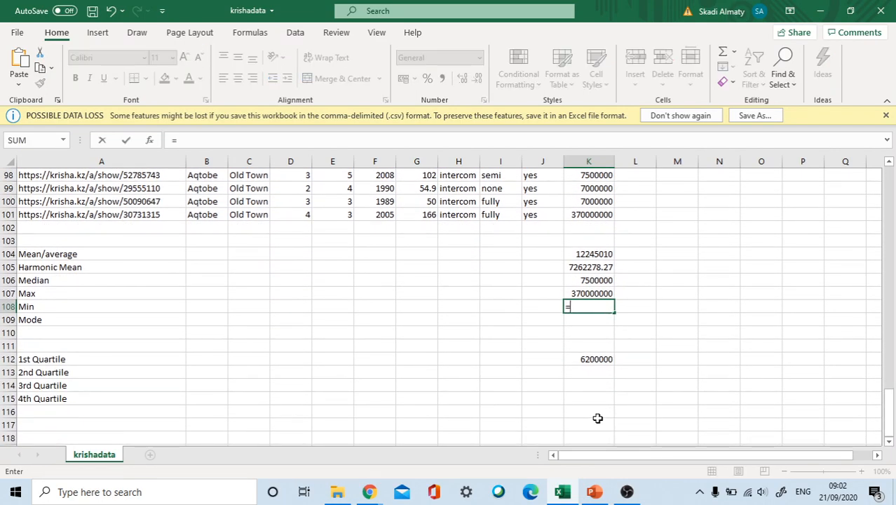
pyautogui.write('min(')
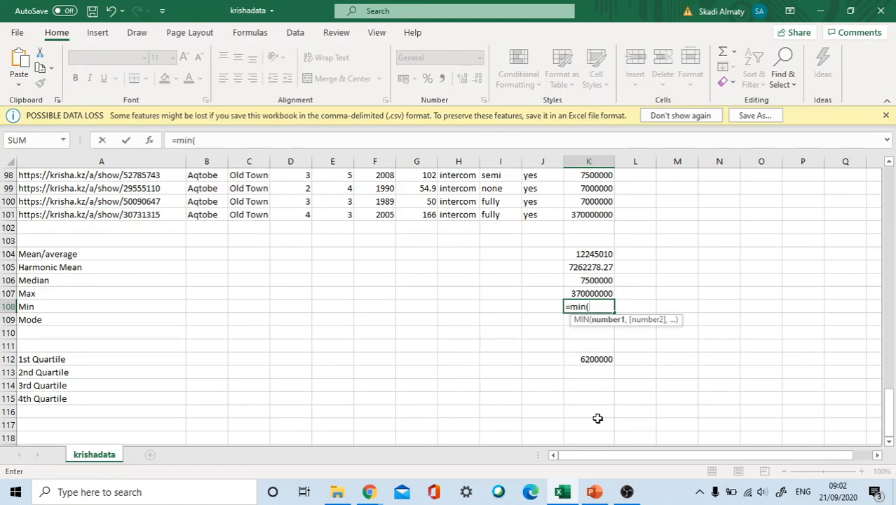
pyautogui.write('K2:K101')
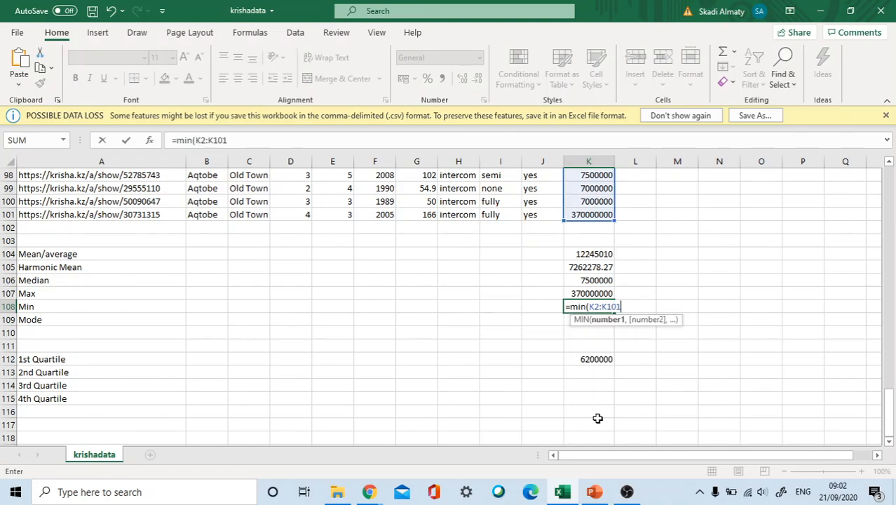
pyautogui.write(')')
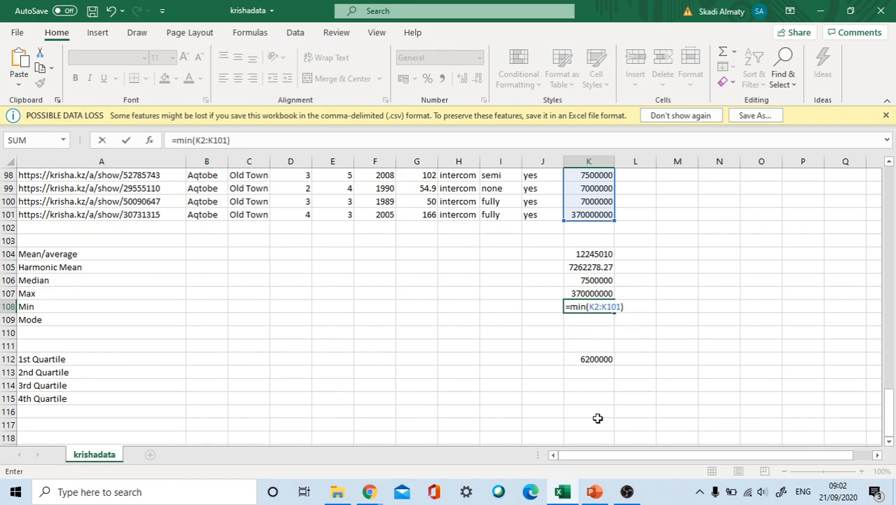
pyautogui.press('Return')
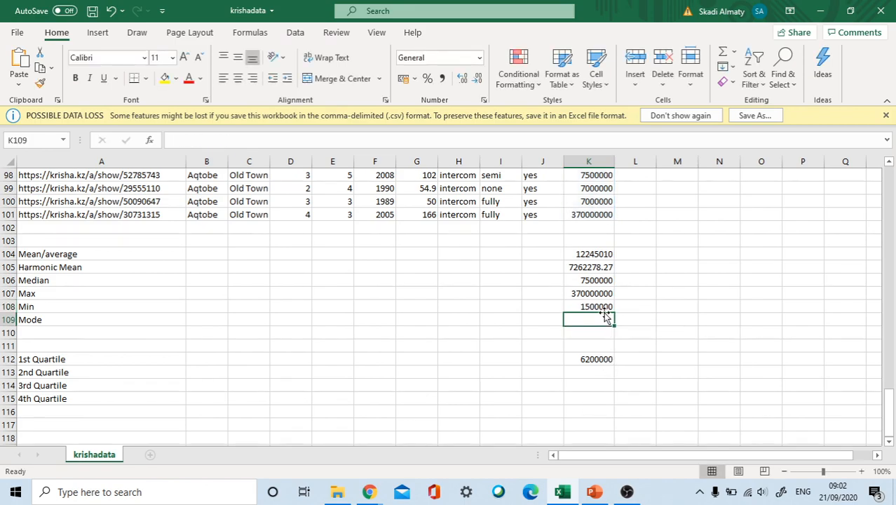
# Step: Clear the old 6200000 from the 1st Quartile cell K112 and start a new formula
pyautogui.click(589, 359)
pyautogui.write('=')
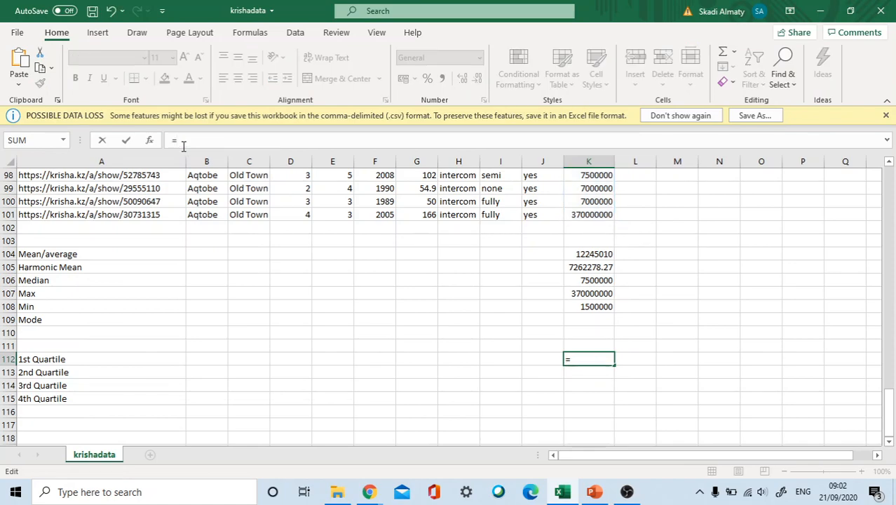
pyautogui.write('w')
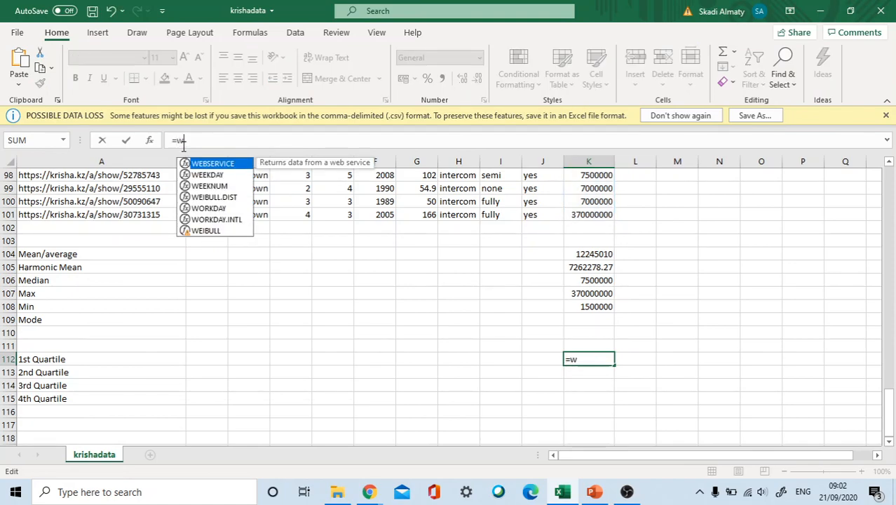
pyautogui.press('Escape')
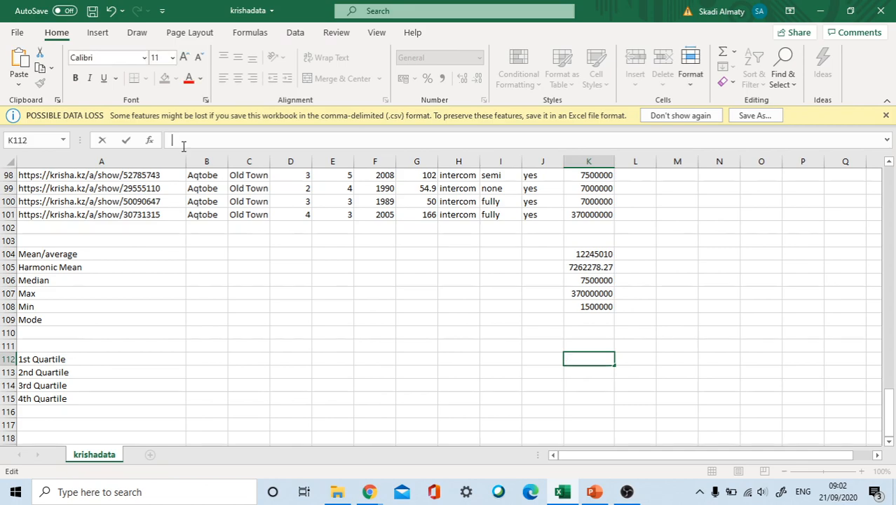
pyautogui.write('=')
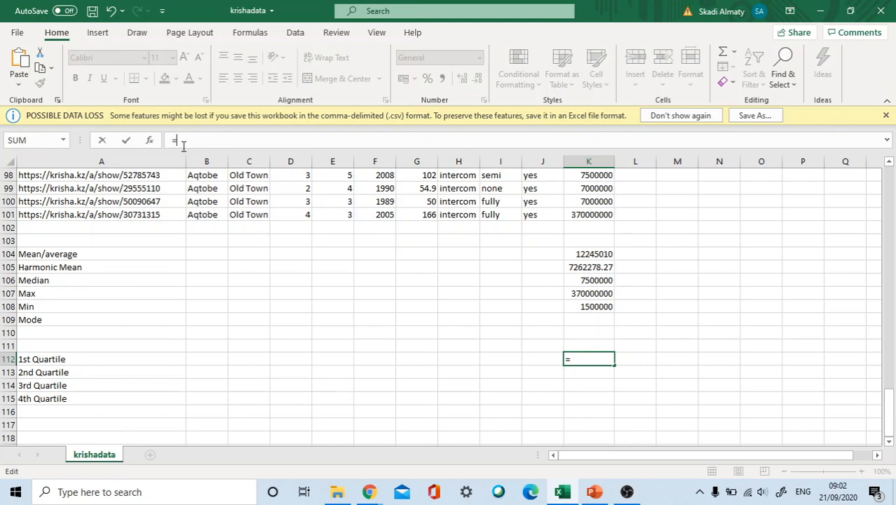
# Step: Compute the first quartile of Price in K112 as QUARTILE.INC(K2:K101,1), giving 6200000
pyautogui.write('qu')
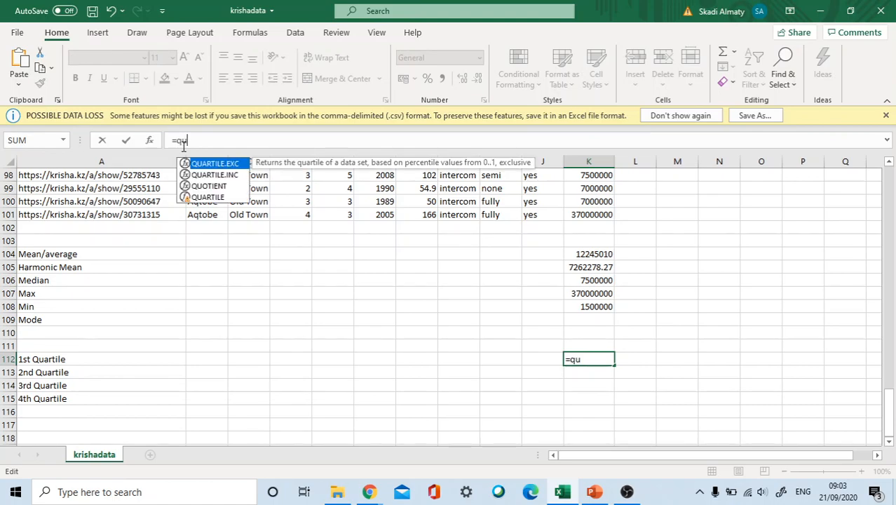
pyautogui.write('a')
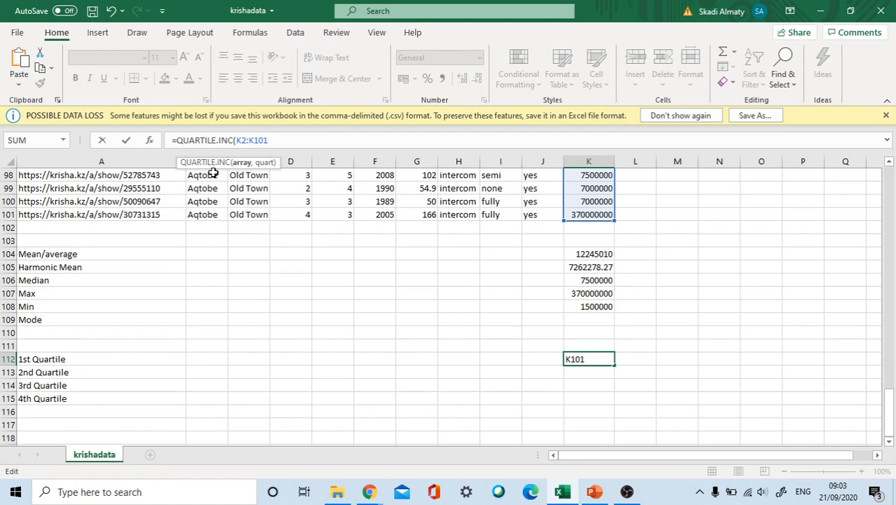
pyautogui.write(',')
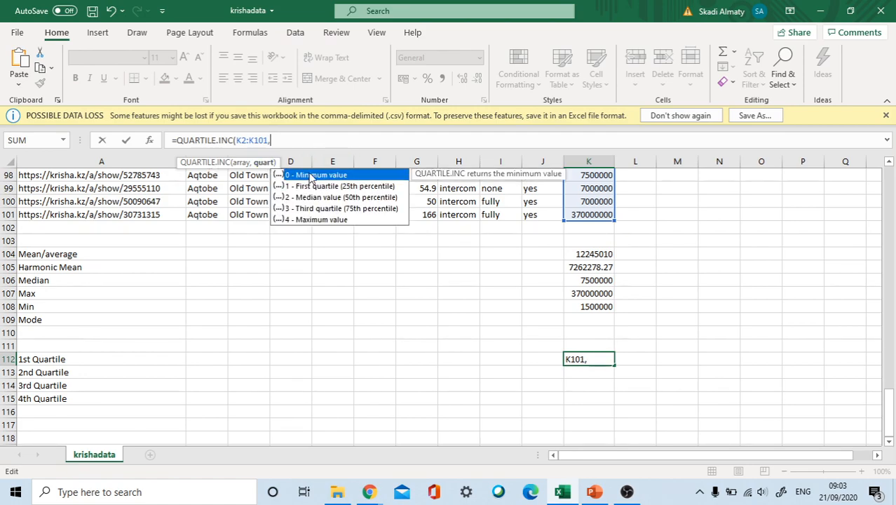
pyautogui.moveTo(318, 185)
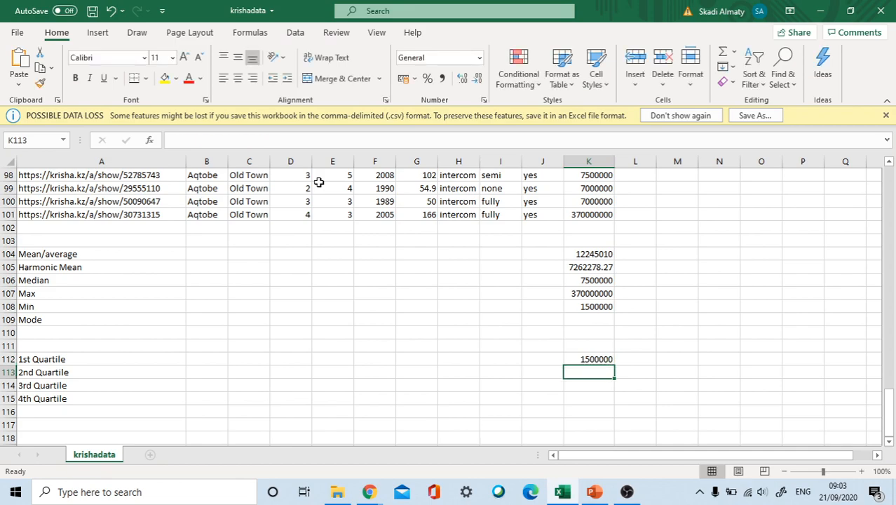
pyautogui.click(589, 359)
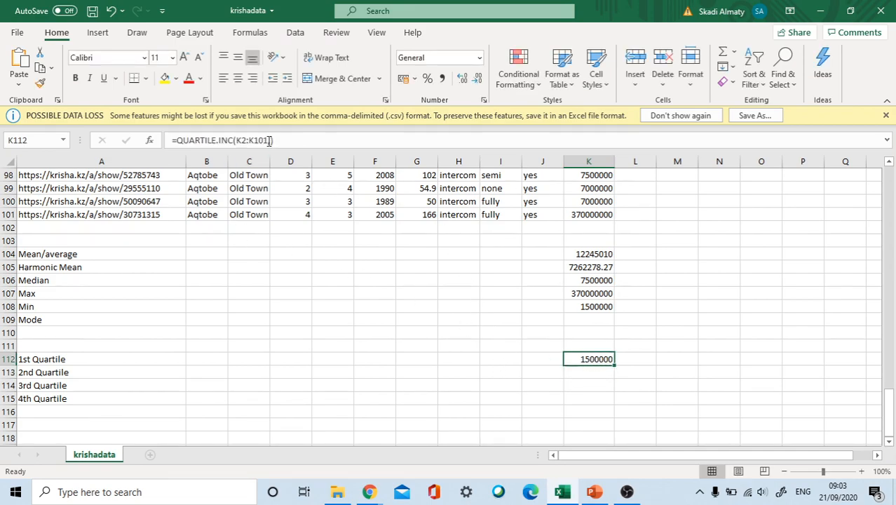
pyautogui.write(',')
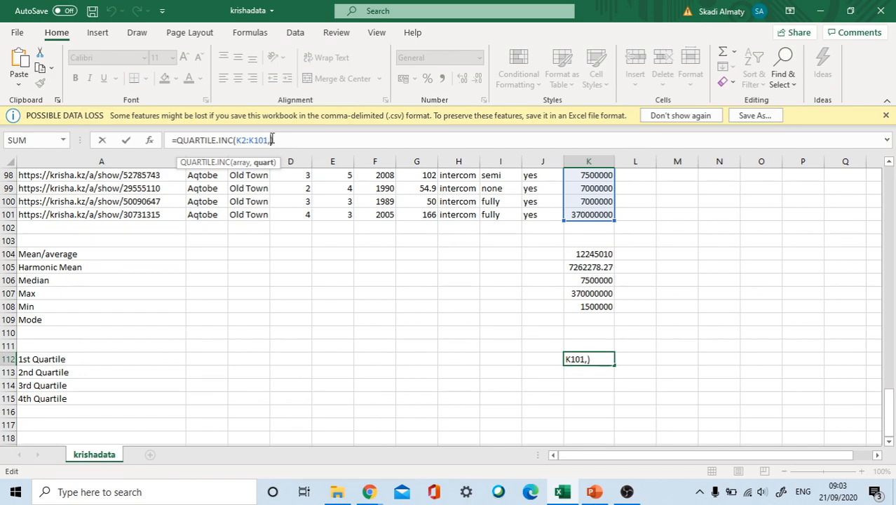
pyautogui.write('1')
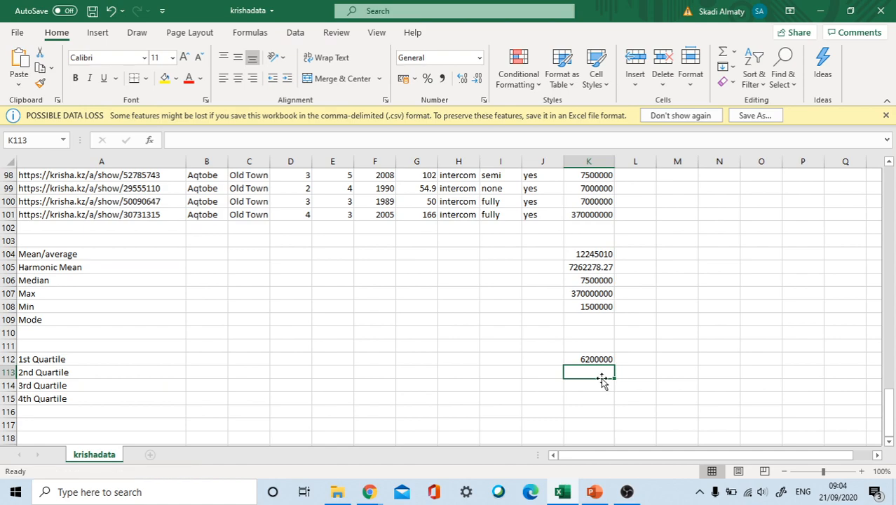
# Step: Enter the 2nd and 3rd quartiles of Price via QUARTILE.INC(K2:K101,2) and ,3), giving 7500000 and 9050000
pyautogui.write('=')
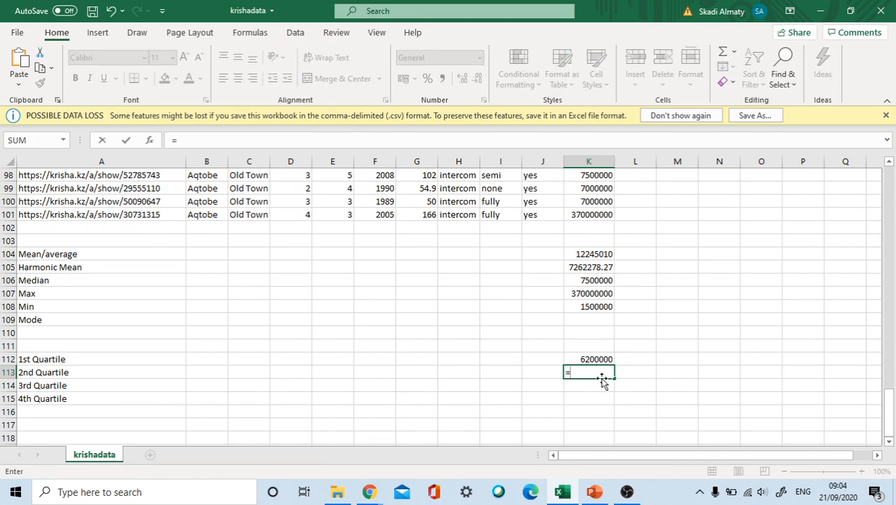
pyautogui.write('qu')
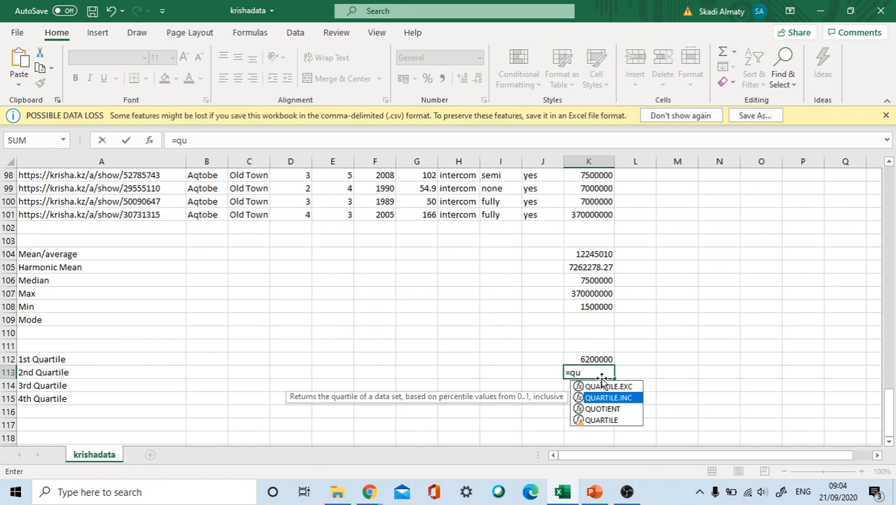
pyautogui.doubleClick(607, 397)
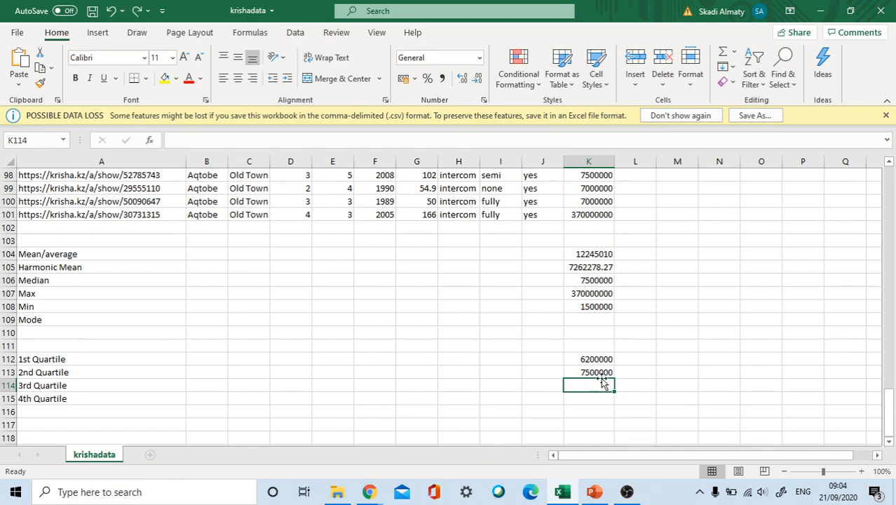
pyautogui.write('=qu')
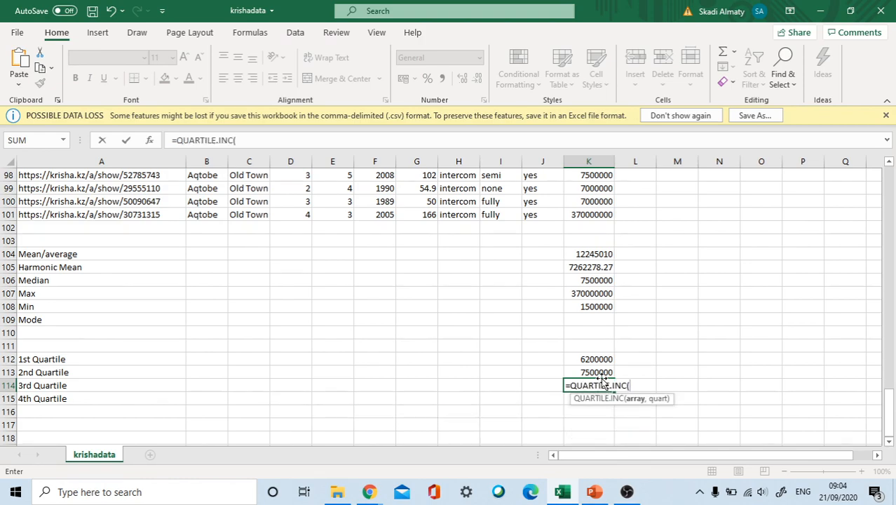
pyautogui.write('K2:K101')
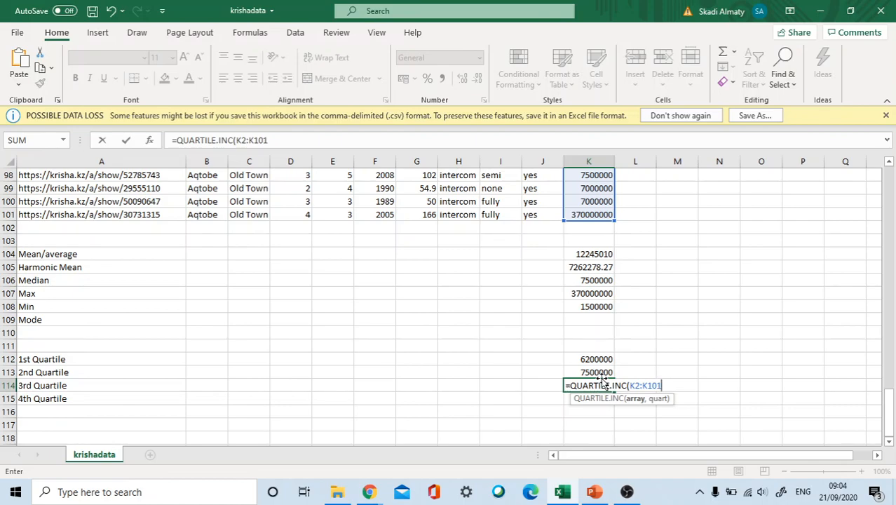
pyautogui.write(',3')
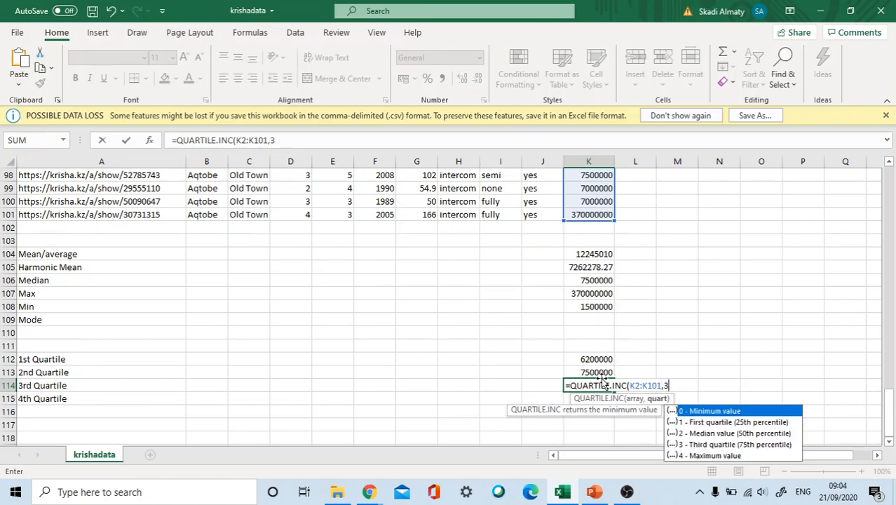
pyautogui.press('Return')
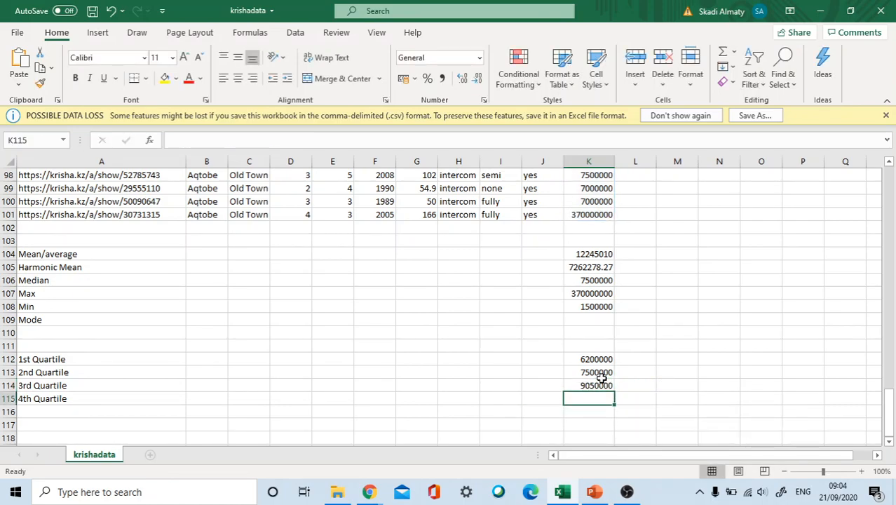
# Step: Enter the 4th quartile of Price as QUARTILE.INC(K2:K101,4), giving 370000000, and check its formula
pyautogui.write('=')
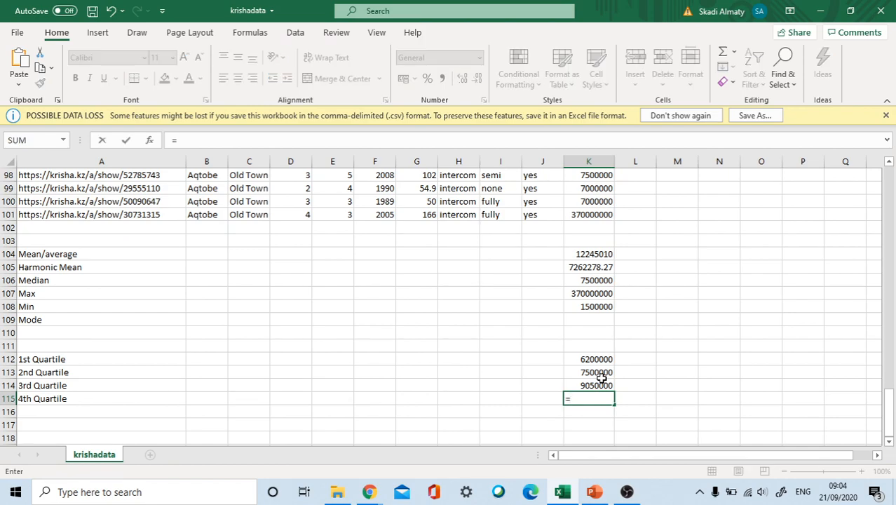
pyautogui.write('q')
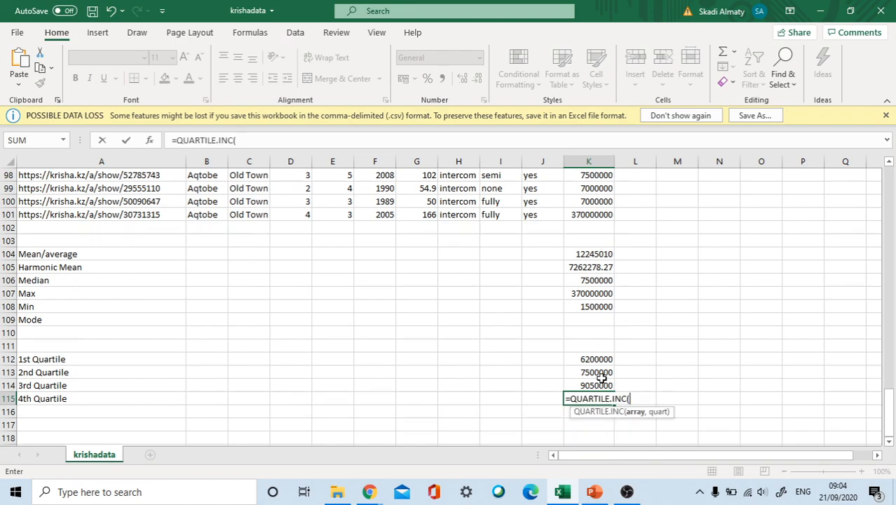
pyautogui.write('K2:K101,')
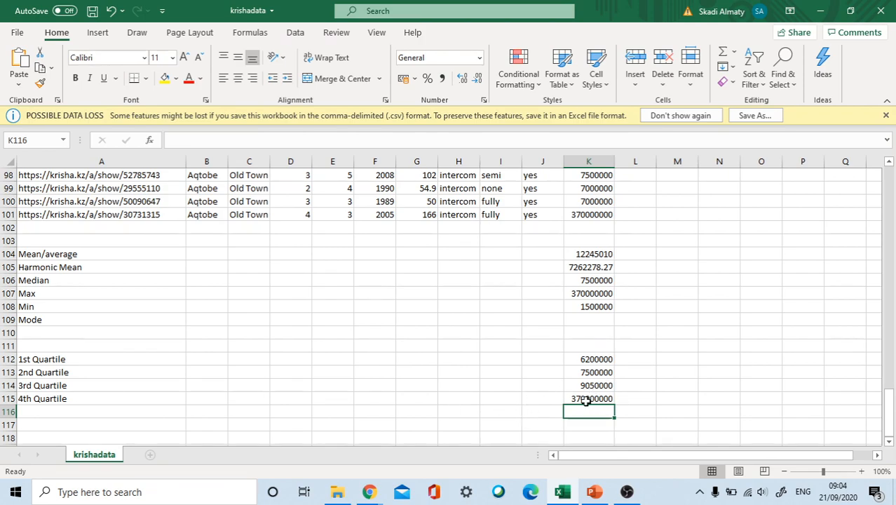
pyautogui.click(589, 398)
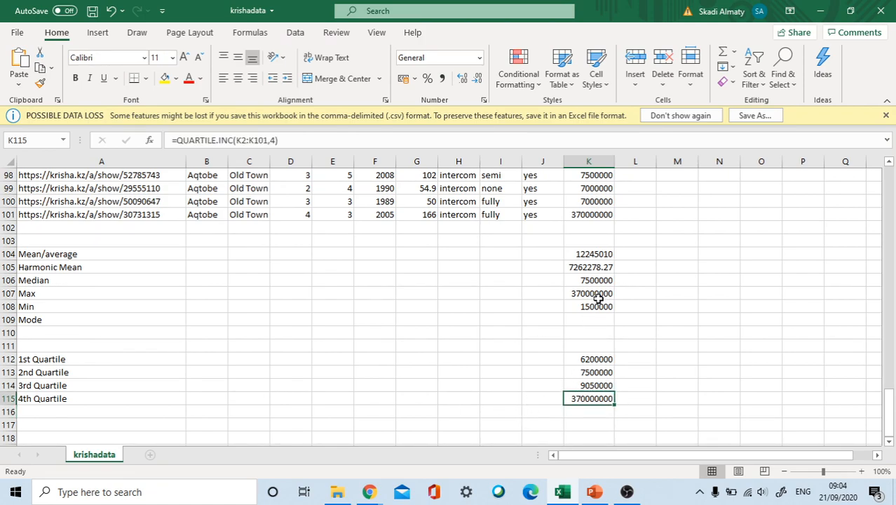
pyautogui.moveTo(623, 314)
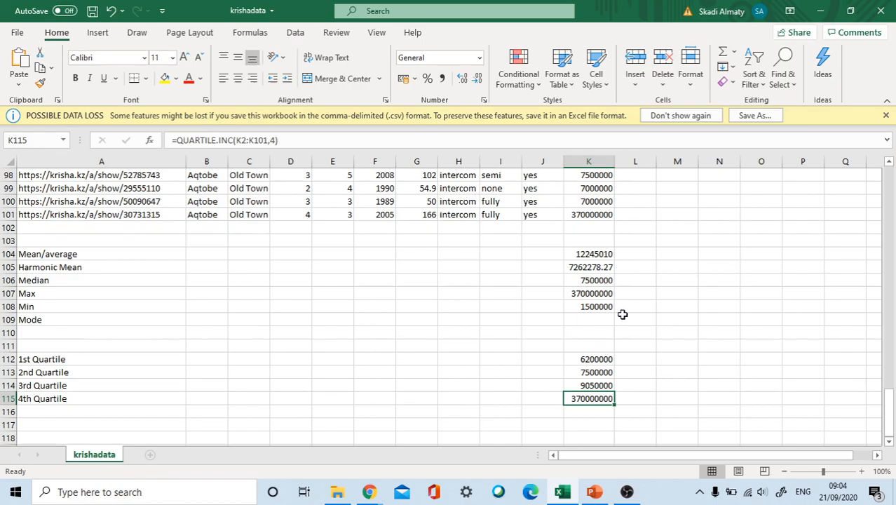
pyautogui.scroll(3)
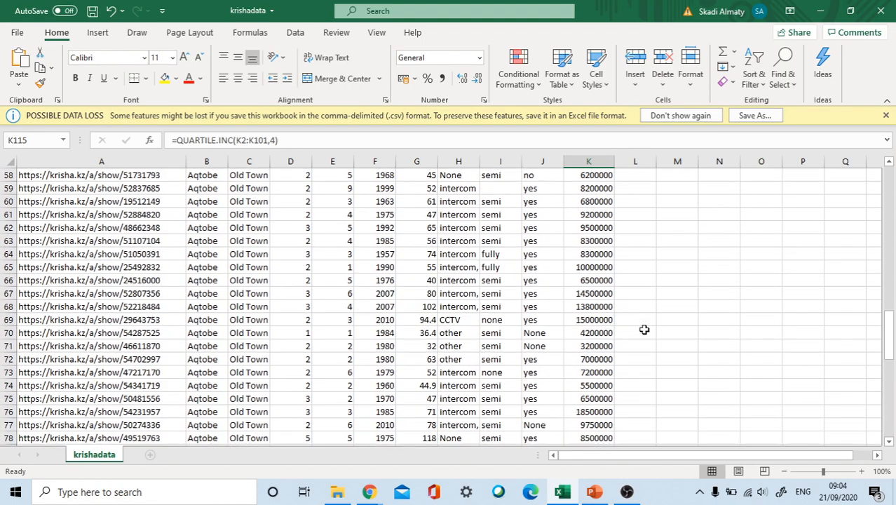
pyautogui.scroll(3)
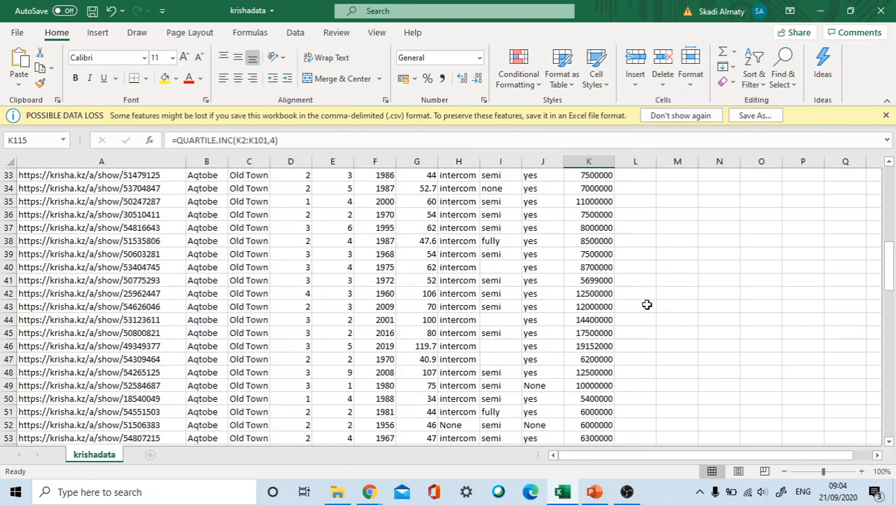
pyautogui.moveTo(552, 356)
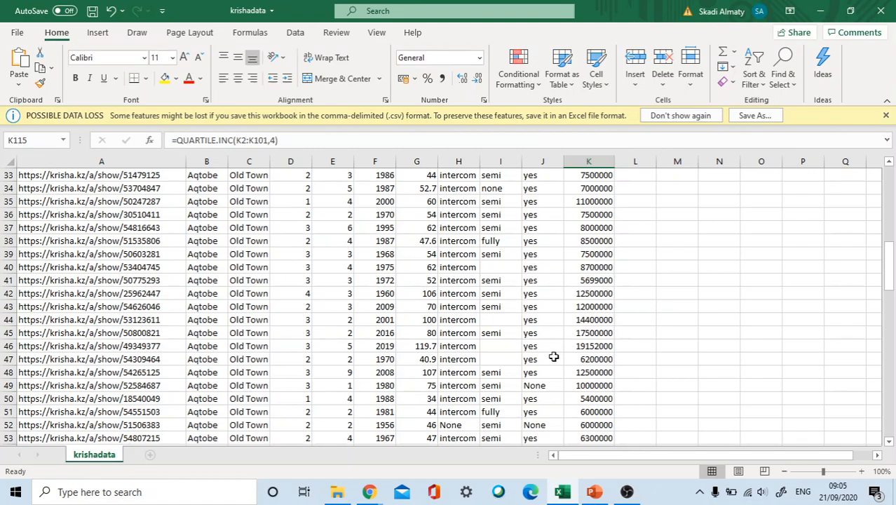
pyautogui.scroll(3)
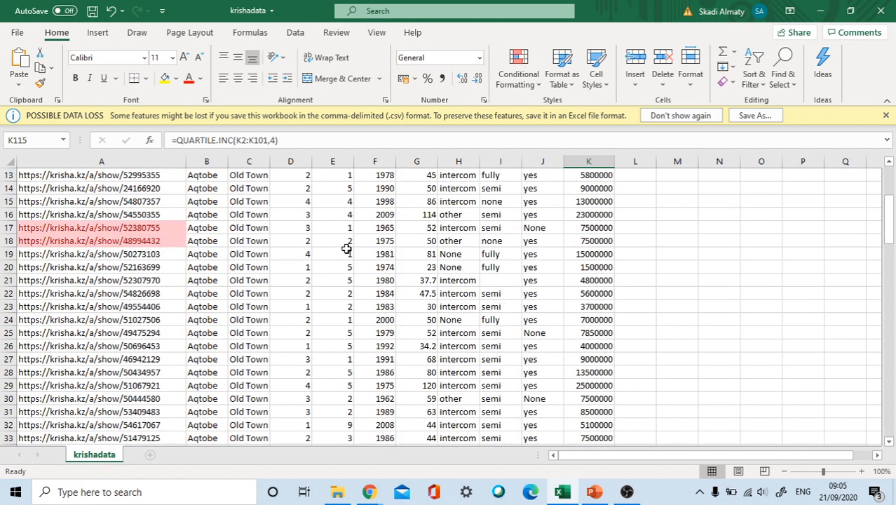
pyautogui.scroll(3)
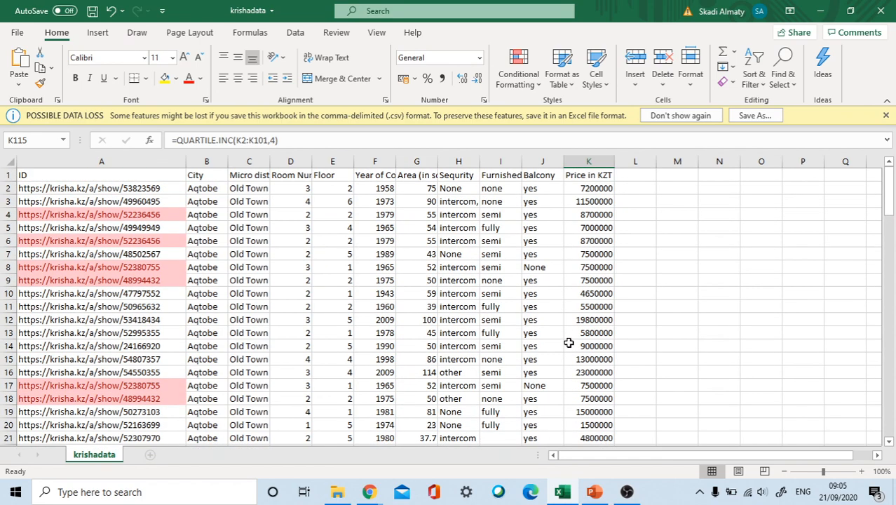
pyautogui.moveTo(497, 325)
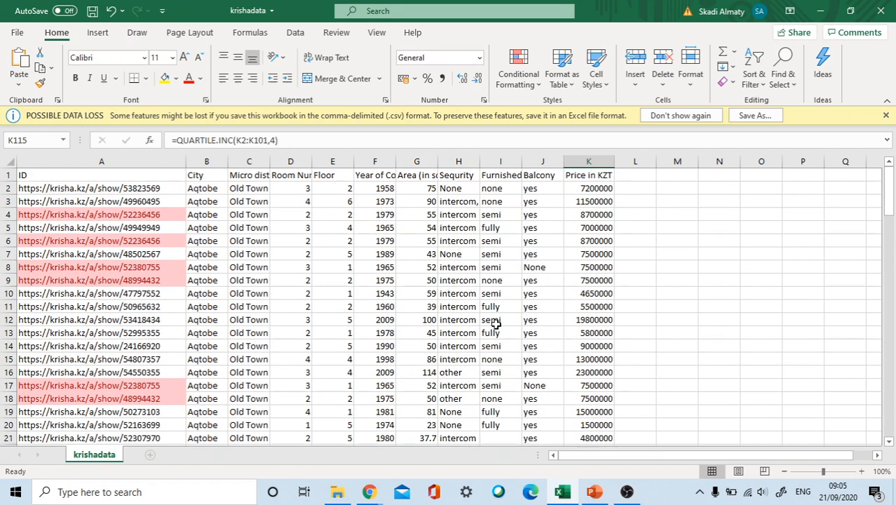
pyautogui.moveTo(126, 274)
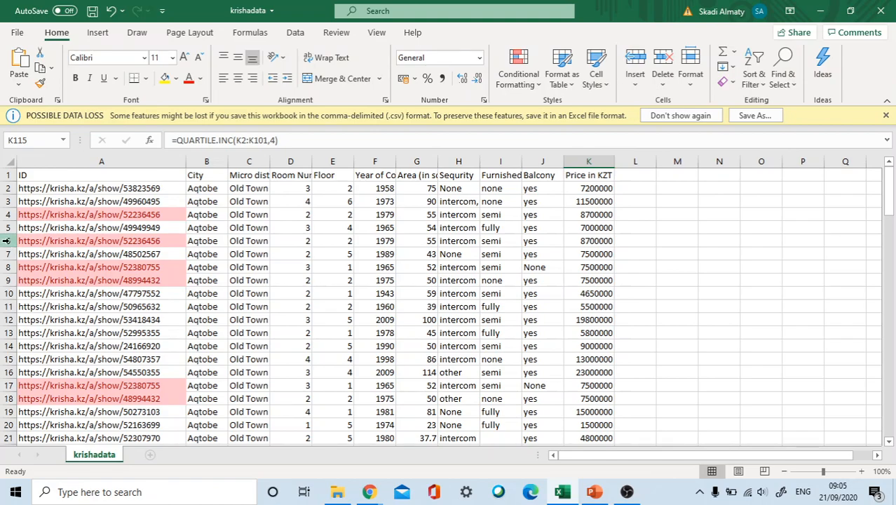
# Step: Select a red-highlighted duplicate listing row for deletion
pyautogui.click(101, 241)
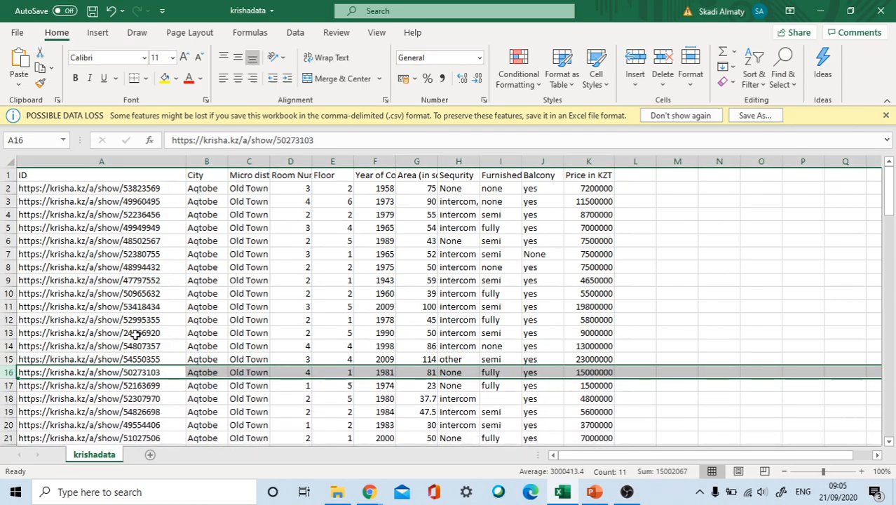
pyautogui.scroll(-3)
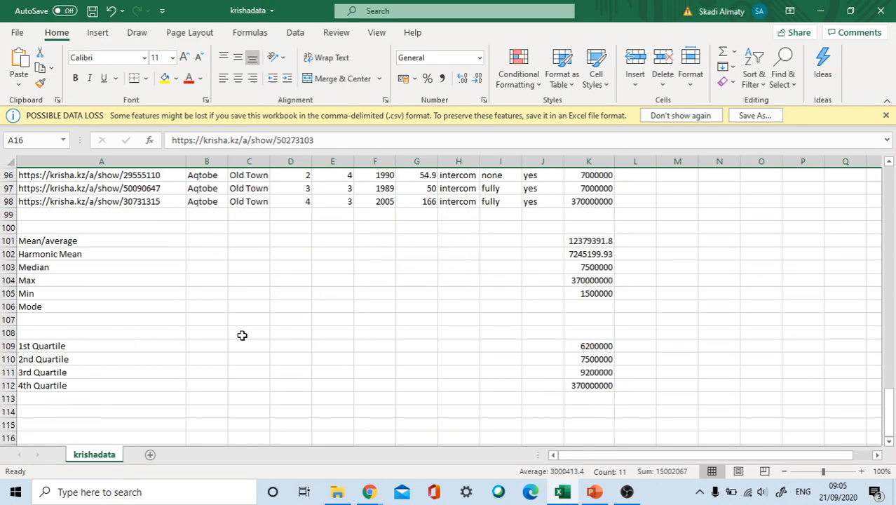
pyautogui.moveTo(526, 356)
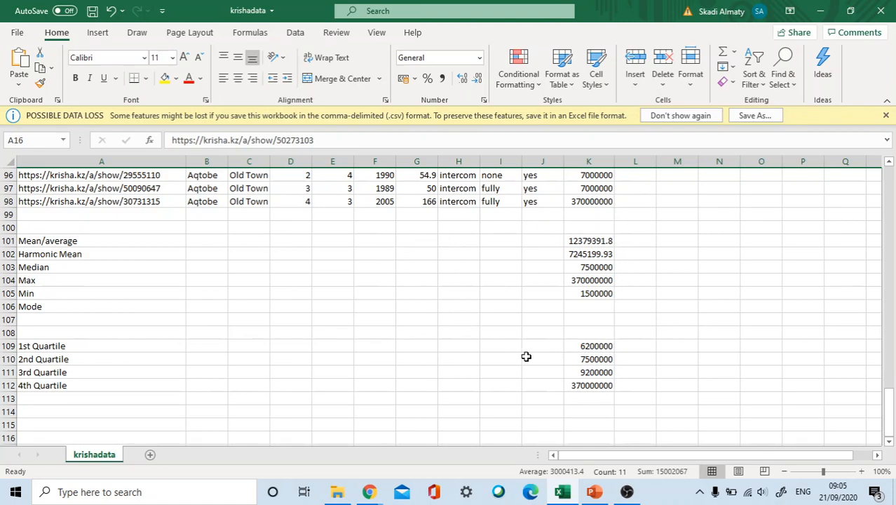
pyautogui.moveTo(511, 331)
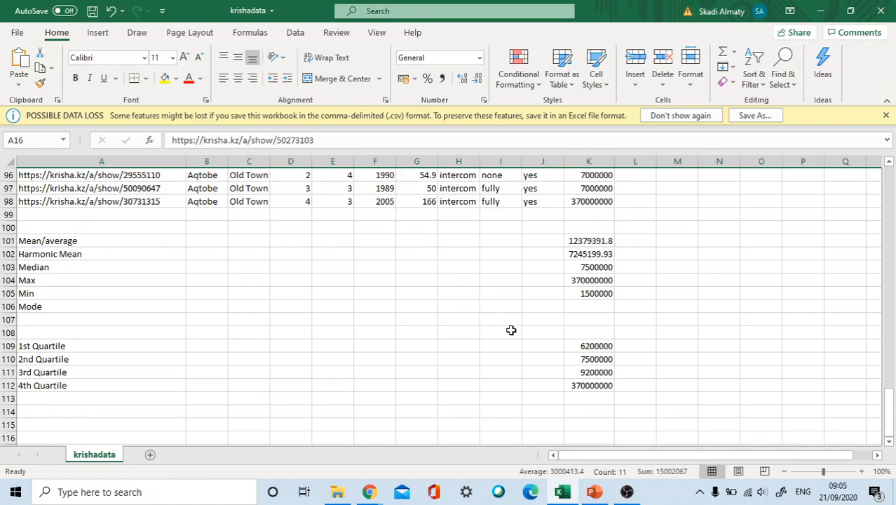
pyautogui.moveTo(594, 328)
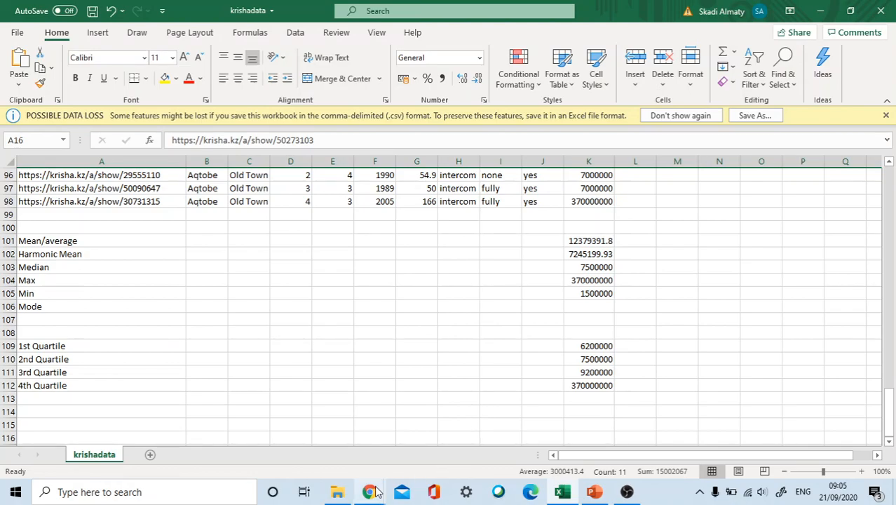
pyautogui.moveTo(625, 491)
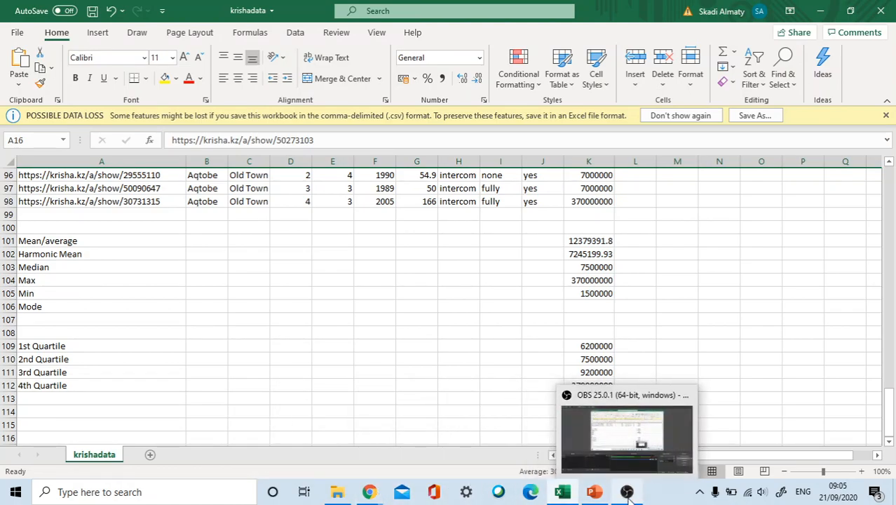